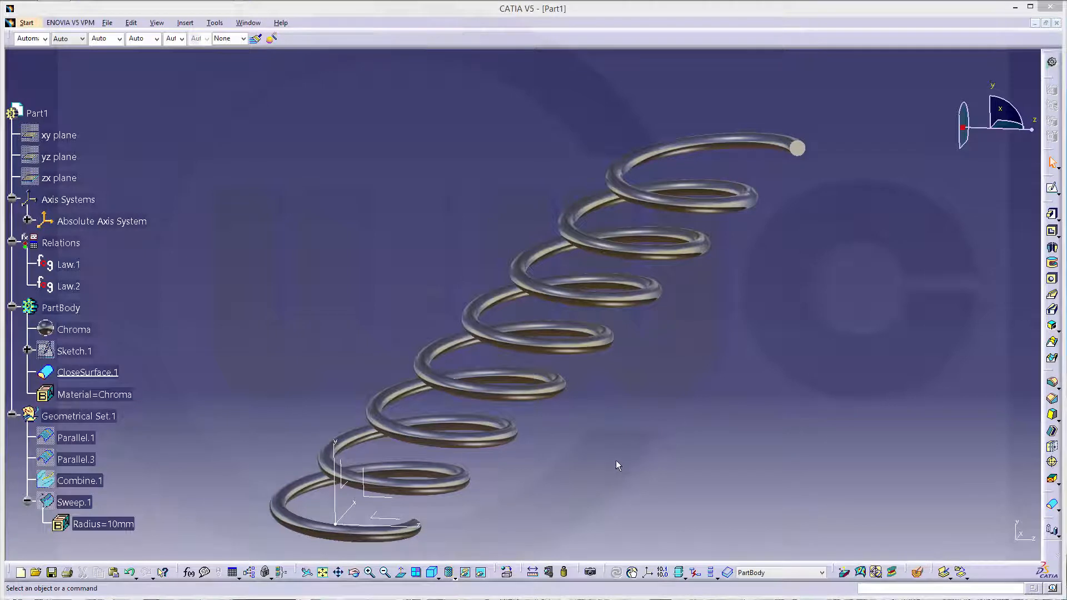
{"action": "mouse_move", "coordinate": [618, 457]}
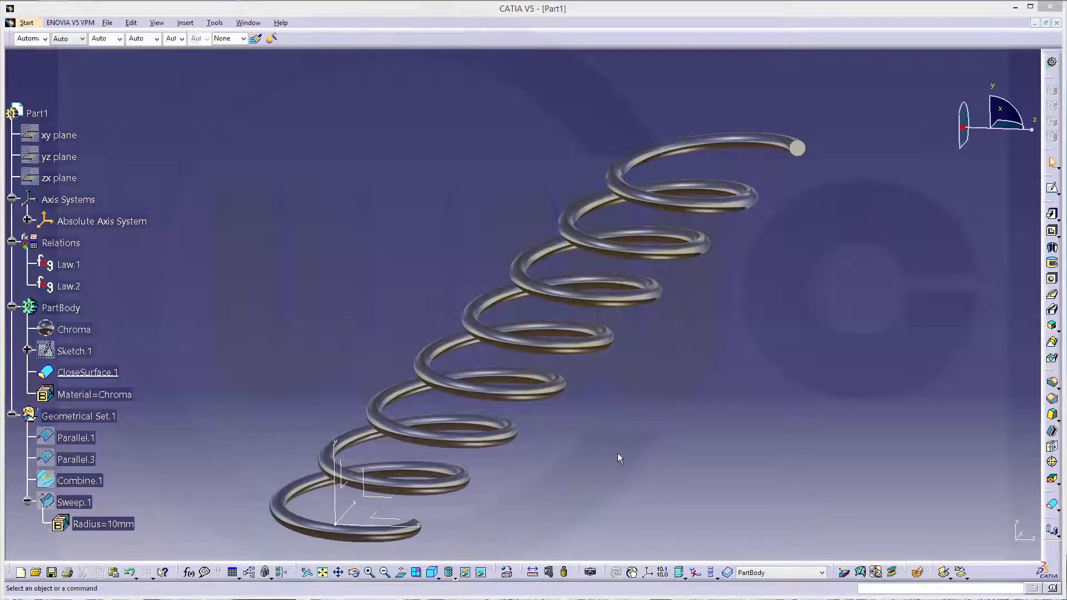
{"action": "mouse_move", "coordinate": [614, 464]}
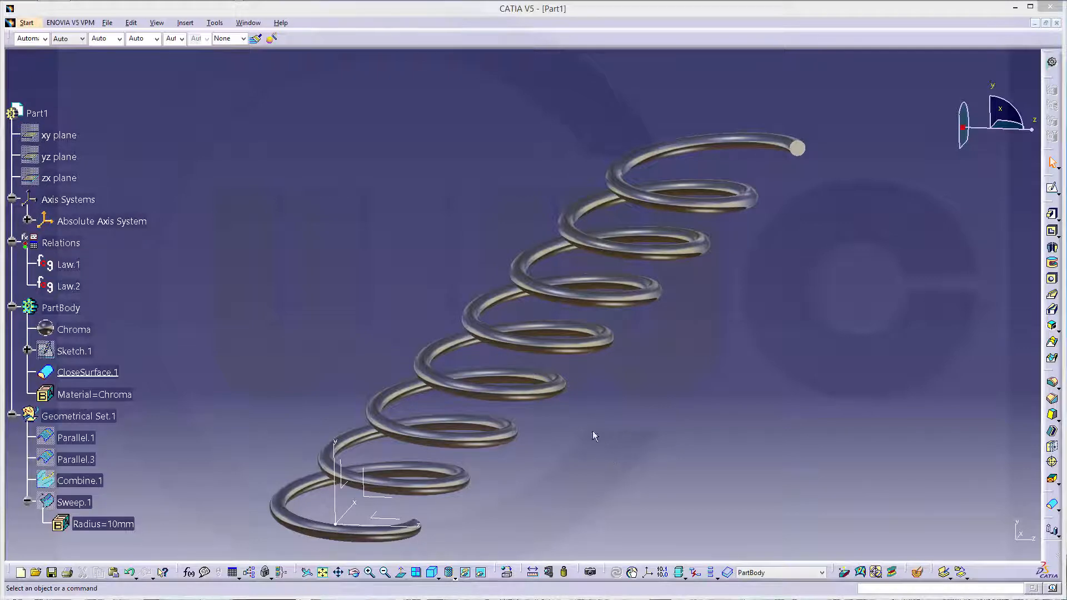
- Orbit the finished chrome spring to review its coils from several sides and edge-on
{"action": "left_click_drag", "start_coordinate": [593, 436], "coordinate": [477, 353]}
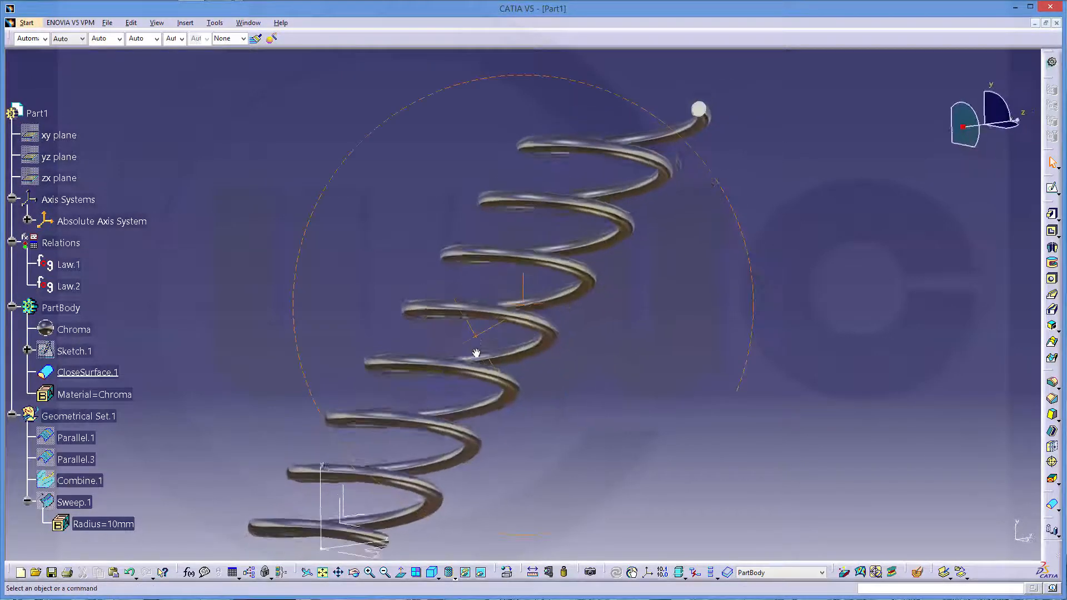
{"action": "left_click_drag", "start_coordinate": [476, 354], "coordinate": [568, 423]}
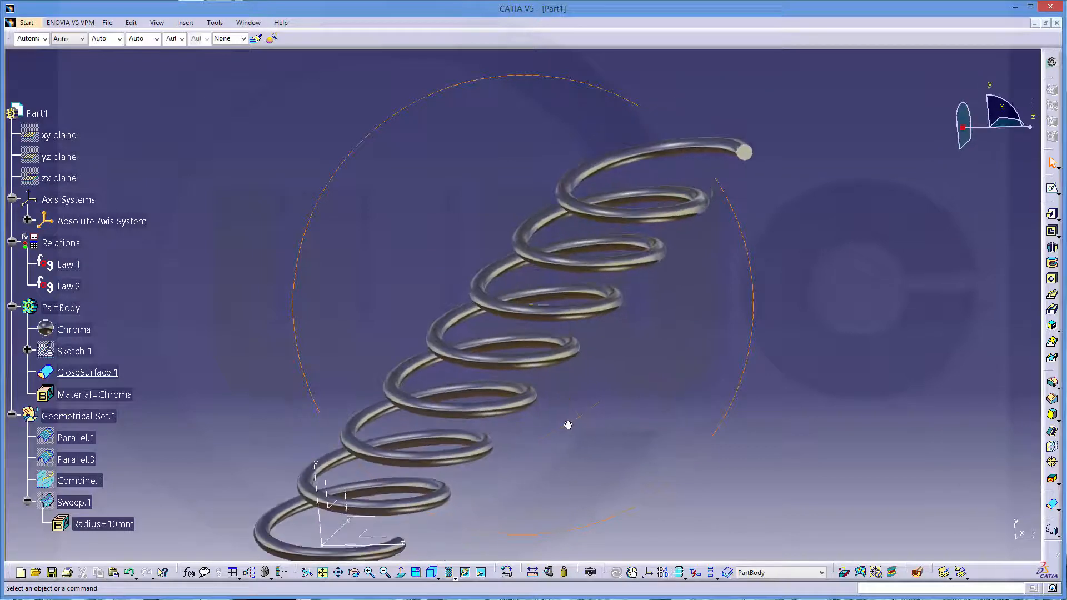
{"action": "left_click_drag", "start_coordinate": [568, 424], "coordinate": [469, 251]}
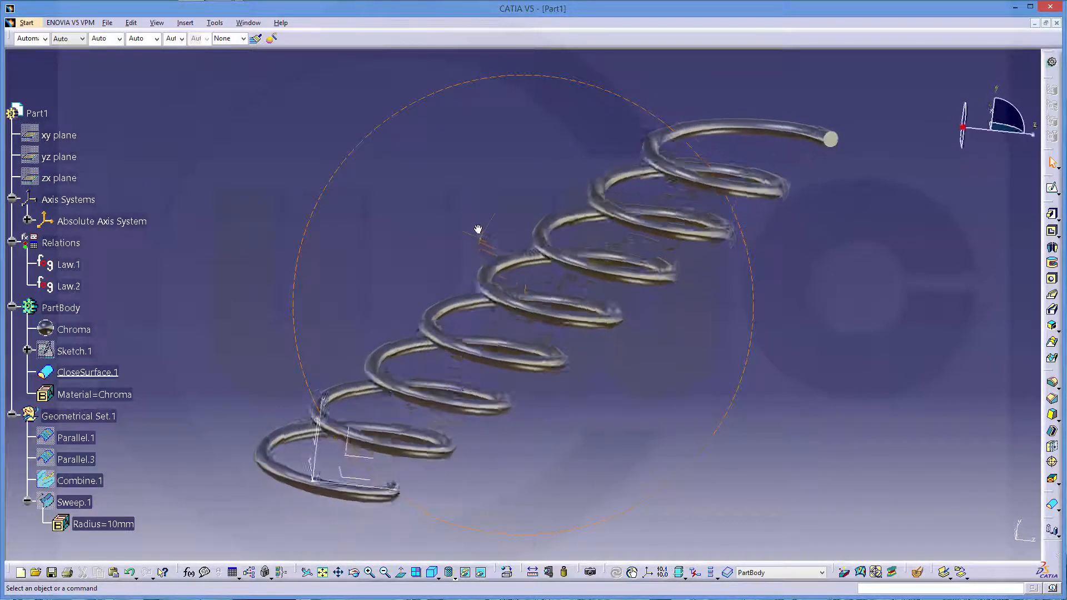
{"action": "left_click_drag", "start_coordinate": [477, 228], "coordinate": [635, 319]}
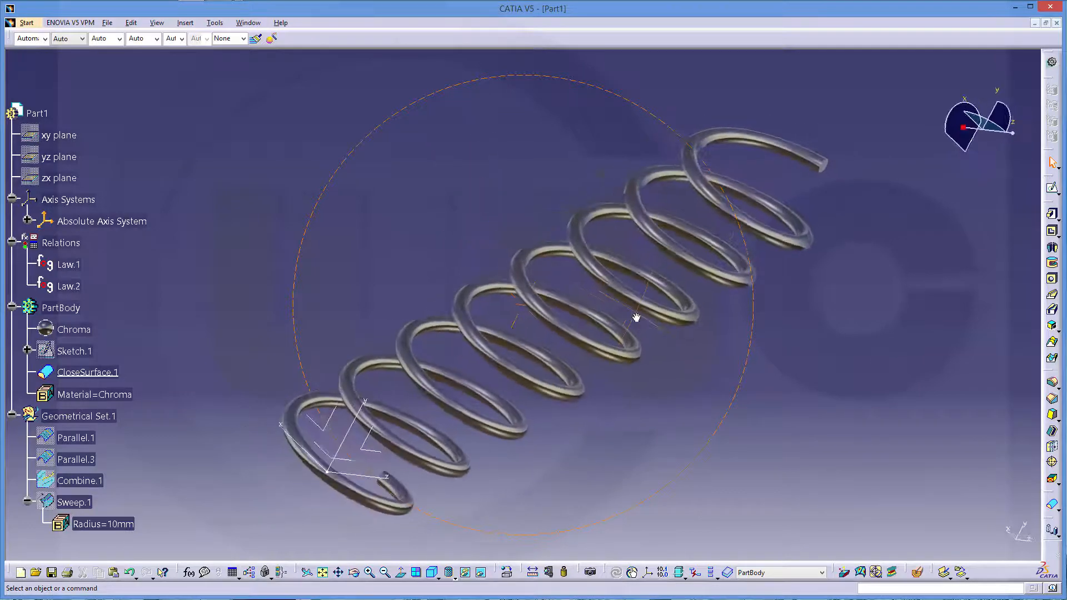
{"action": "left_click_drag", "start_coordinate": [636, 317], "coordinate": [523, 247]}
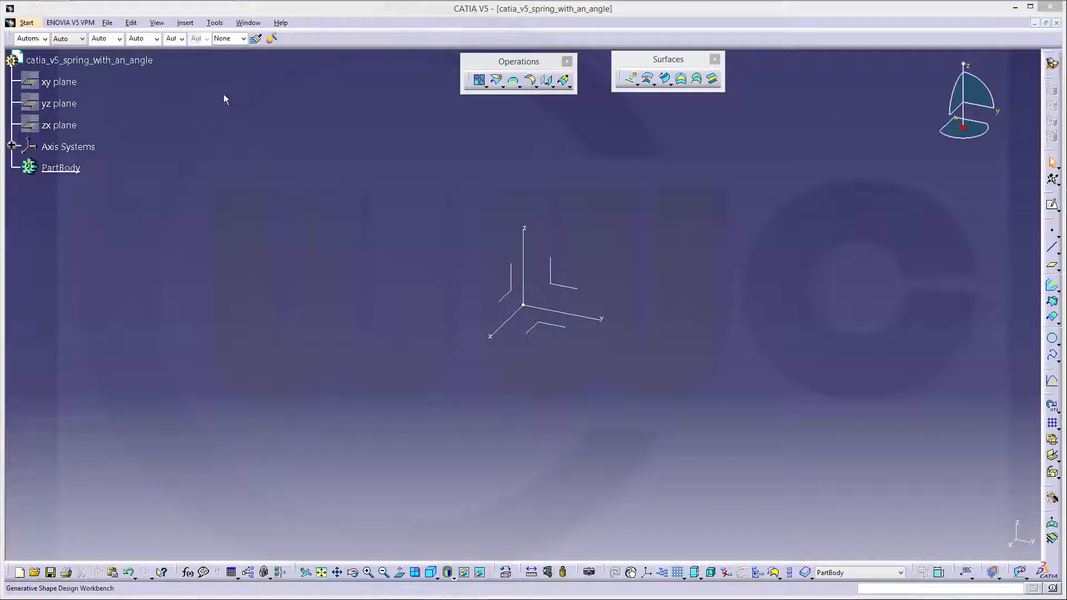
- Add a geometrical set named sketches via Insert > Geometrical Set
{"action": "left_click", "coordinate": [184, 22]}
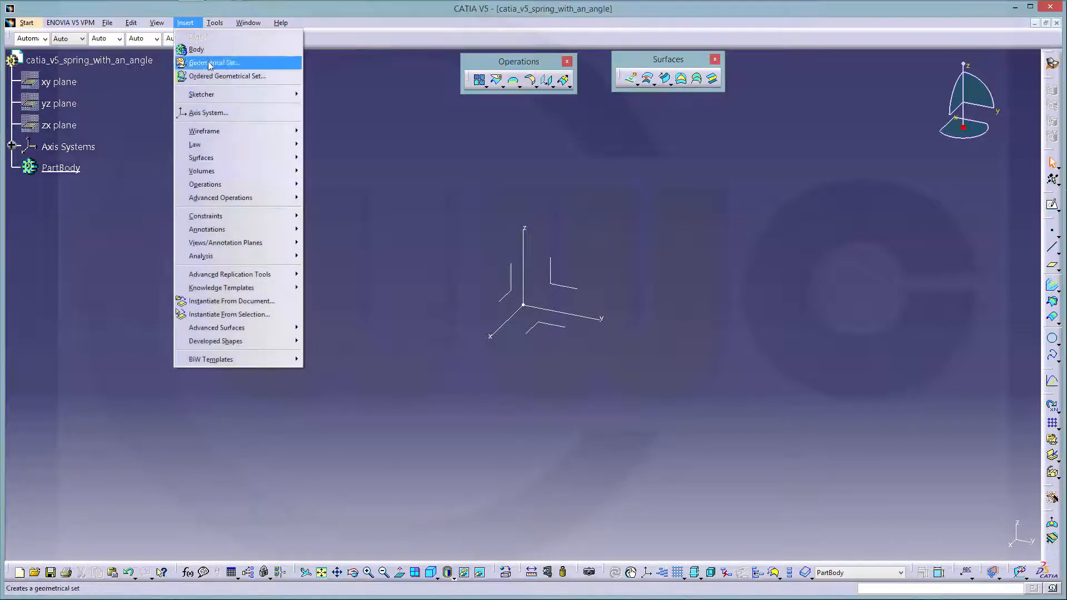
{"action": "left_click", "coordinate": [215, 62]}
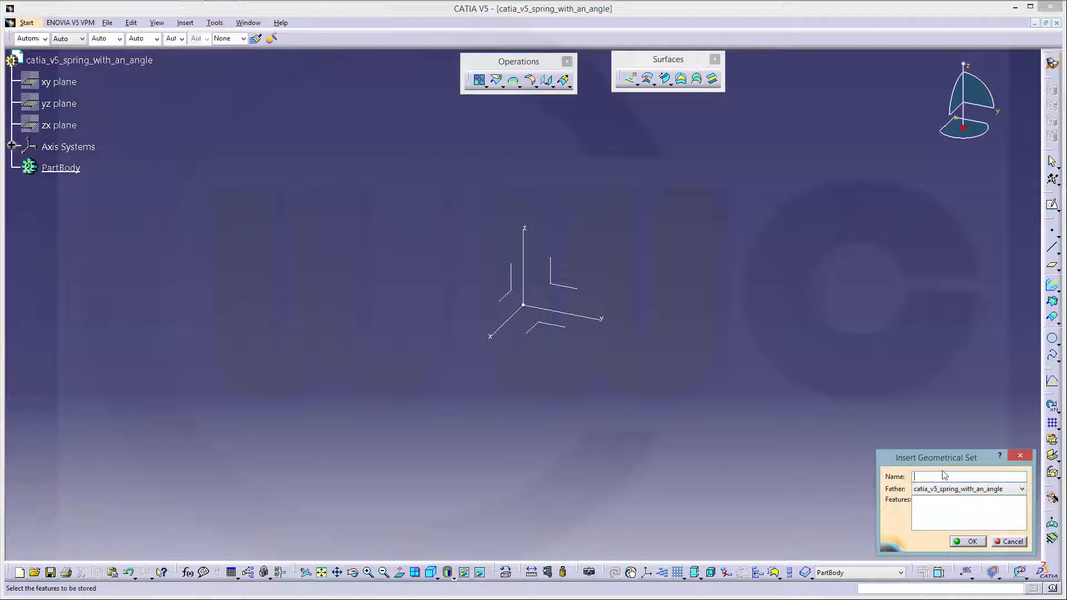
{"action": "type", "text": "cruve"}
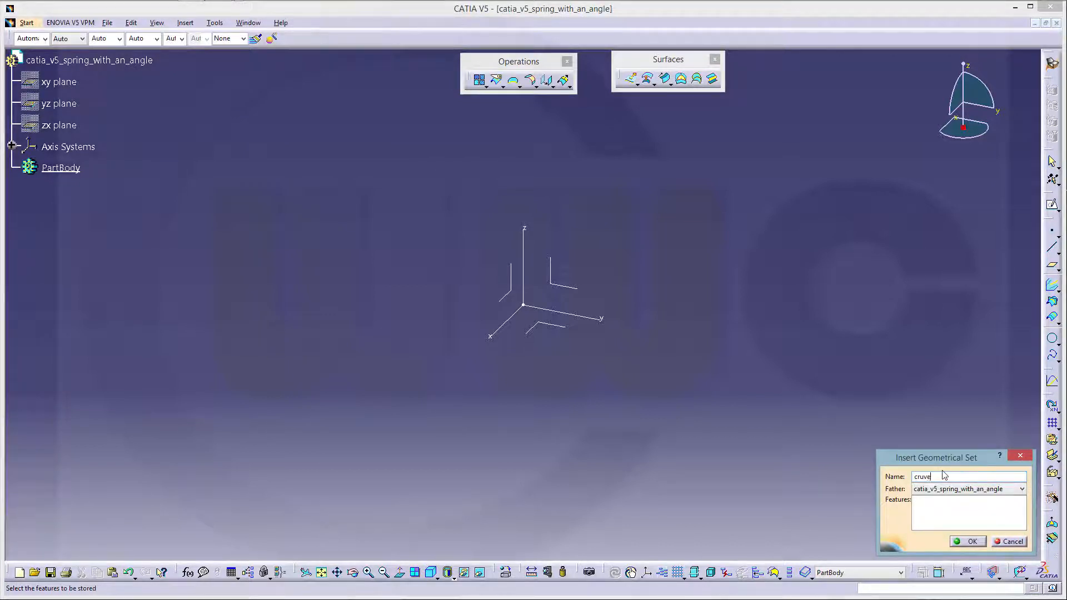
{"action": "type", "text": "cketche"}
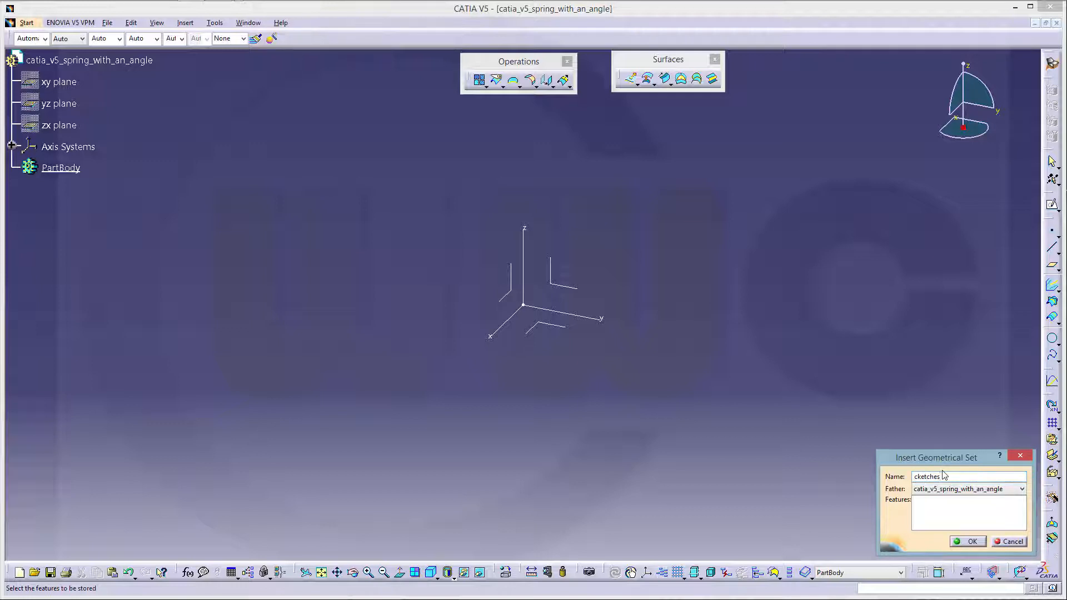
{"action": "type", "text": "sketches"}
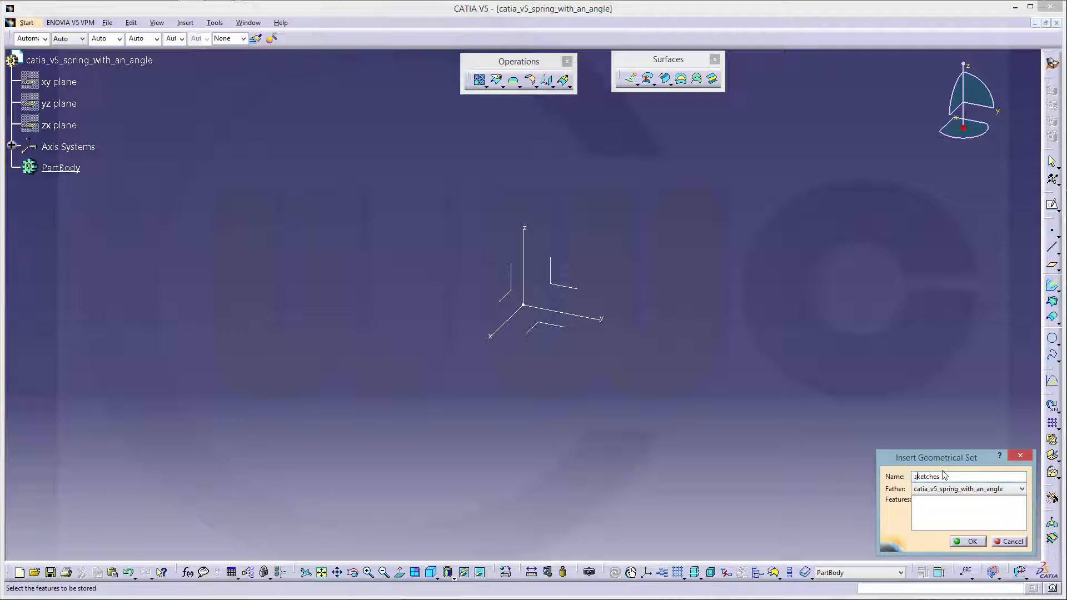
{"action": "left_click", "coordinate": [967, 541]}
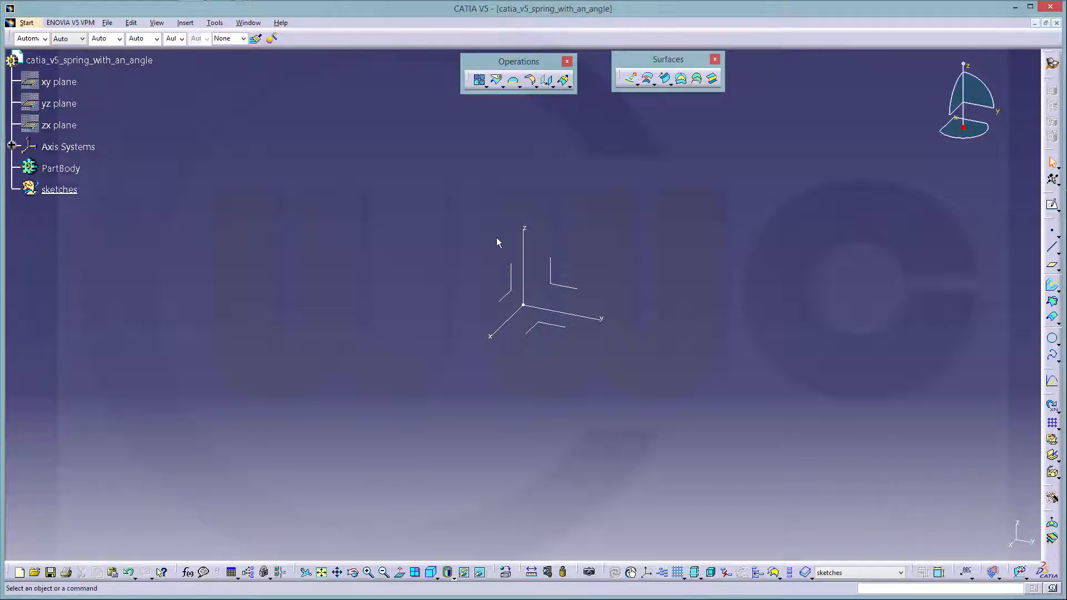
- Add a second geometrical set named curves
{"action": "left_click", "coordinate": [186, 22]}
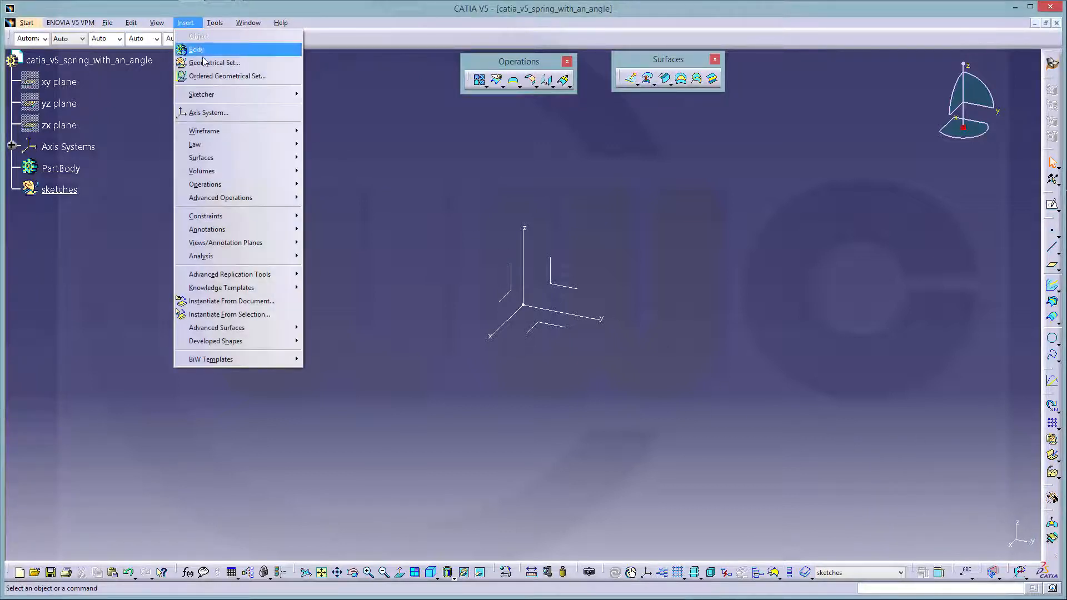
{"action": "left_click", "coordinate": [214, 62]}
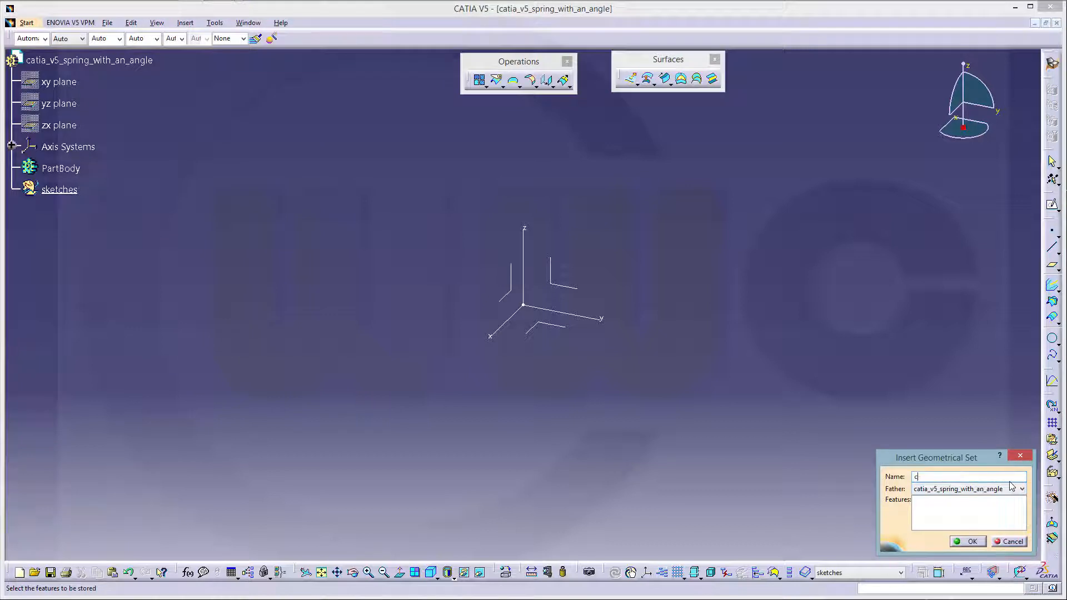
{"action": "type", "text": "urves"}
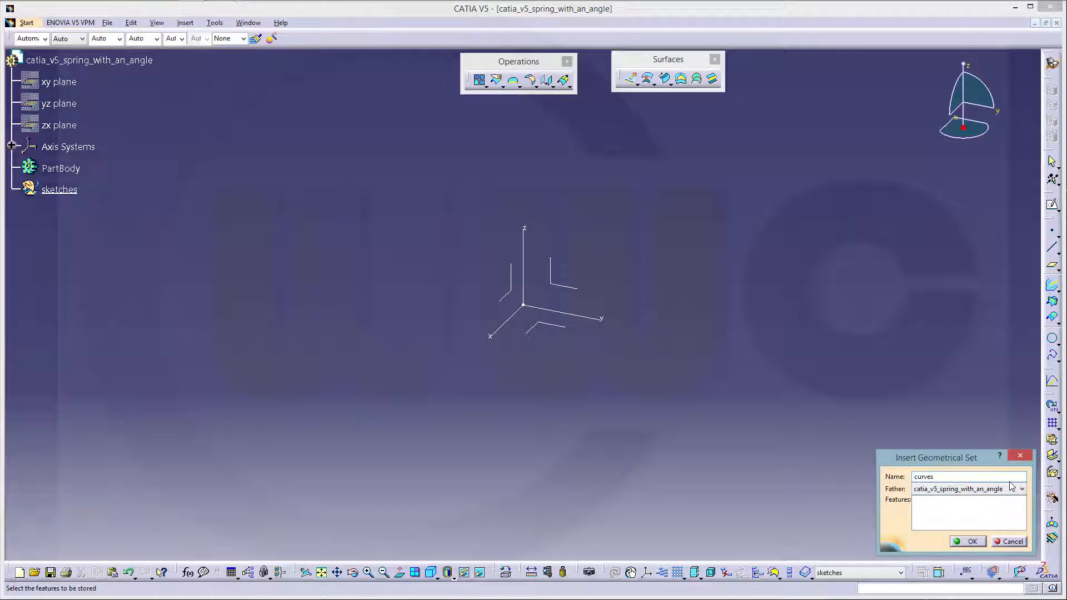
{"action": "left_click", "coordinate": [966, 541]}
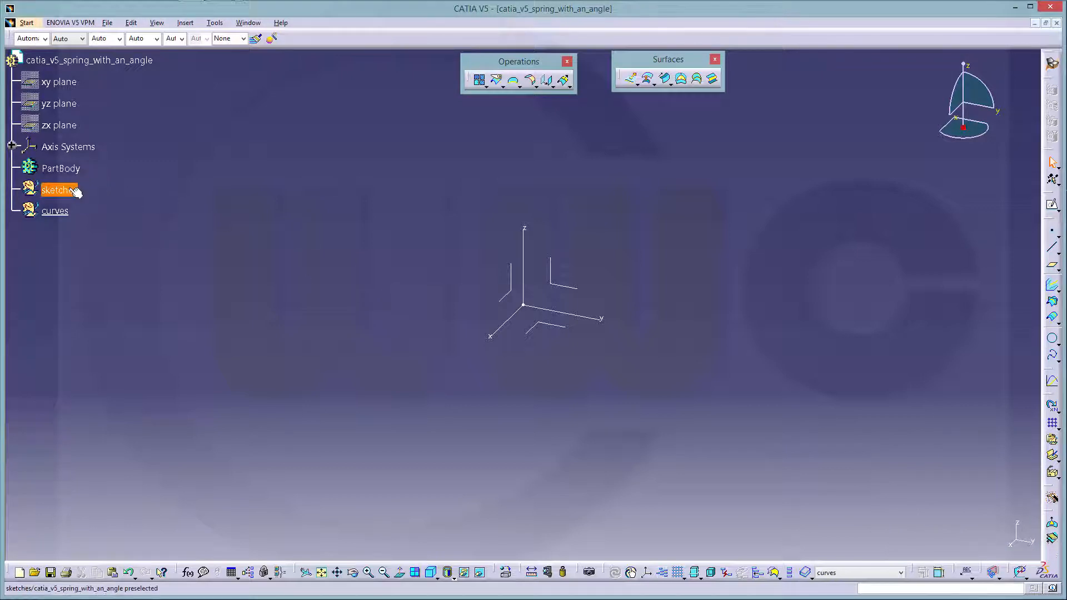
- Make sketches the work object and draw one dimensioned line along the horizontal axis in Sketch.1
{"action": "right_click", "coordinate": [58, 189]}
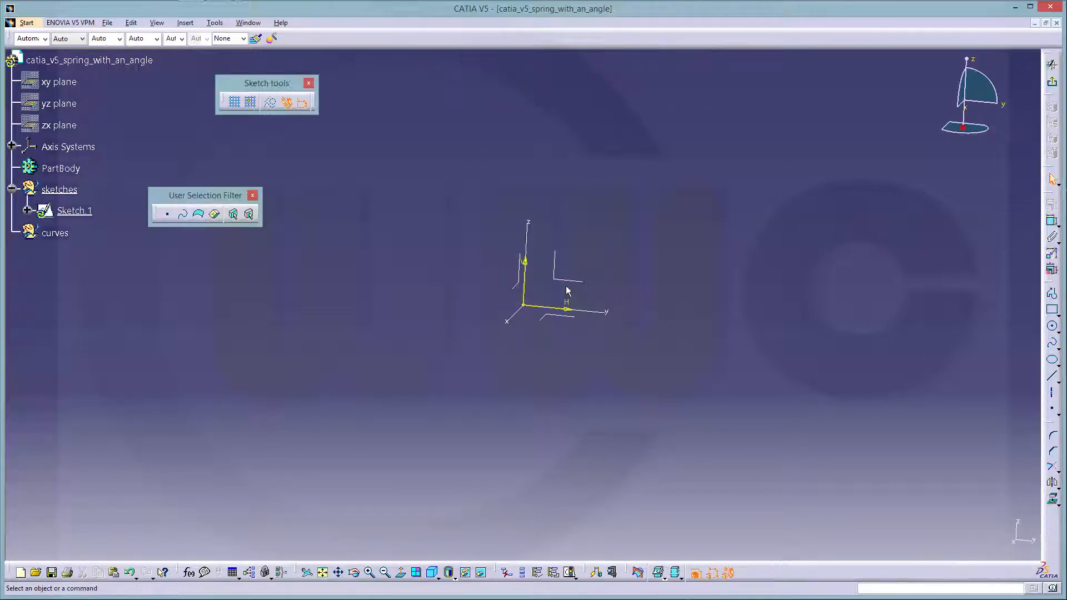
{"action": "left_click", "coordinate": [75, 210]}
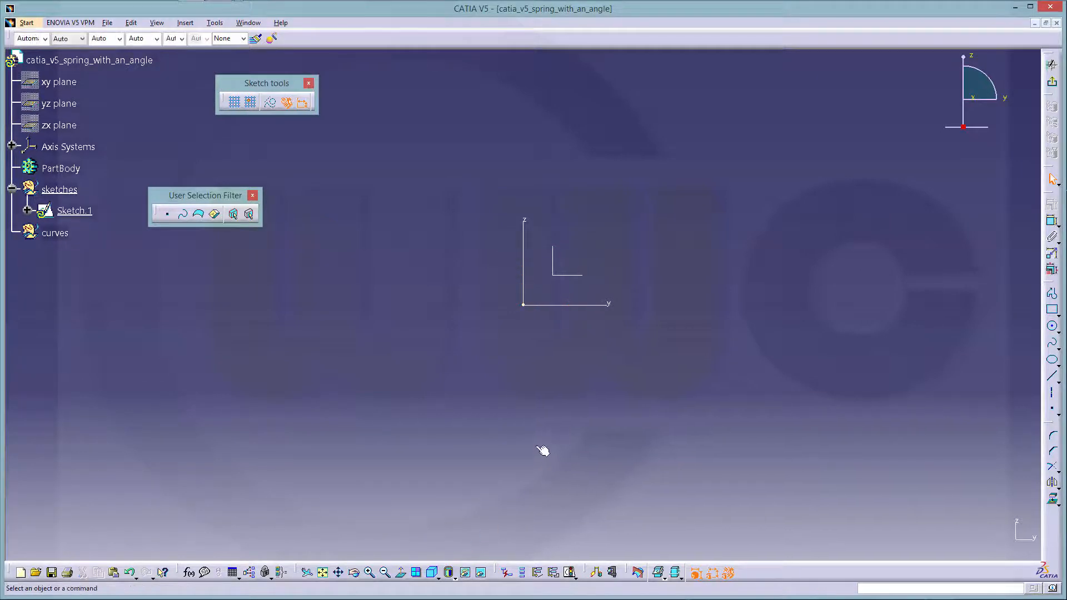
{"action": "mouse_move", "coordinate": [726, 308]}
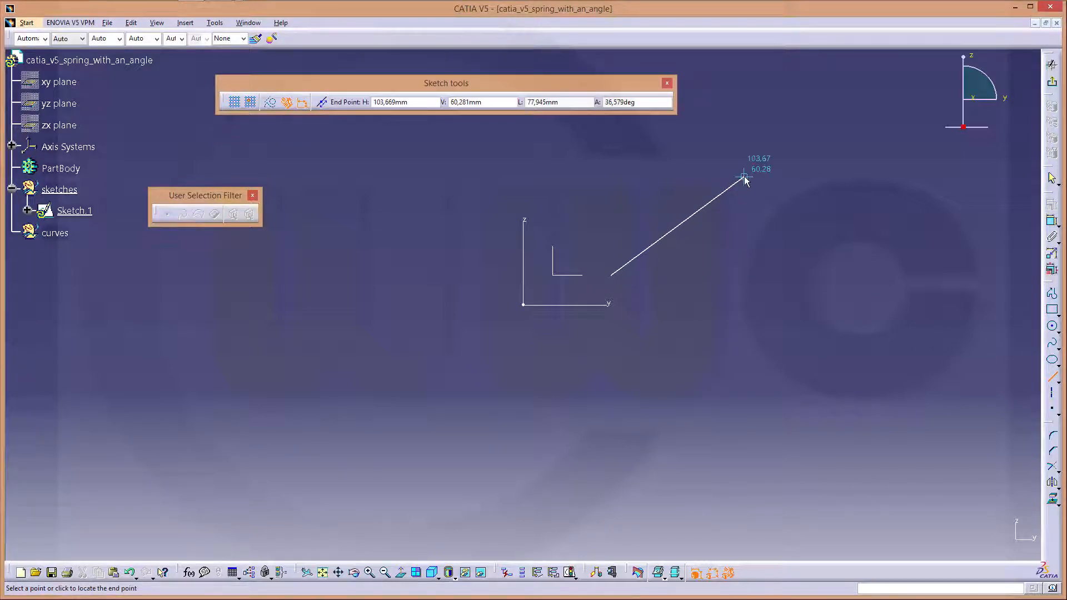
{"action": "left_click", "coordinate": [743, 177]}
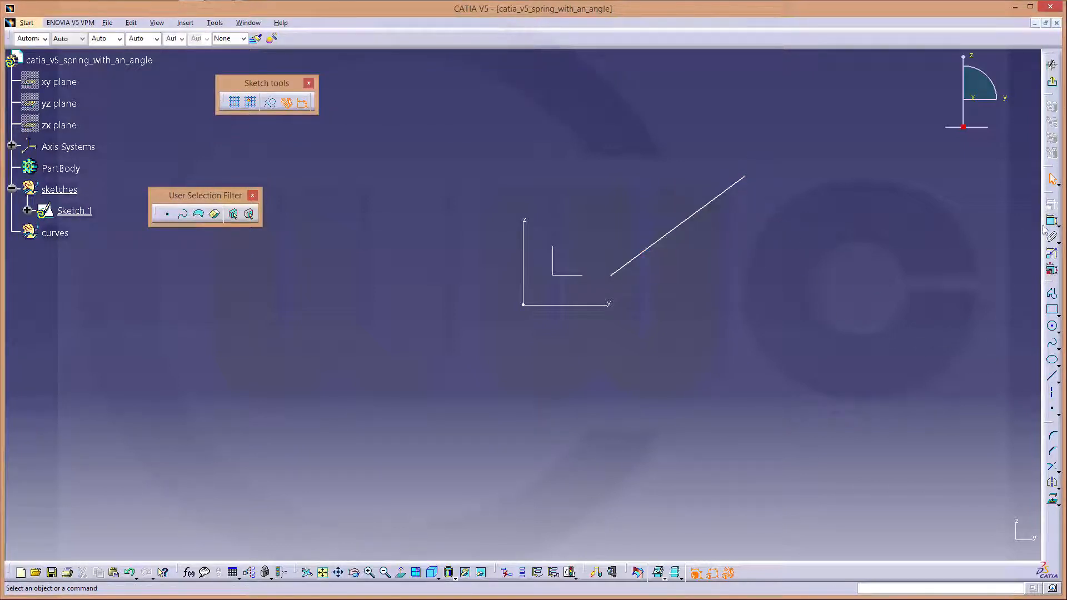
{"action": "mouse_move", "coordinate": [615, 279]}
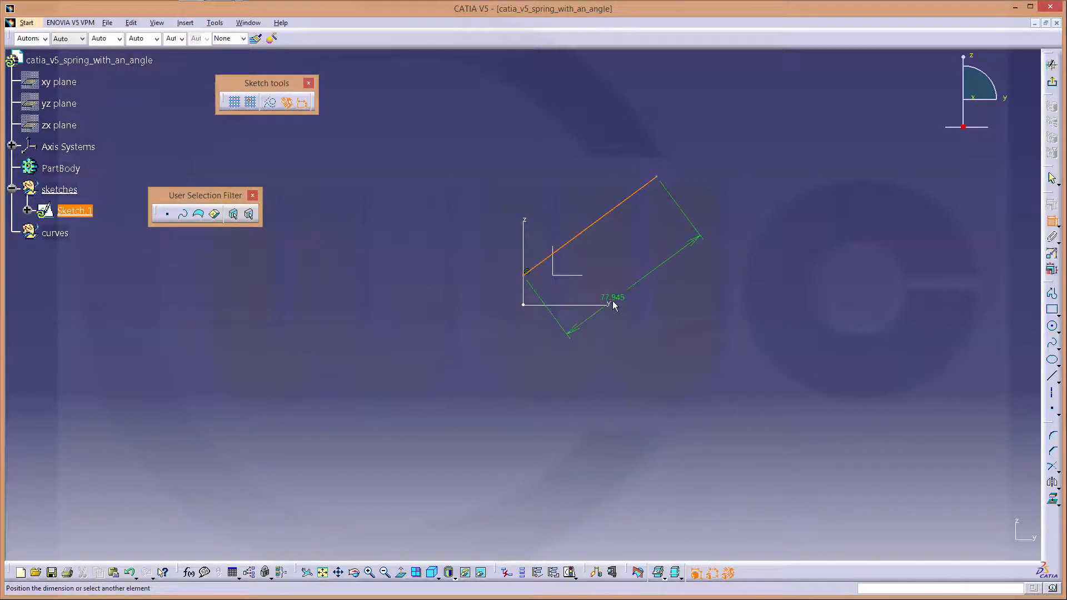
{"action": "right_click", "coordinate": [612, 304]}
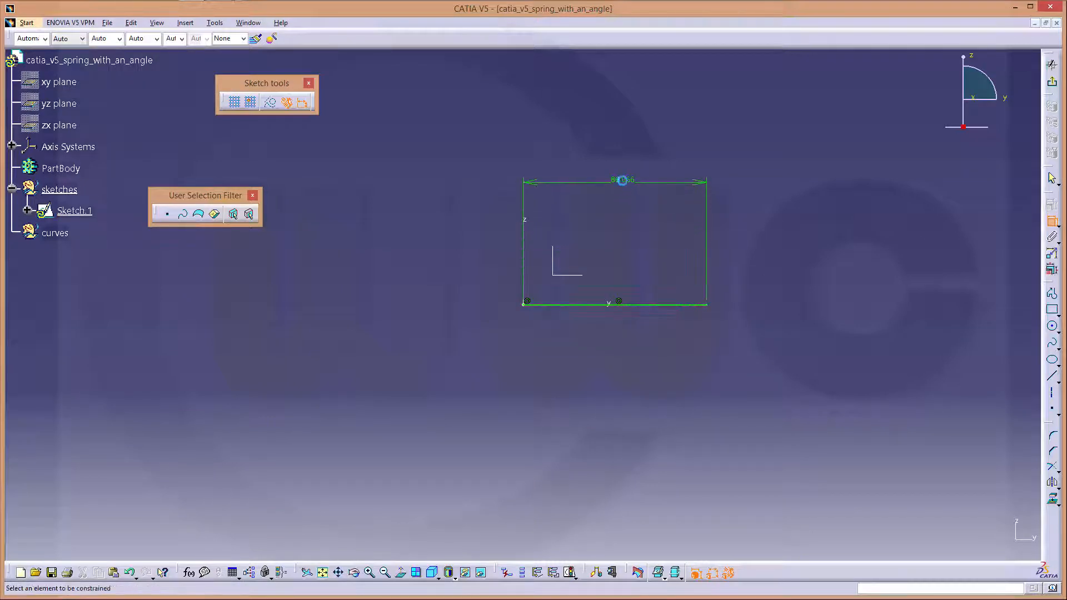
{"action": "double_click", "coordinate": [620, 180]}
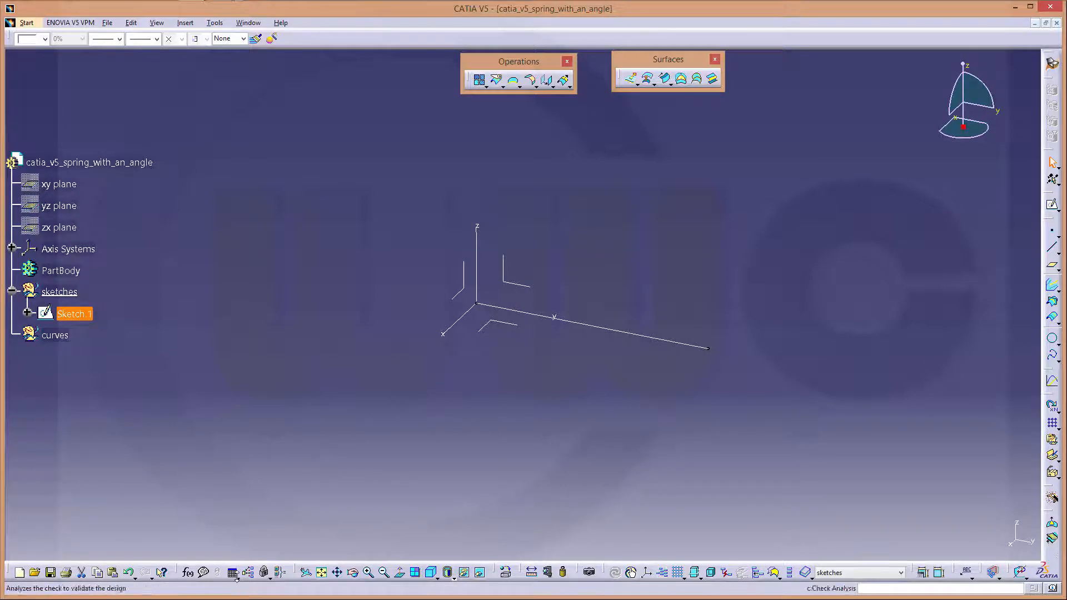
{"action": "mouse_move", "coordinate": [244, 571]}
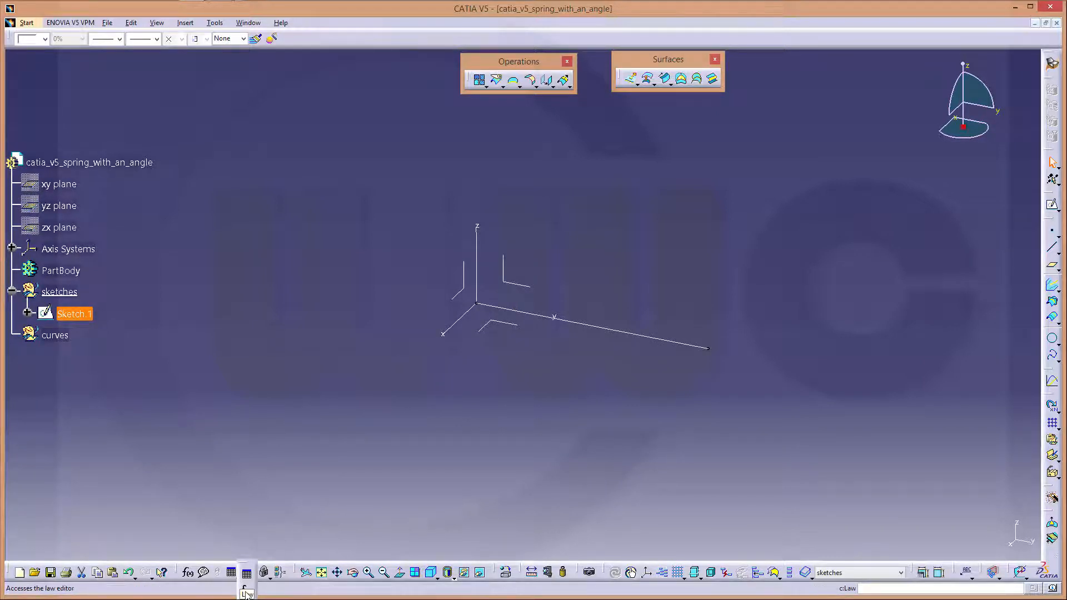
- Create a new law keeping the default name Law.1 under Relations
{"action": "left_click", "coordinate": [247, 571]}
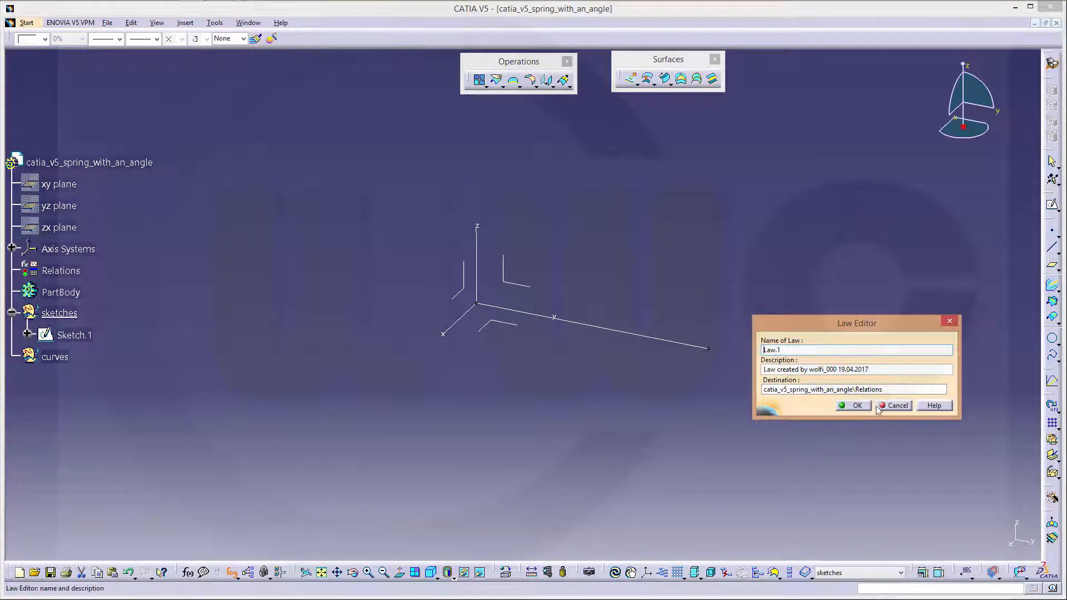
{"action": "left_click", "coordinate": [855, 405]}
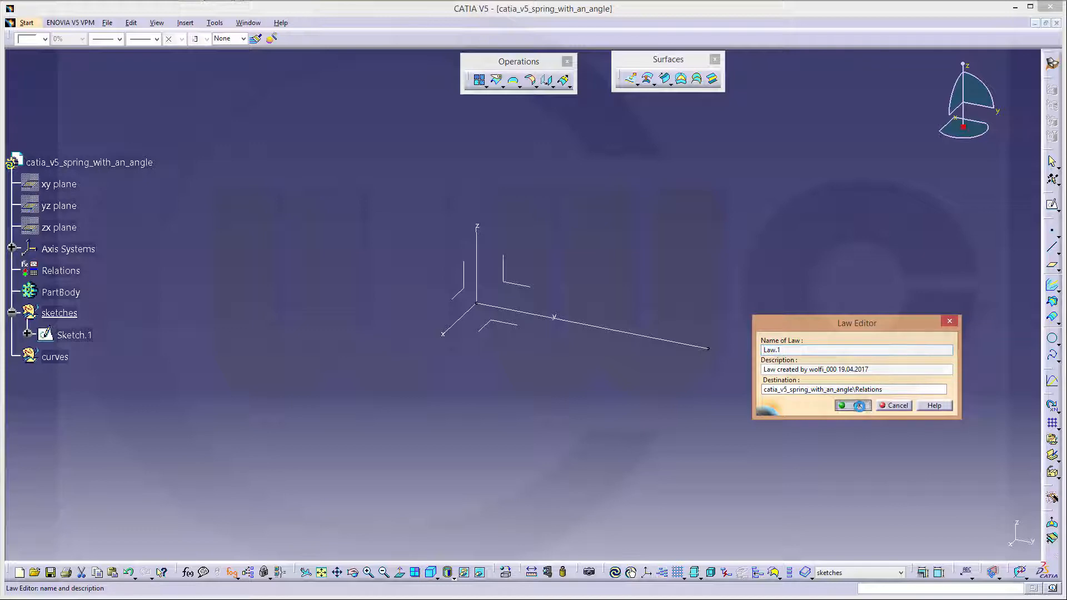
{"action": "left_click", "coordinate": [853, 404]}
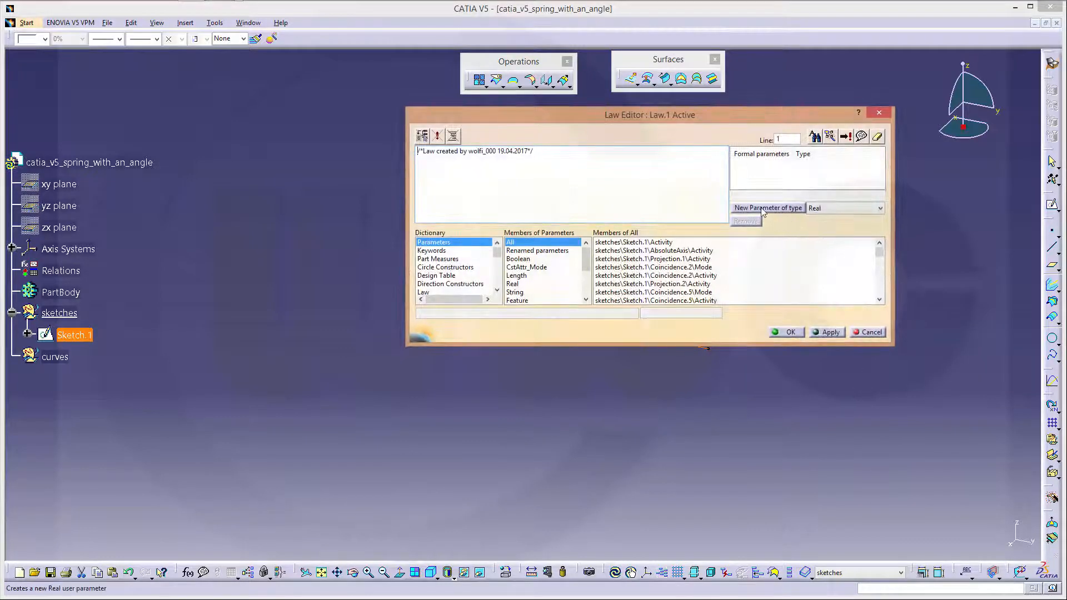
- Add an Angle formal parameter to Law.1 and rename it alpha
{"action": "left_click", "coordinate": [878, 208]}
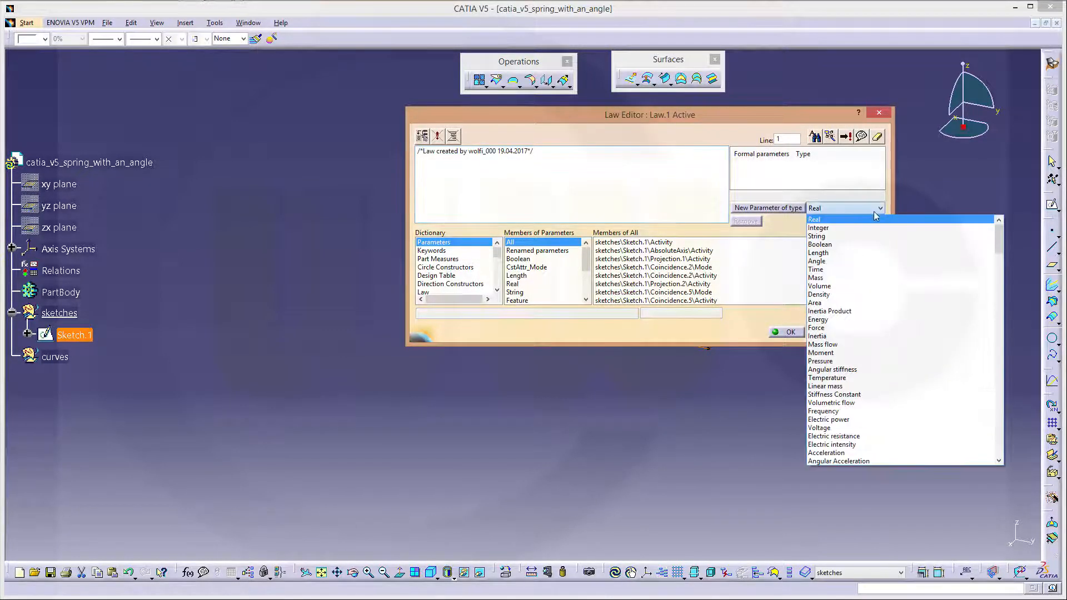
{"action": "left_click", "coordinate": [817, 260]}
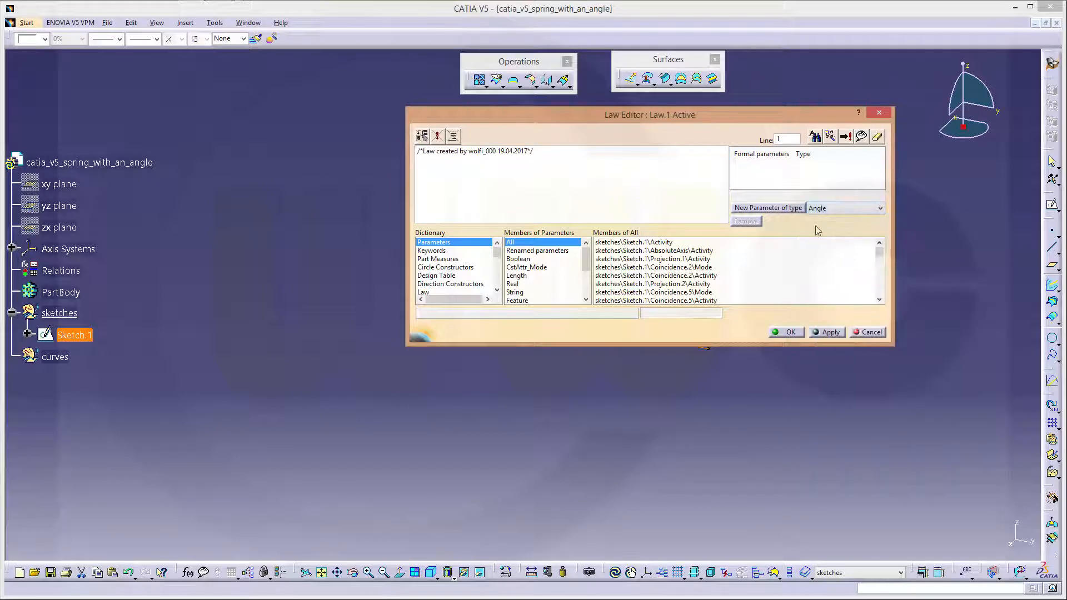
{"action": "left_click", "coordinate": [768, 208]}
{"action": "type", "text": "a"}
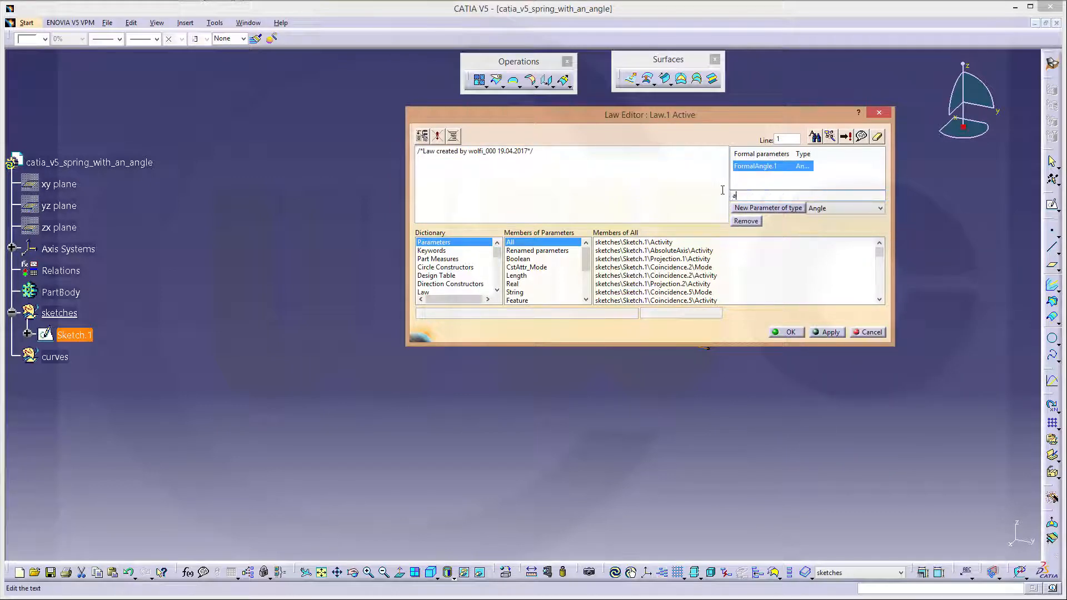
{"action": "type", "text": "lpha"}
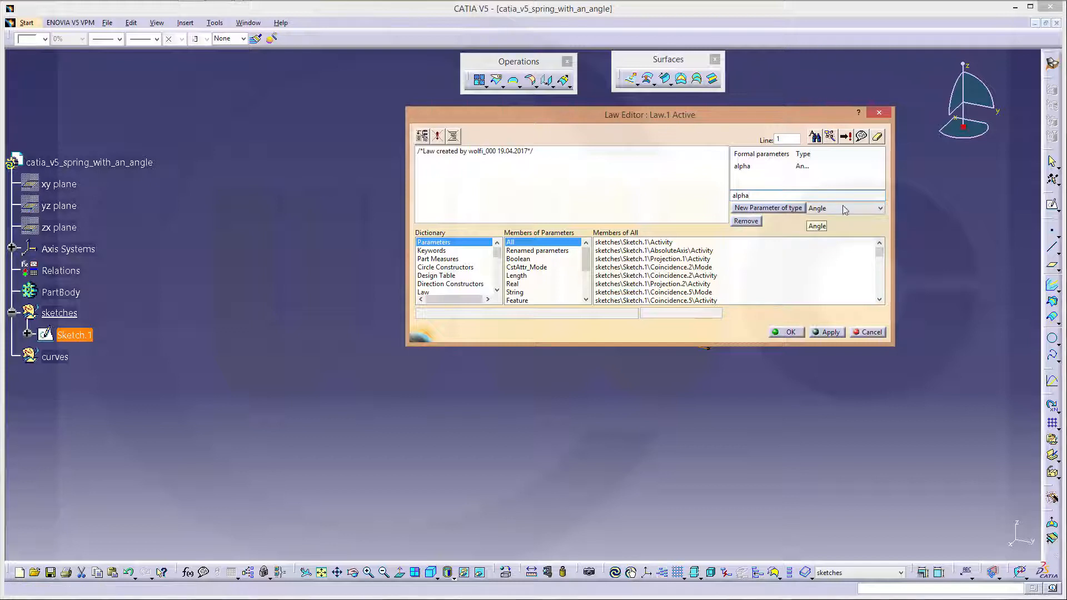
- Add a Length formal parameter to Law.1 named x
{"action": "left_click", "coordinate": [878, 208]}
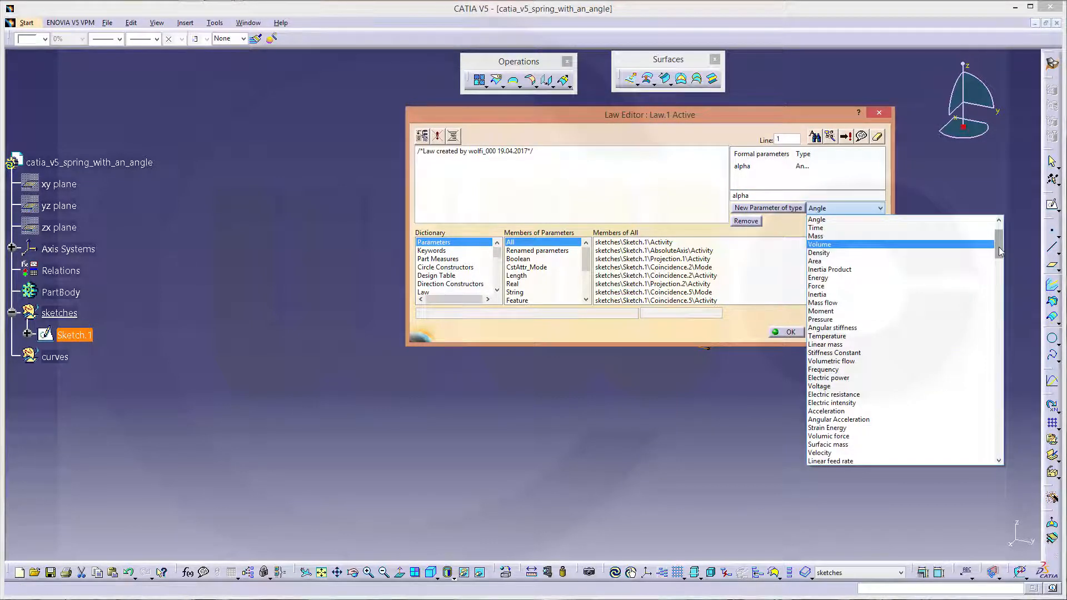
{"action": "scroll", "scroll_direction": "up", "scroll_amount": 3}
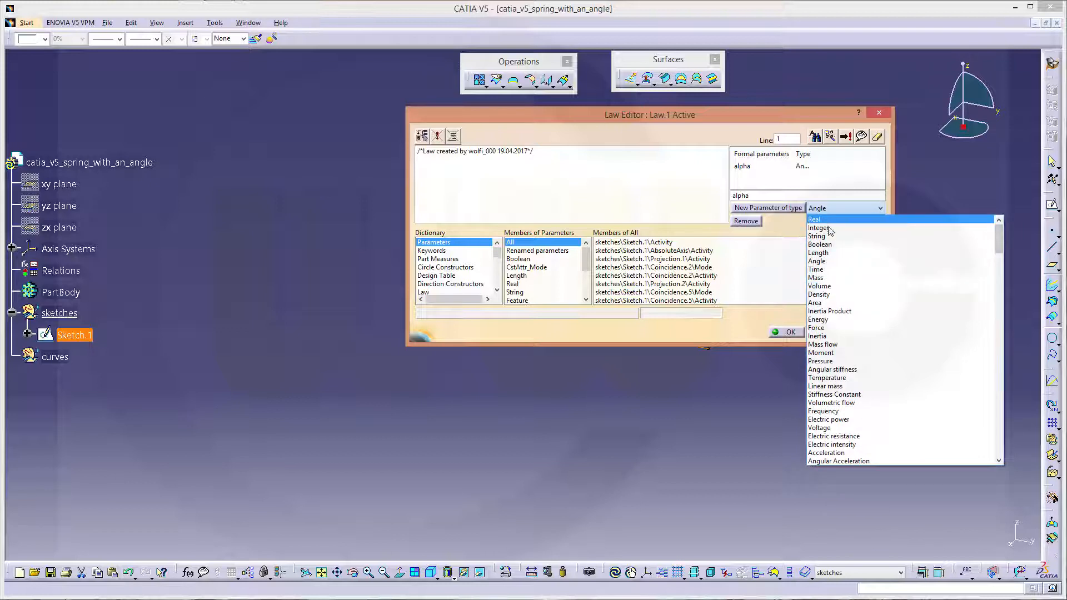
{"action": "left_click", "coordinate": [819, 252]}
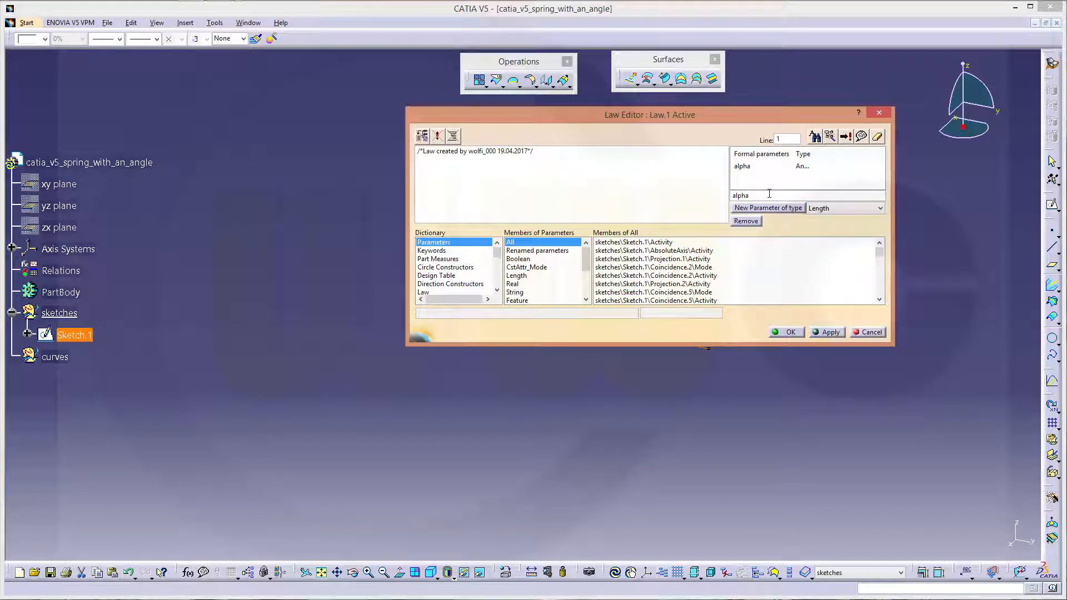
{"action": "double_click", "coordinate": [740, 195]}
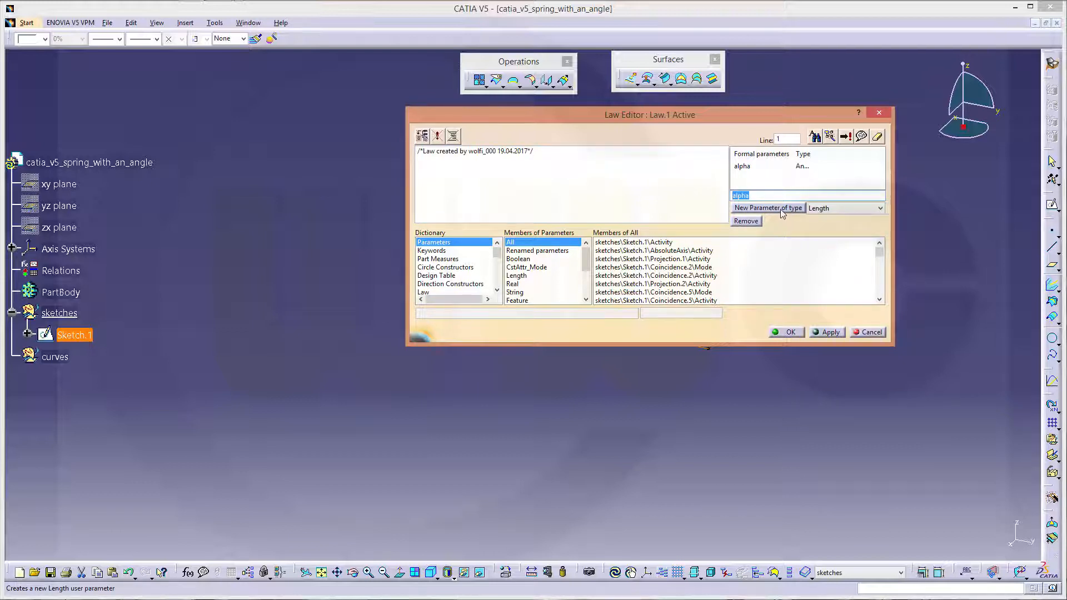
{"action": "left_click", "coordinate": [767, 208]}
{"action": "type", "text": "x"}
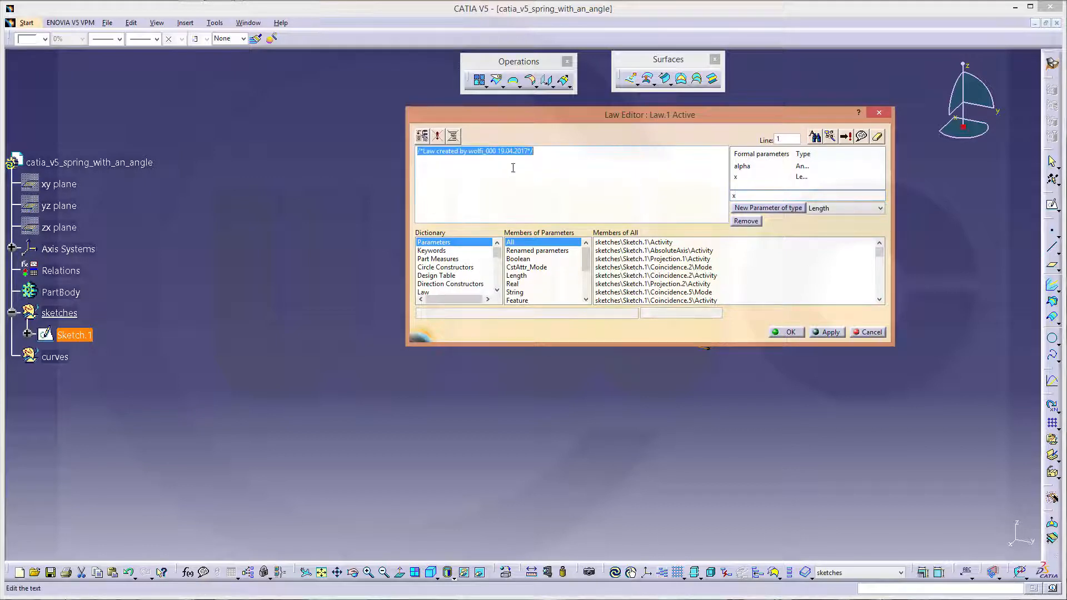
- Write the law body x=cos(alpha*50)+100mm below the comment line
{"action": "left_click", "coordinate": [553, 154]}
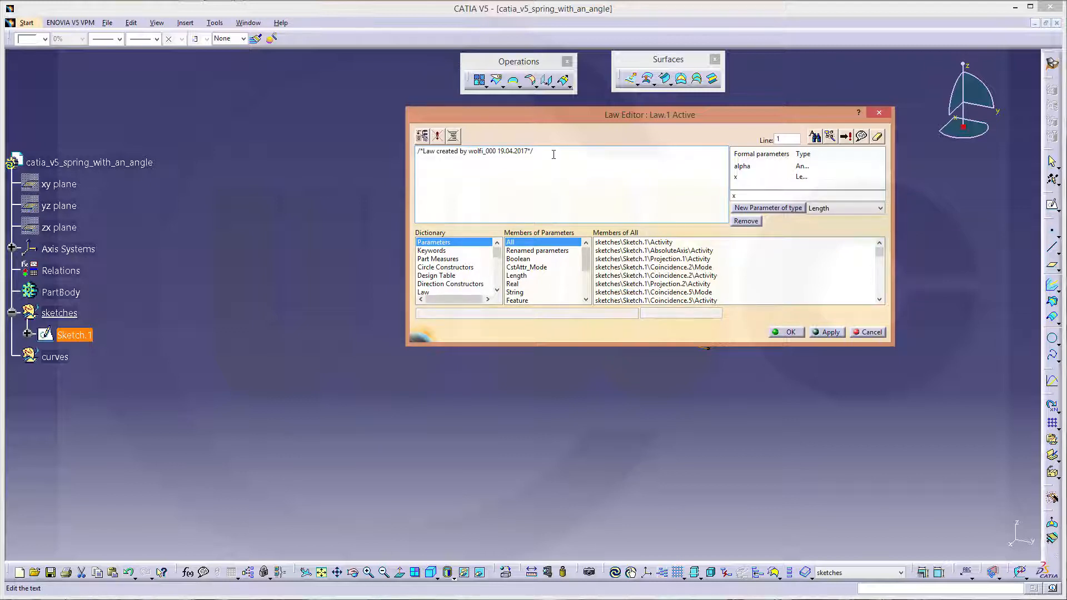
{"action": "type", "text": "x="}
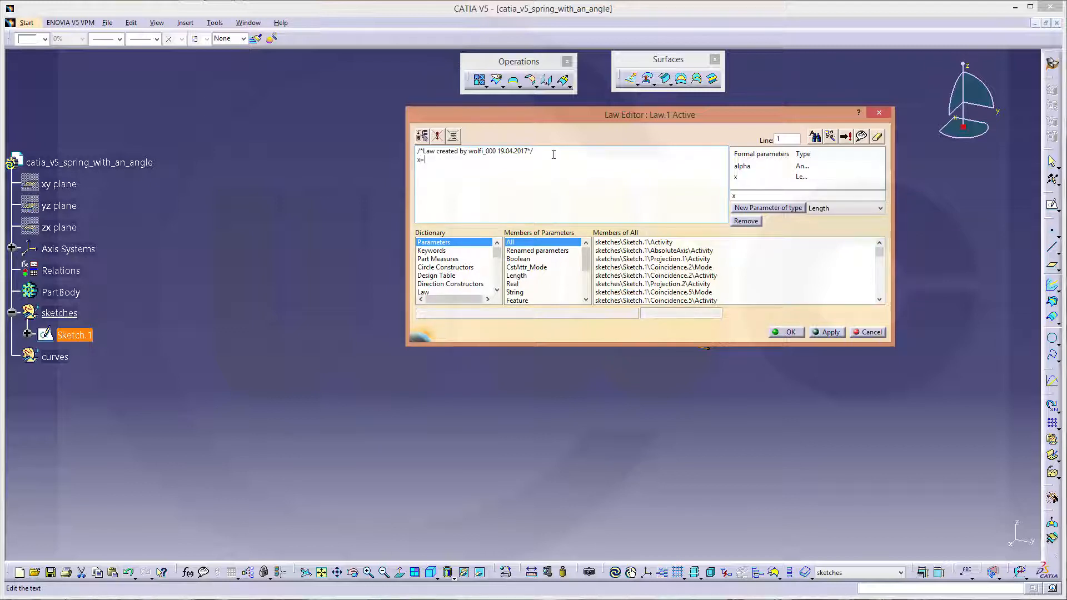
{"action": "type", "text": "cos"}
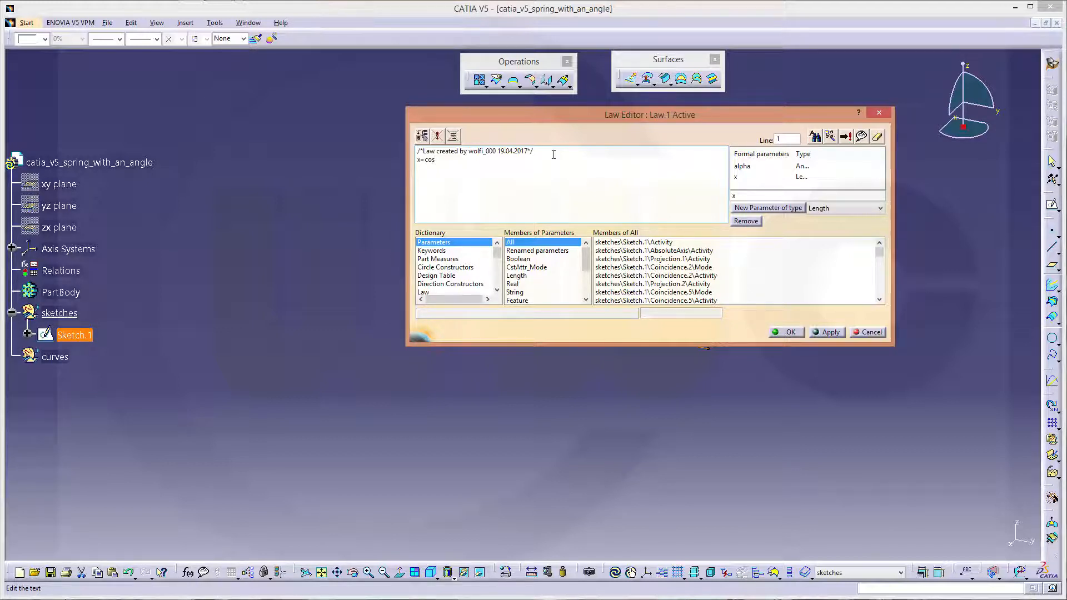
{"action": "type", "text": "(alp"}
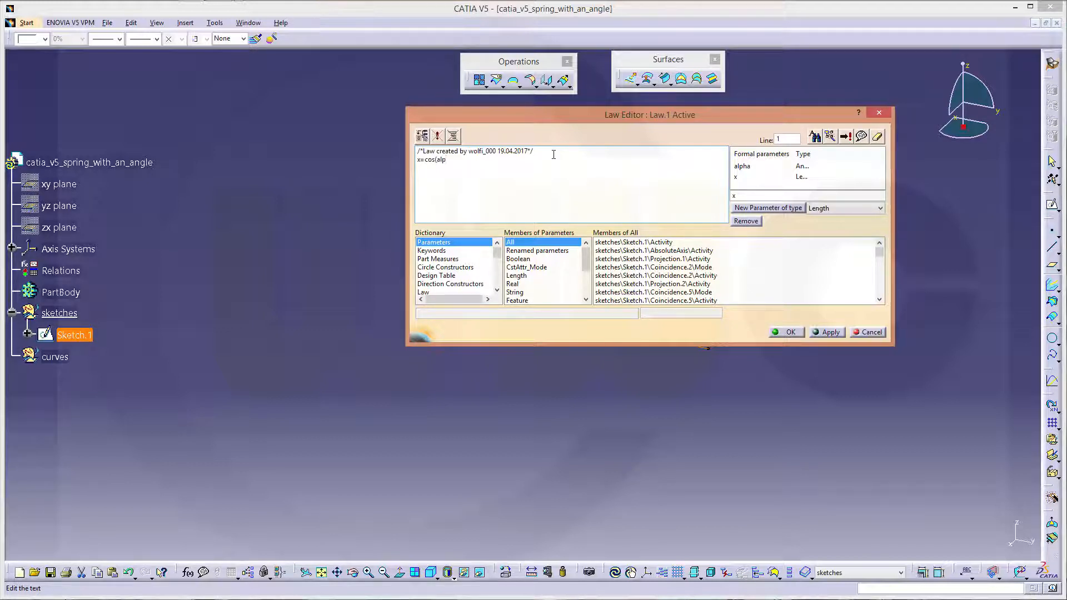
{"action": "type", "text": "ha"}
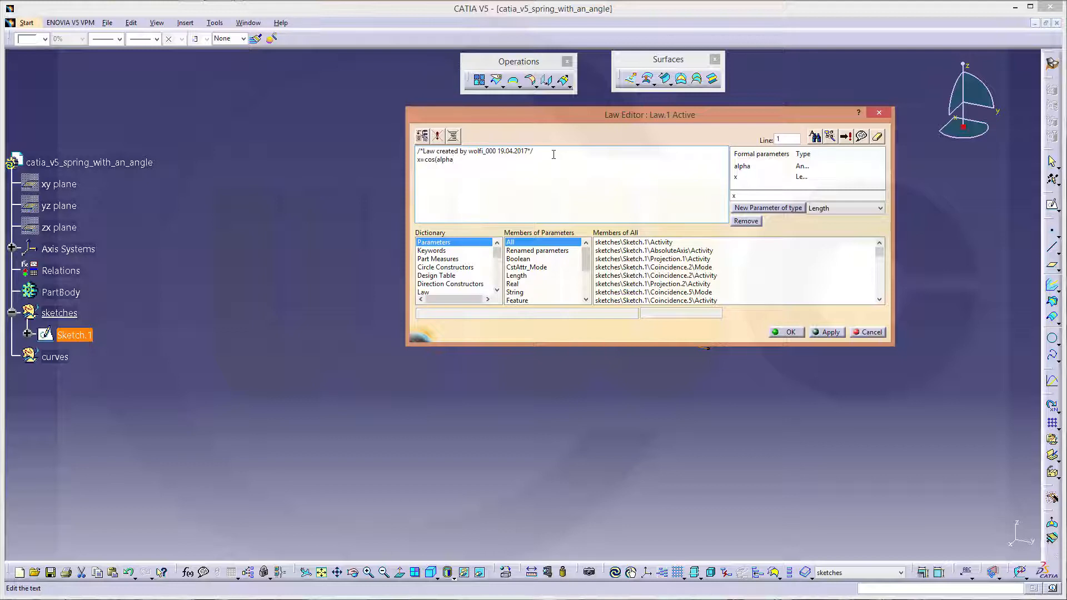
{"action": "type", "text": "\""}
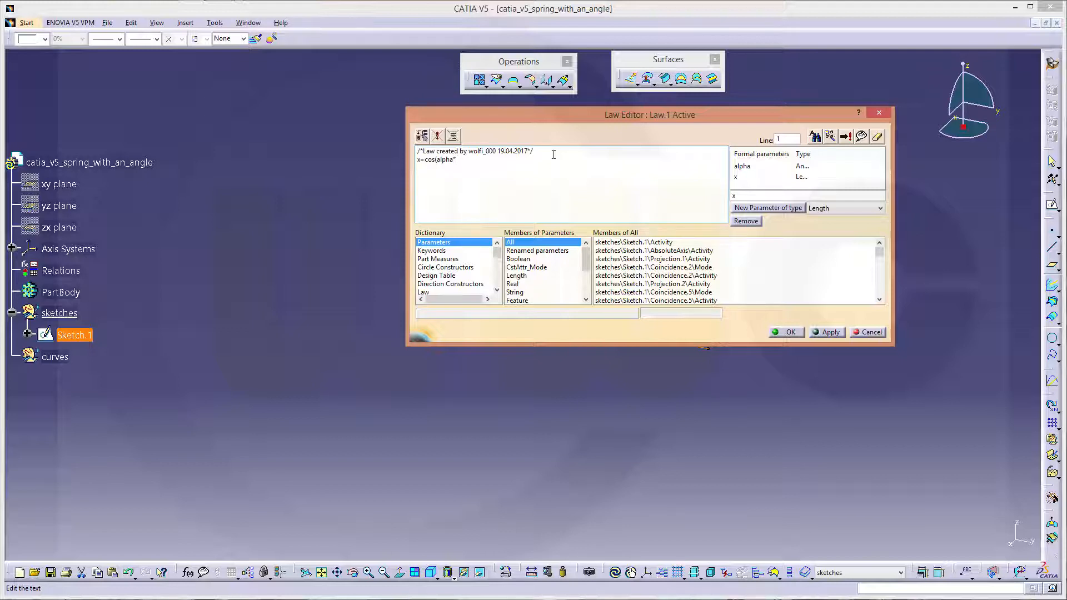
{"action": "type", "text": "*50"}
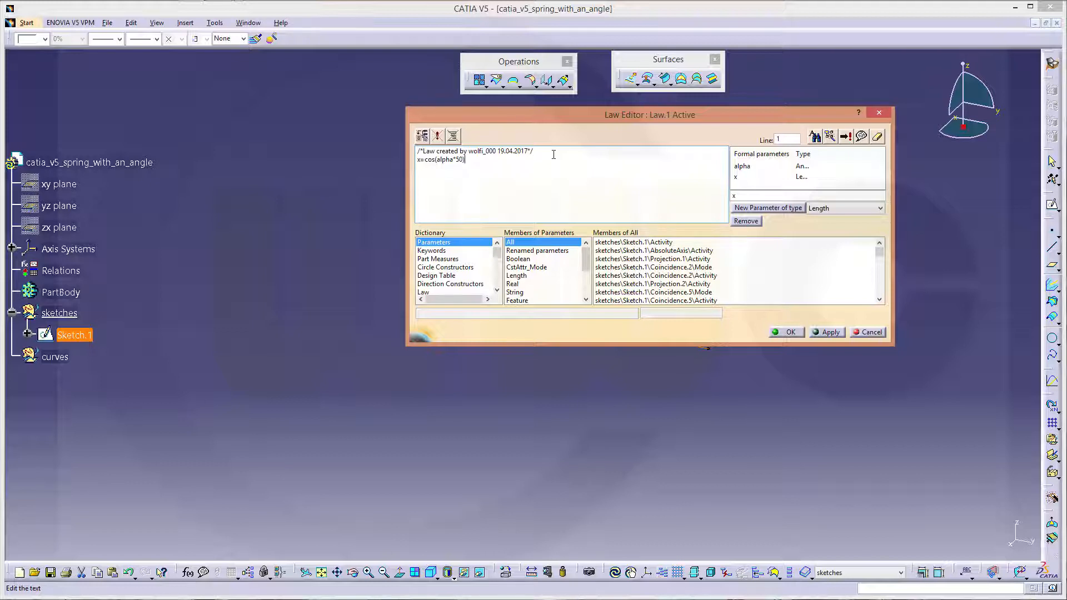
{"action": "type", "text": "+100"}
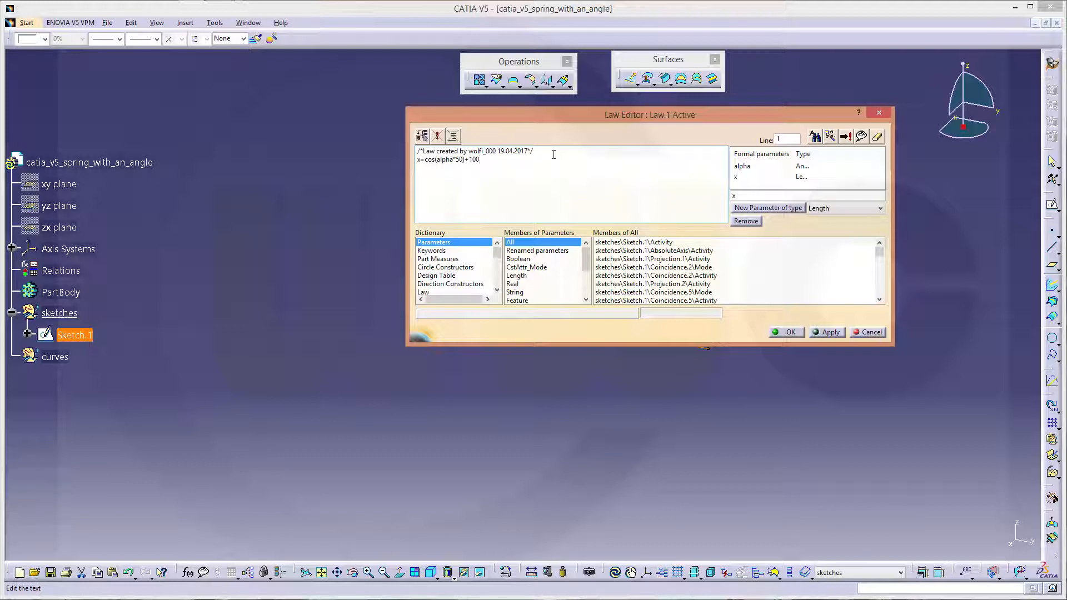
{"action": "type", "text": "mm"}
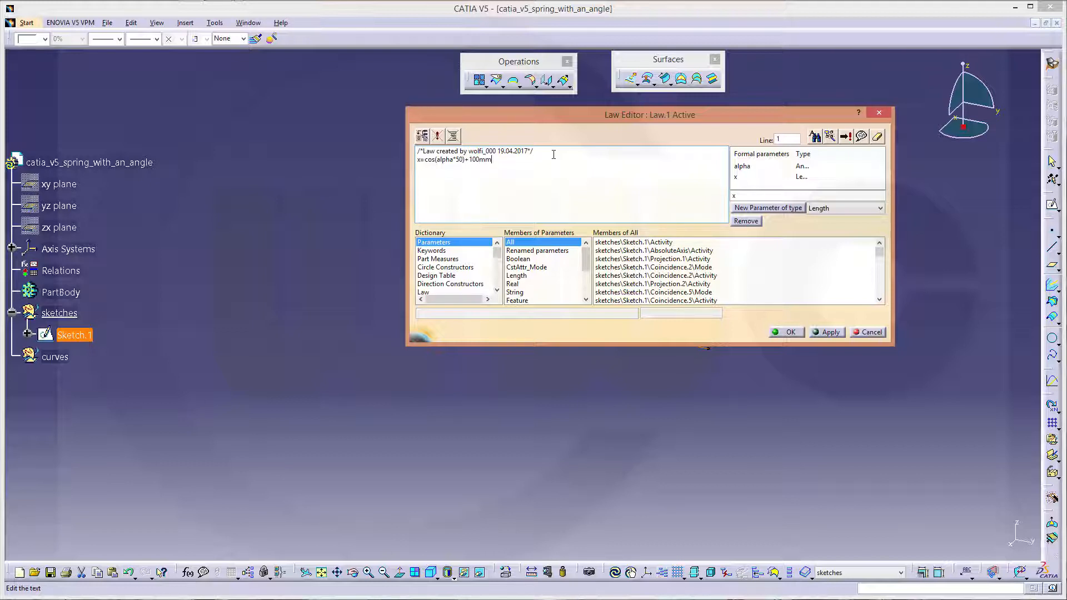
{"action": "mouse_move", "coordinate": [828, 333]}
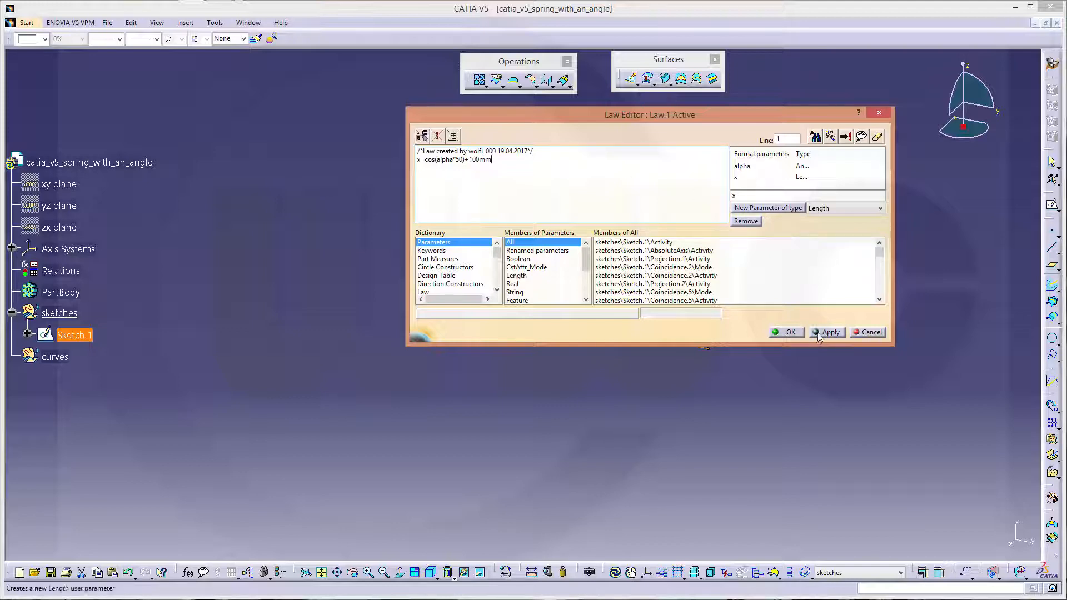
- Apply the formula, dismiss the units warning, review Law.1 and confirm it closed
{"action": "left_click", "coordinate": [828, 333]}
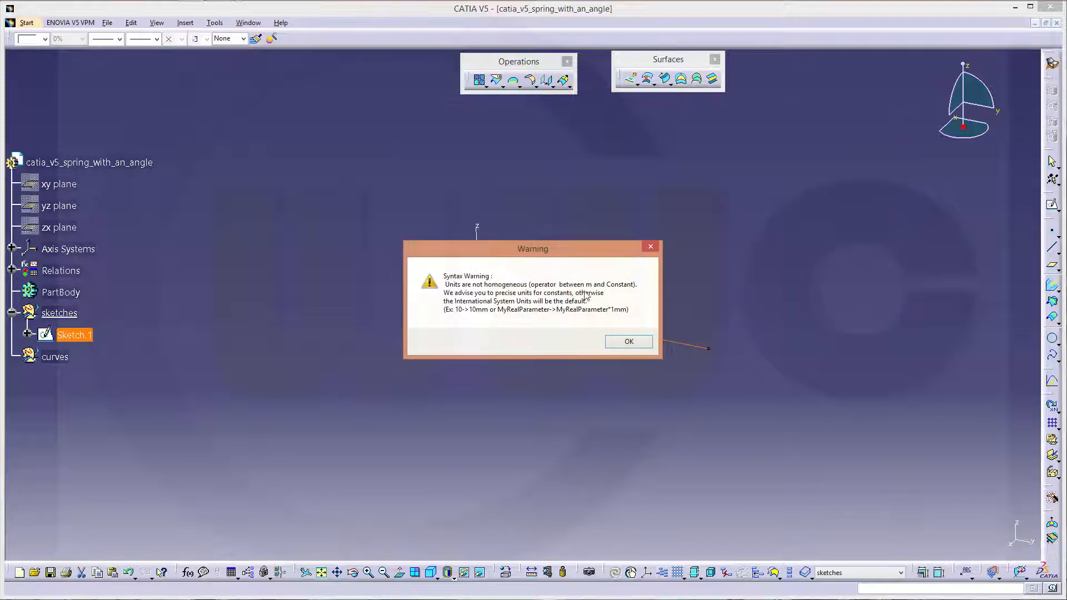
{"action": "left_click", "coordinate": [627, 341]}
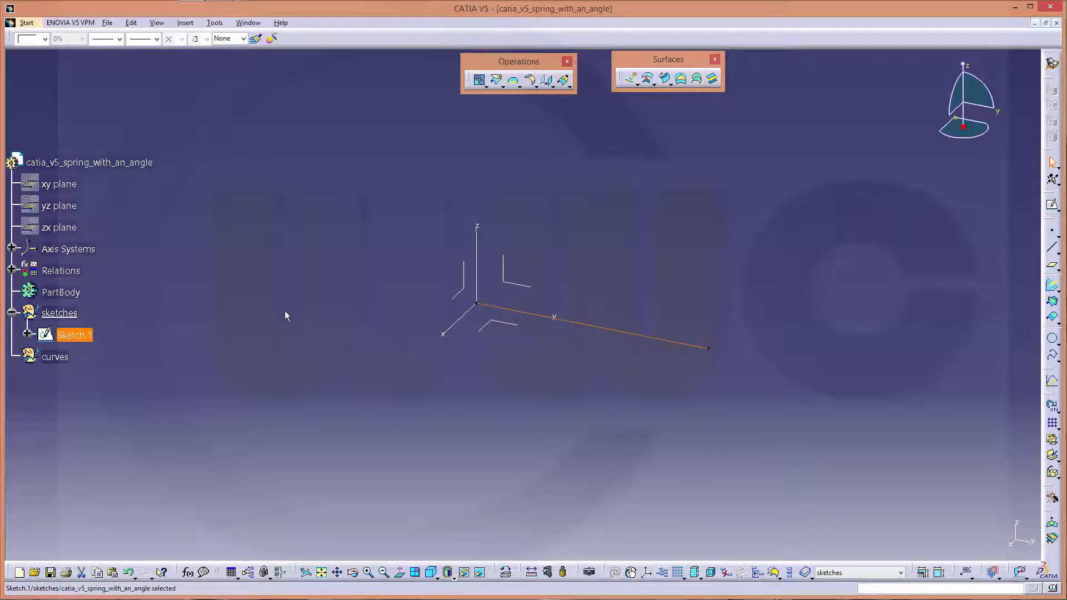
{"action": "mouse_move", "coordinate": [41, 254]}
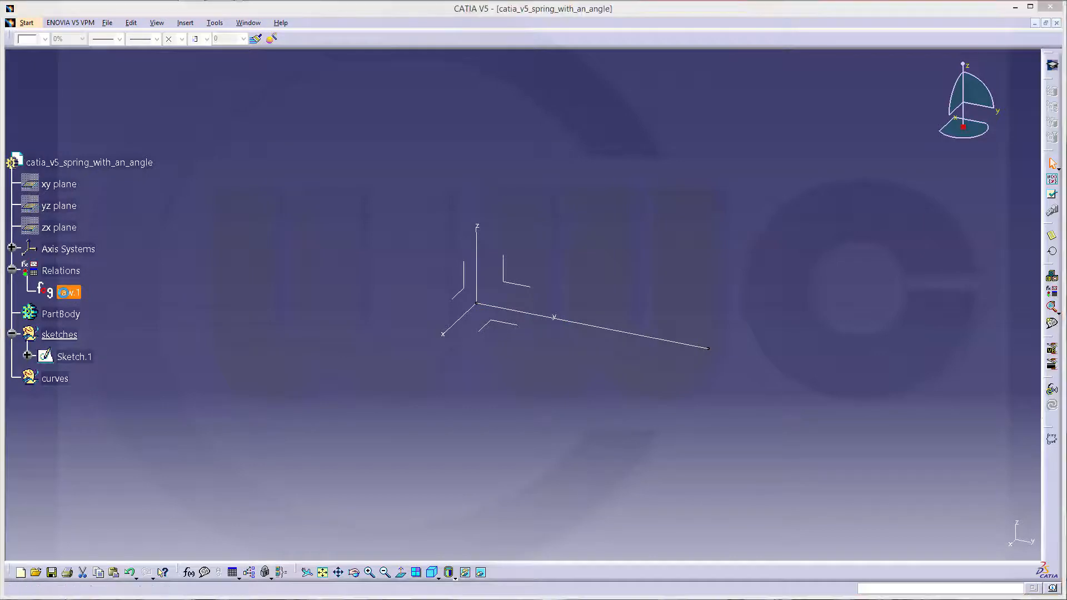
{"action": "double_click", "coordinate": [67, 292]}
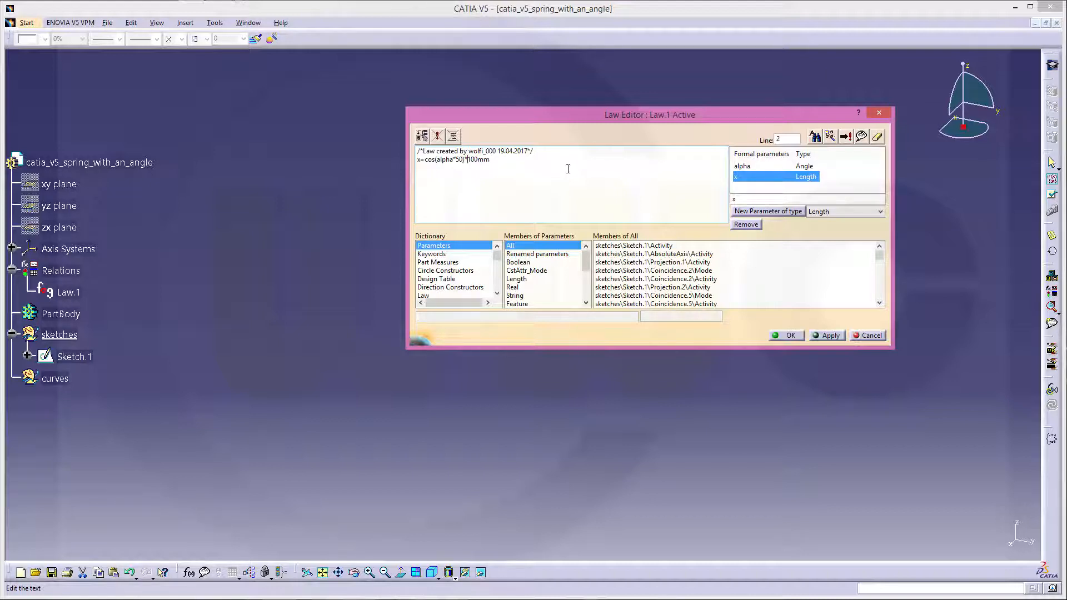
{"action": "left_click", "coordinate": [787, 335]}
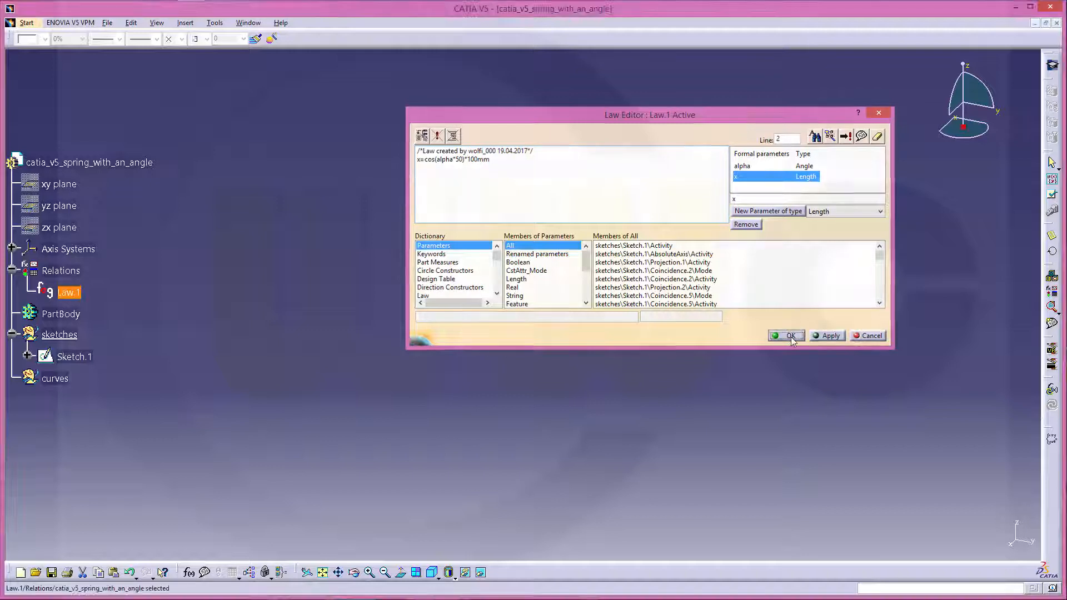
{"action": "left_click", "coordinate": [787, 335]}
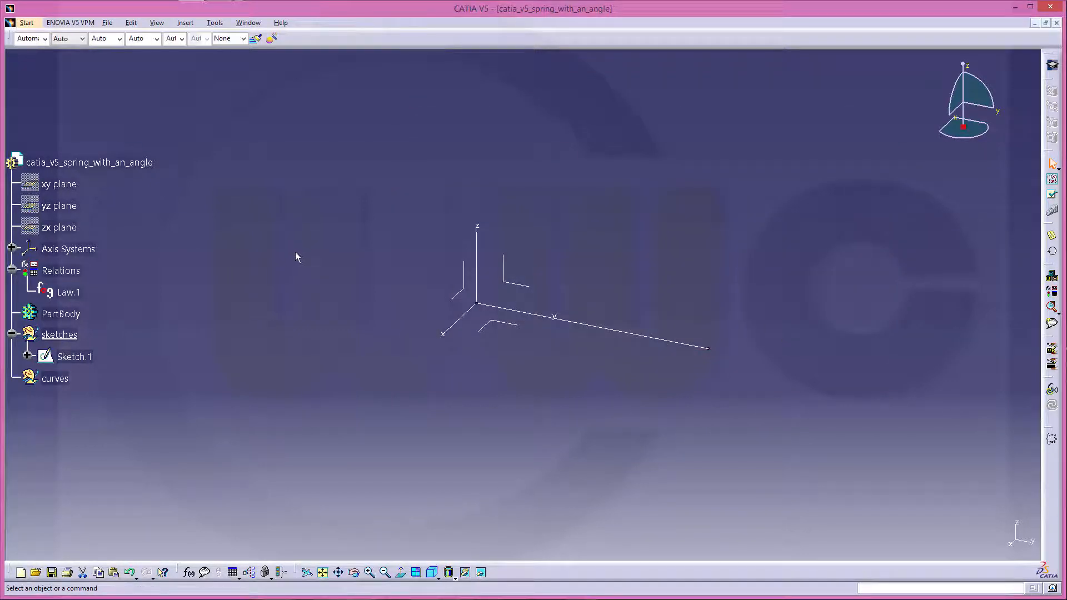
{"action": "mouse_move", "coordinate": [284, 269]}
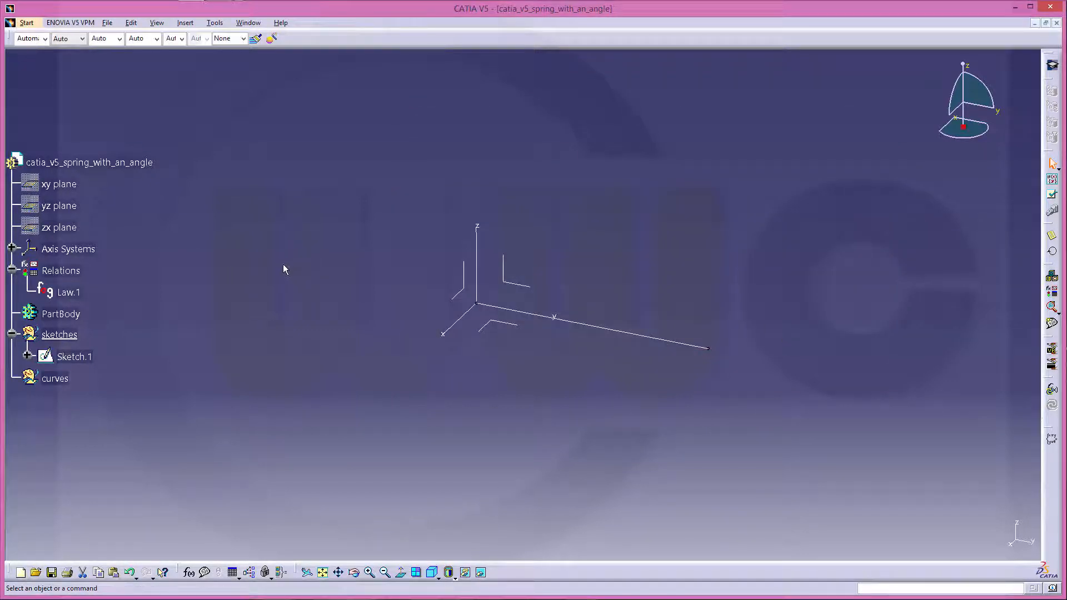
{"action": "mouse_move", "coordinate": [240, 572]}
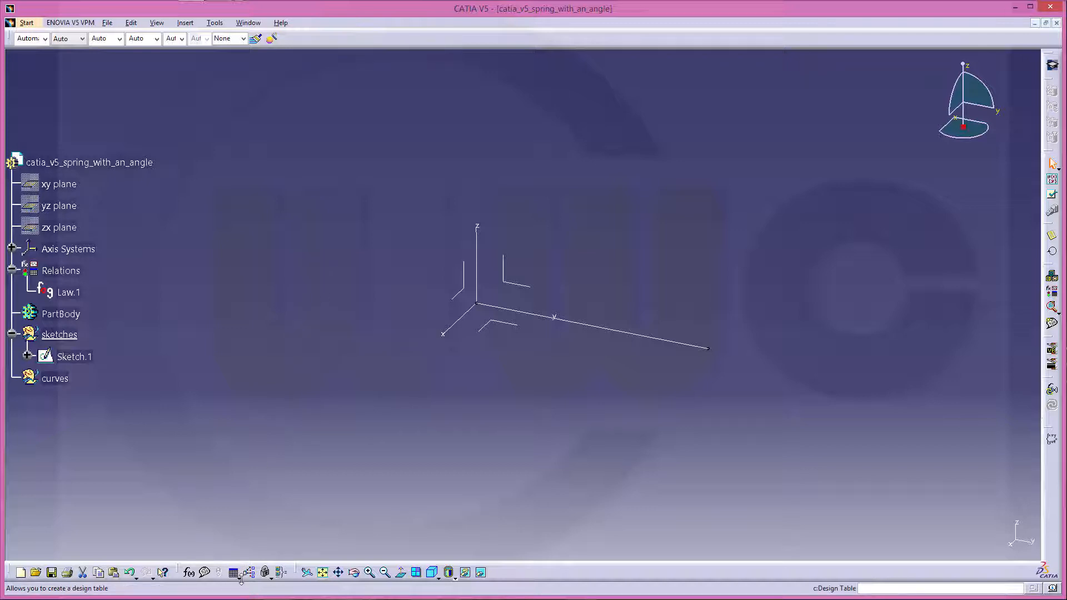
- Create Law.2 and give it a Length formal parameter named y
{"action": "left_click", "coordinate": [233, 571]}
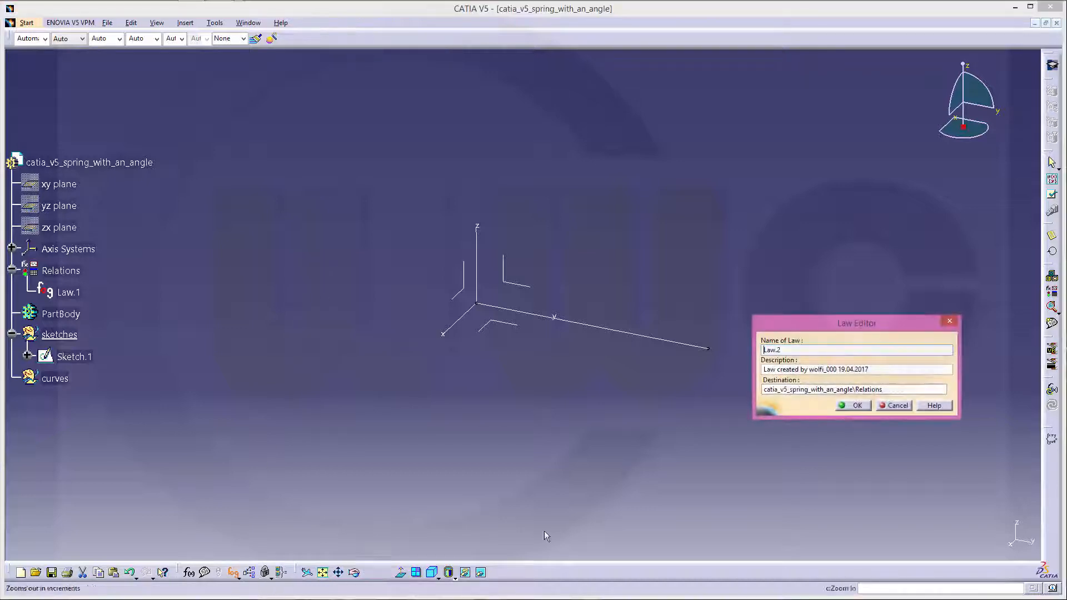
{"action": "left_click", "coordinate": [852, 404]}
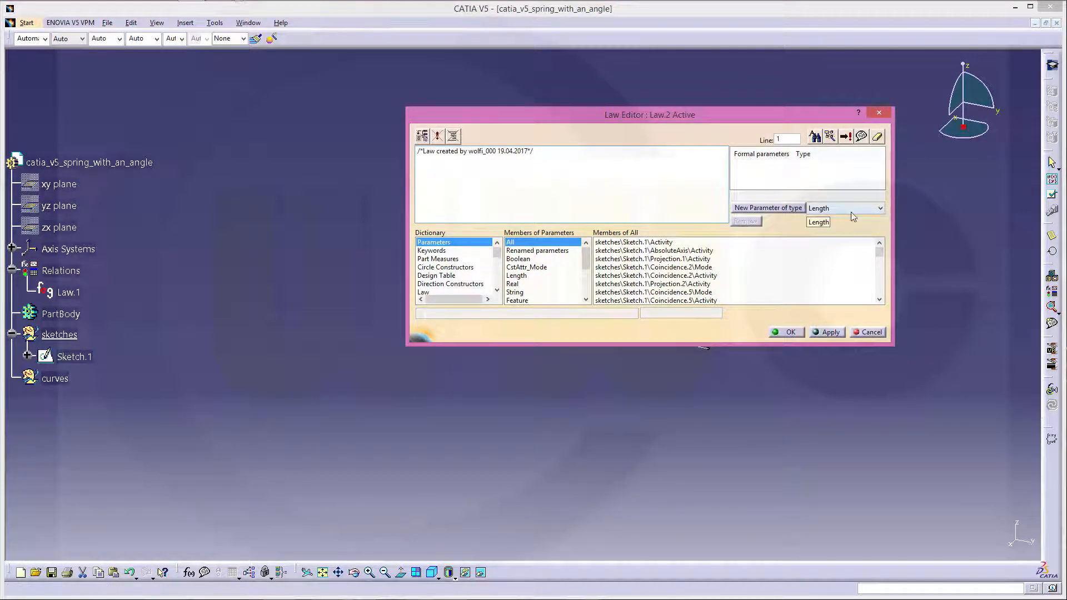
{"action": "left_click", "coordinate": [768, 208]}
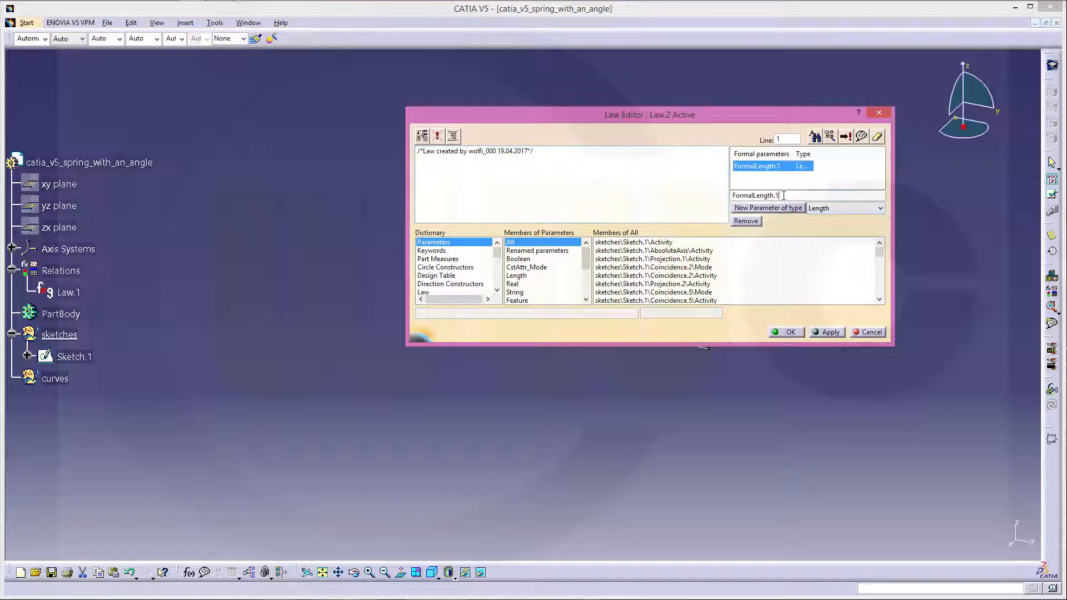
{"action": "type", "text": "y"}
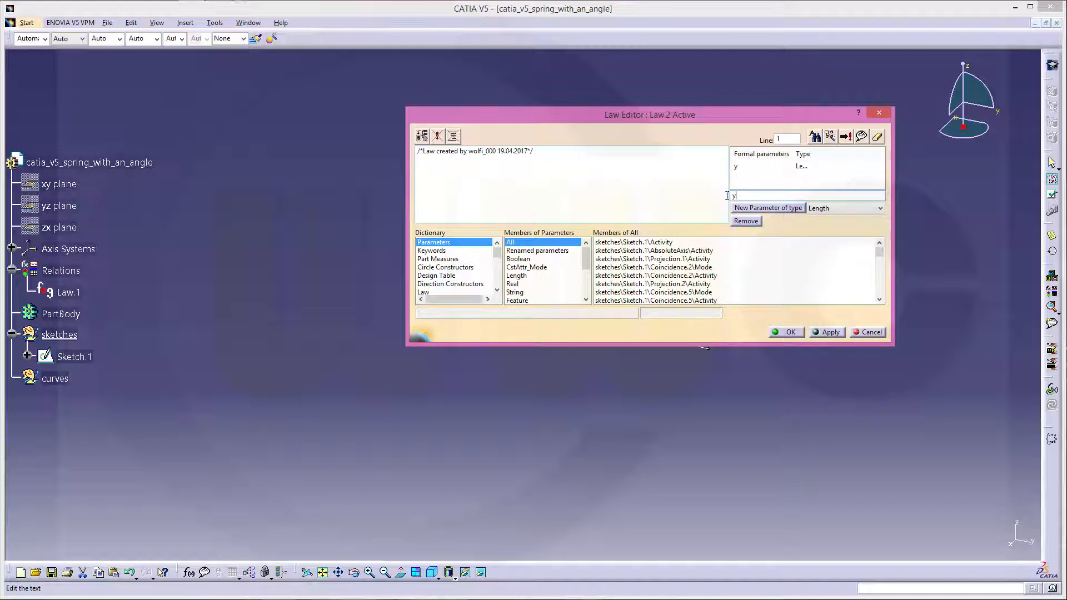
- Add an Angle formal parameter named alpha to Law.2
{"action": "left_click", "coordinate": [878, 207]}
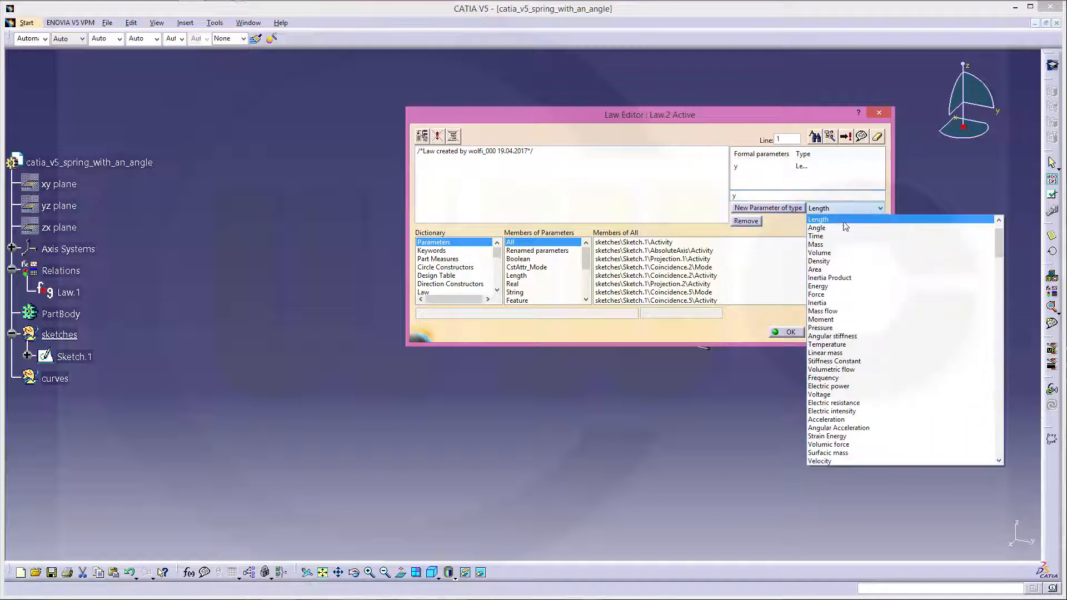
{"action": "left_click", "coordinate": [816, 228]}
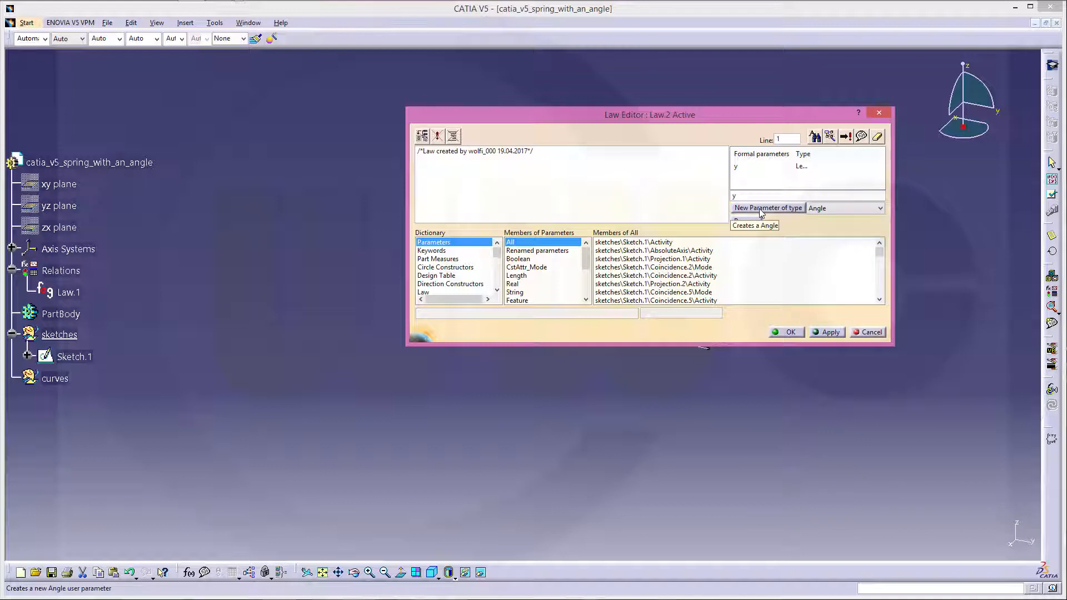
{"action": "left_click", "coordinate": [768, 208]}
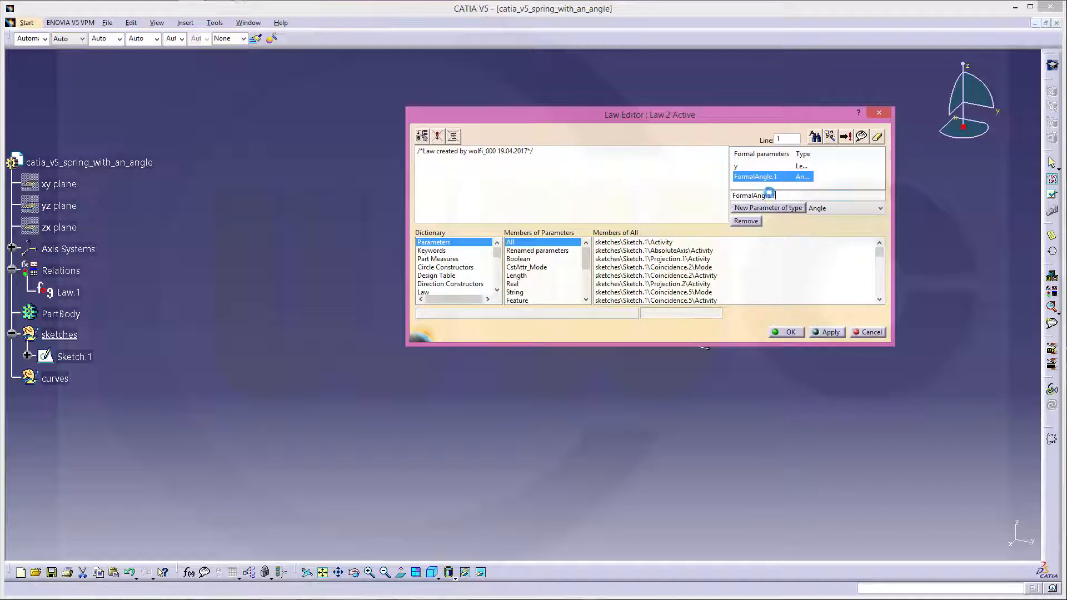
{"action": "type", "text": "alpha"}
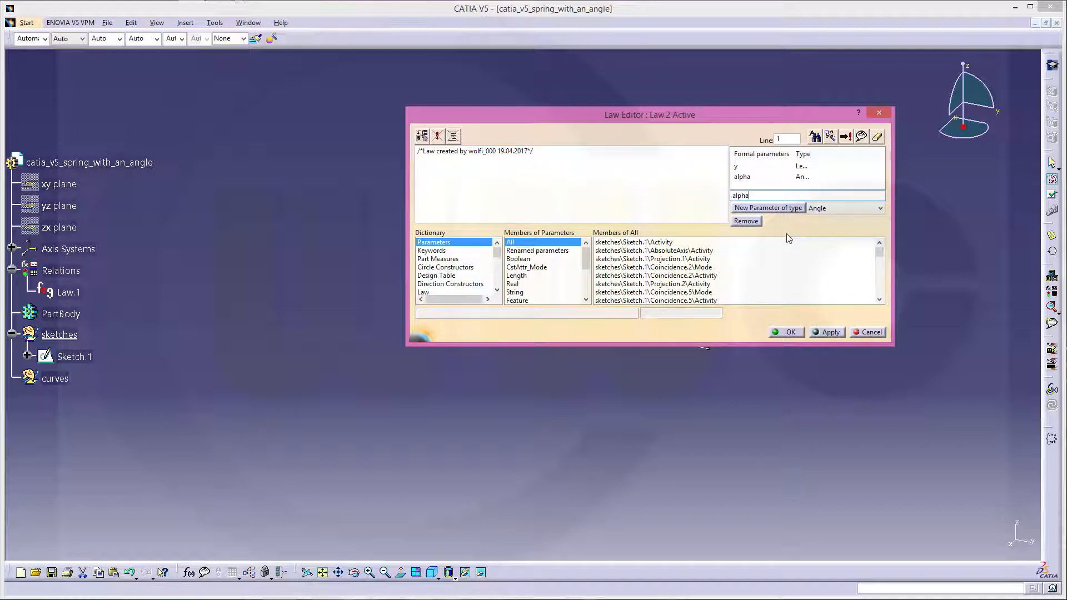
{"action": "left_click", "coordinate": [536, 151]}
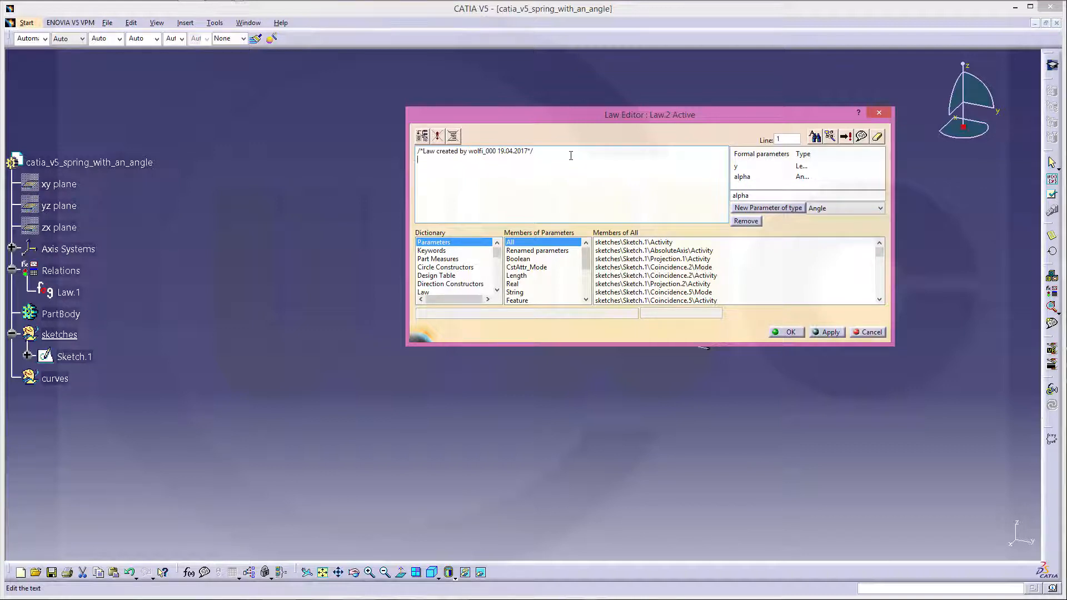
- Define Law.2 as y=sin(alpha*50)*100mm and confirm it under Relations
{"action": "type", "text": "y="}
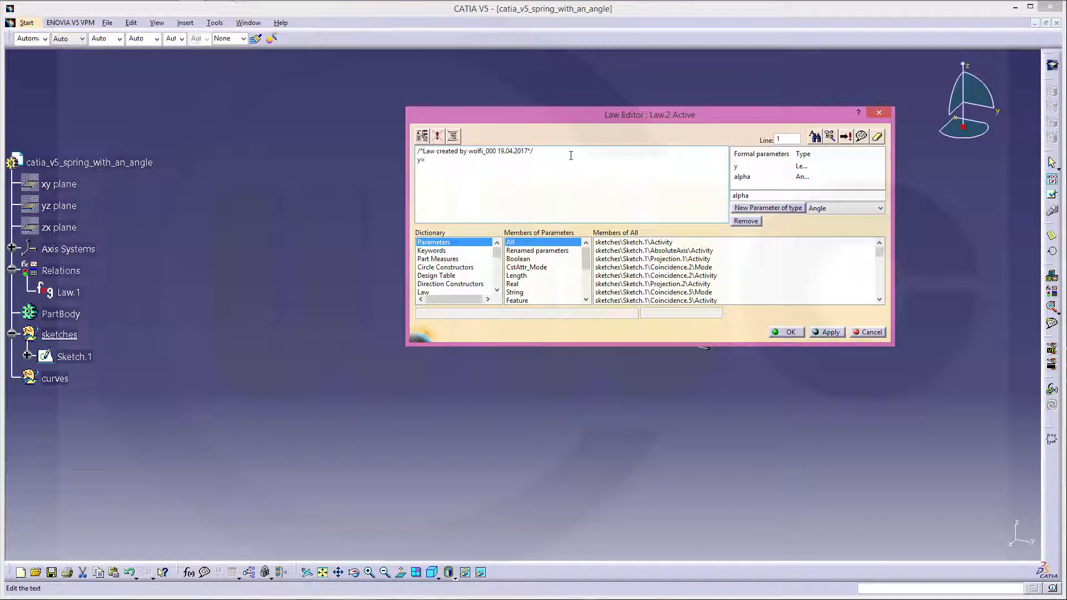
{"action": "type", "text": "sin("}
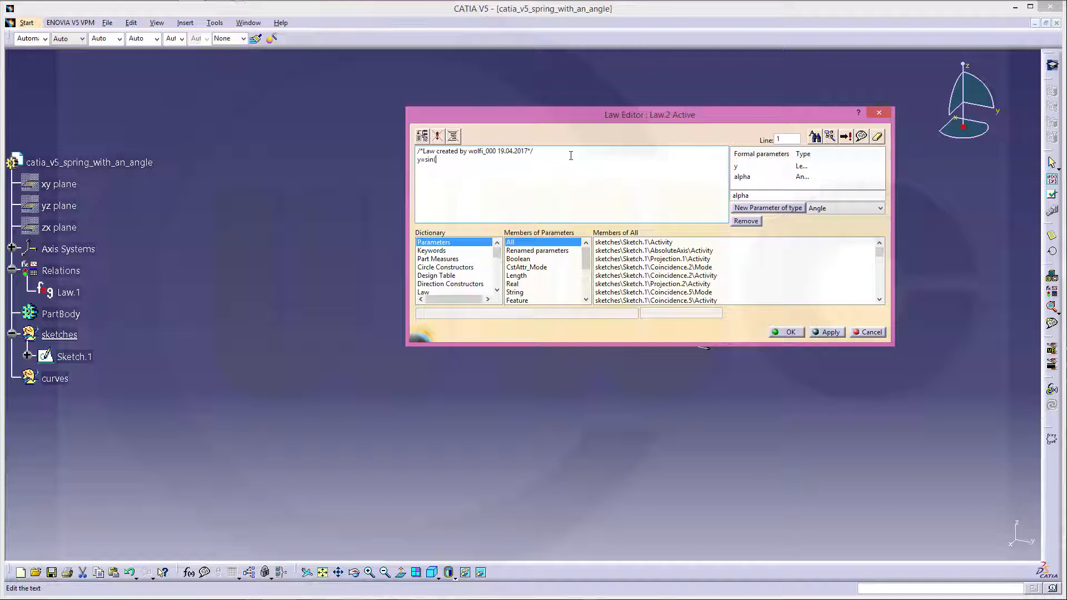
{"action": "type", "text": "(alpha"}
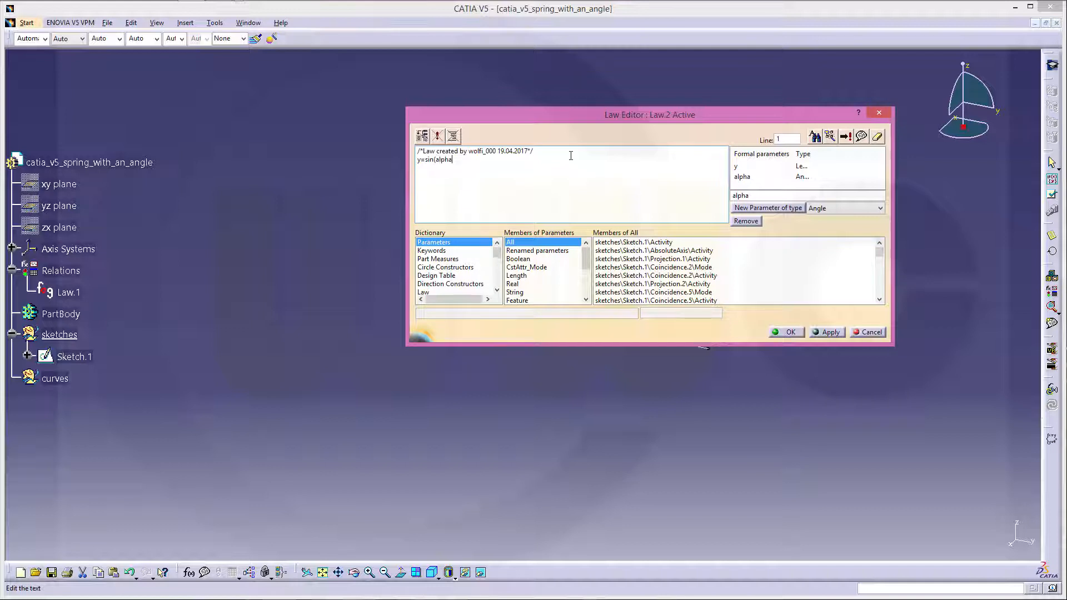
{"action": "type", "text": "*50"}
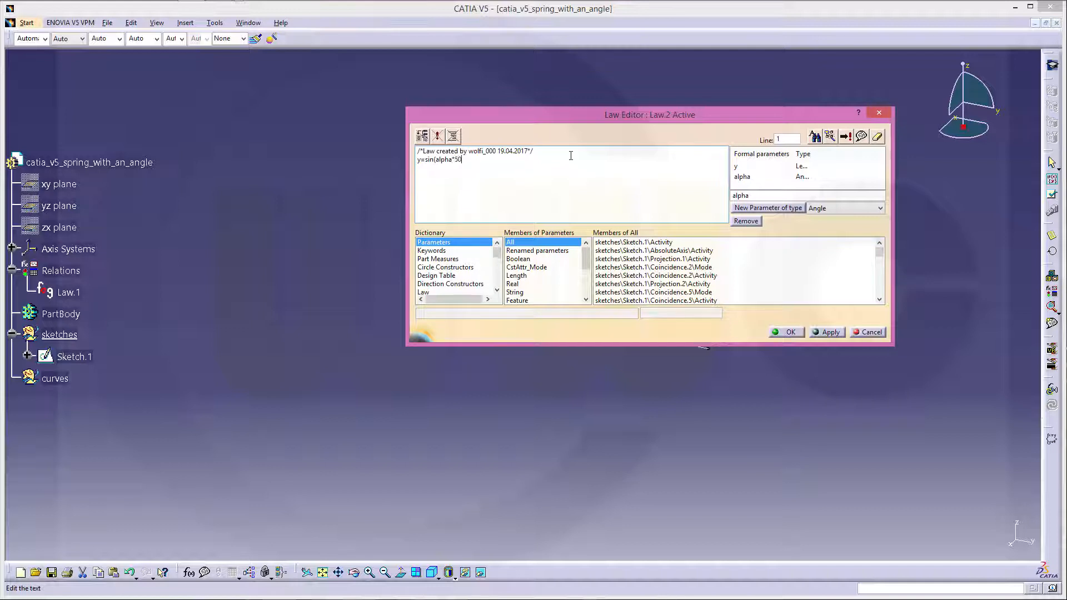
{"action": "type", "text": ")"}
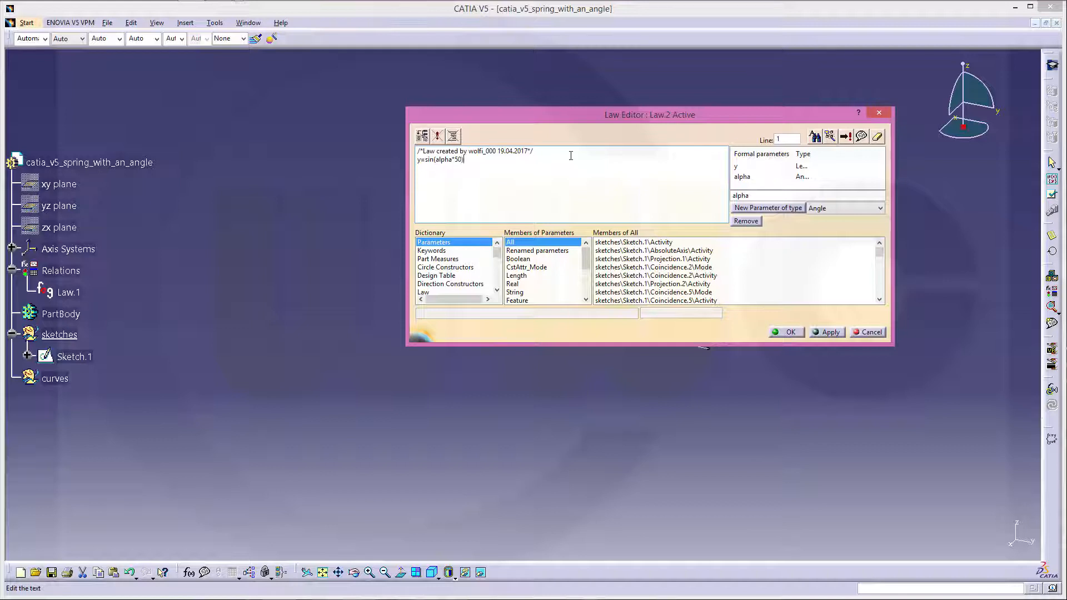
{"action": "type", "text": "*1"}
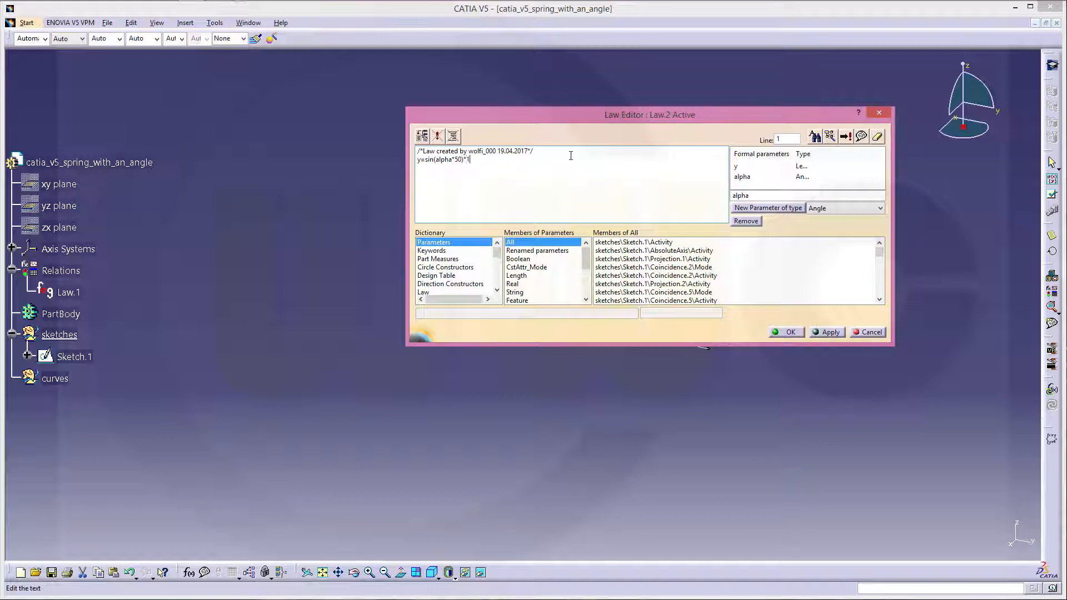
{"action": "type", "text": "00"}
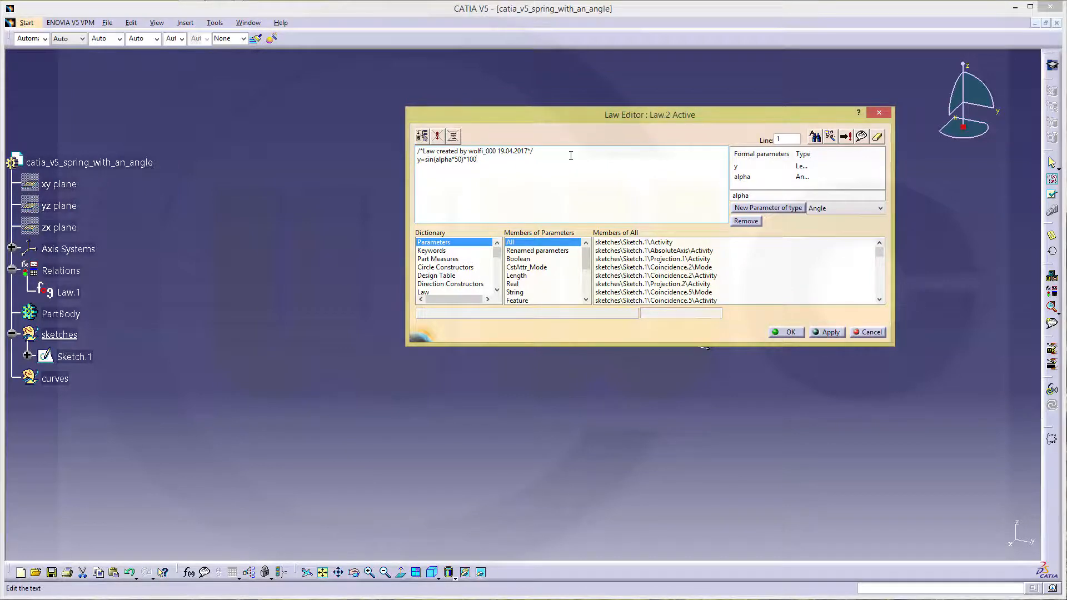
{"action": "type", "text": "mm"}
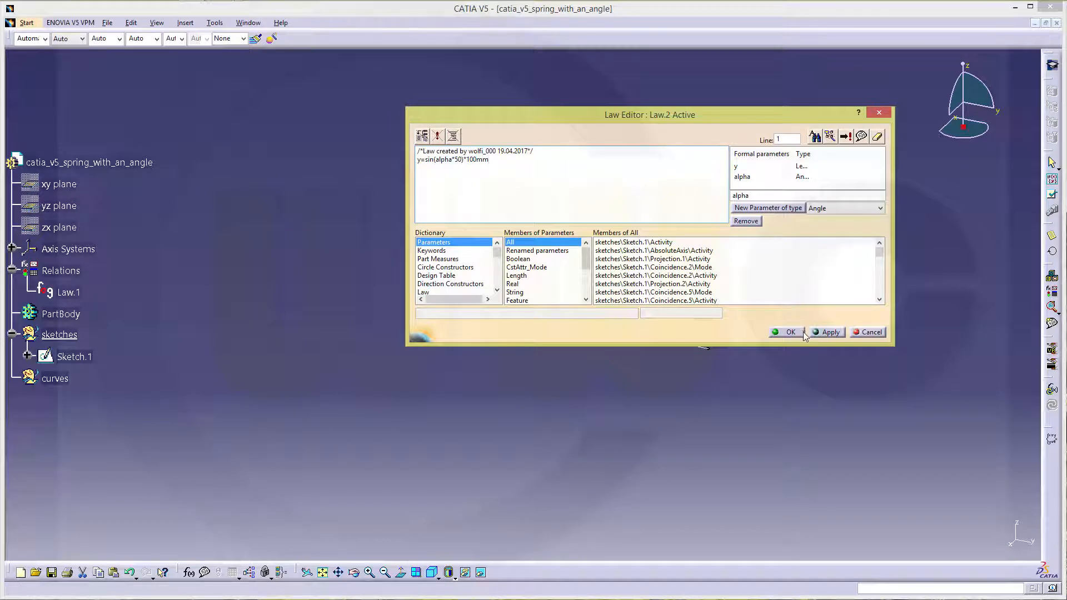
{"action": "left_click", "coordinate": [785, 332]}
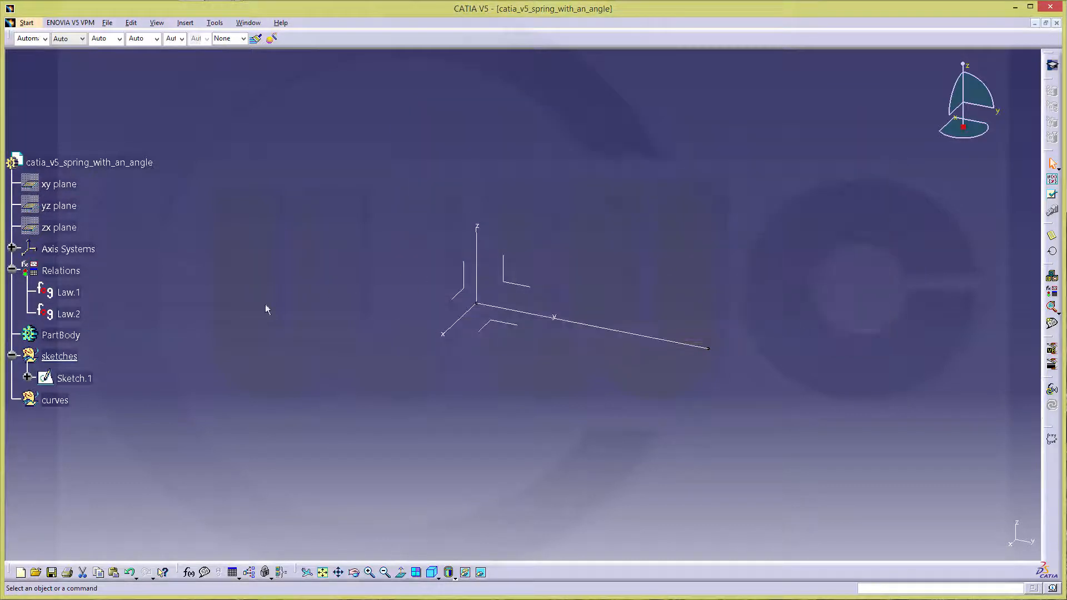
- Switch to Generative Shape Design and define the curves set as the in-work object
{"action": "right_click", "coordinate": [54, 400]}
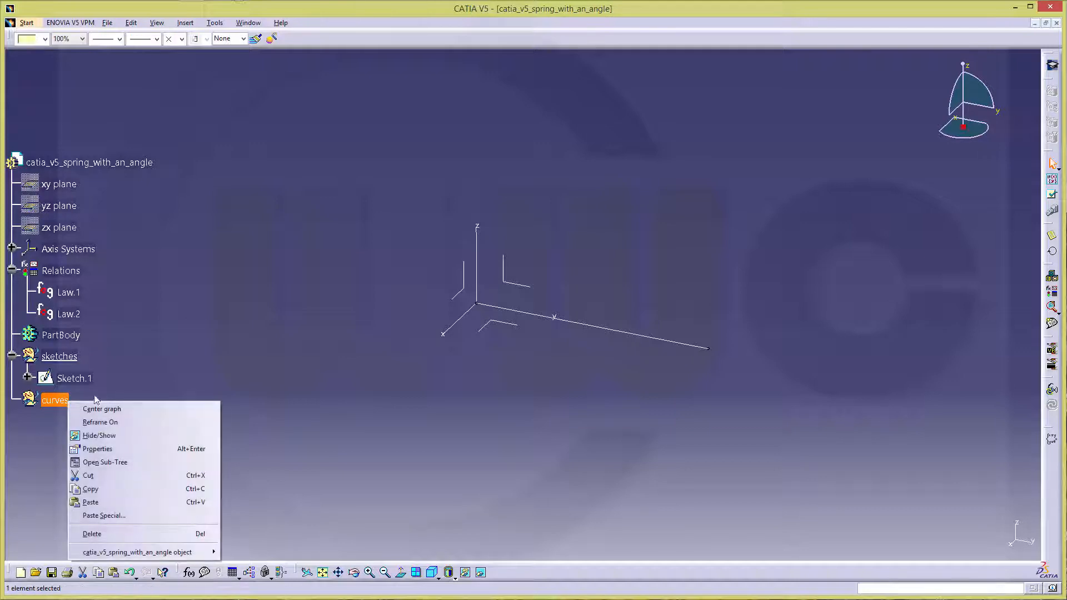
{"action": "mouse_move", "coordinate": [99, 435]}
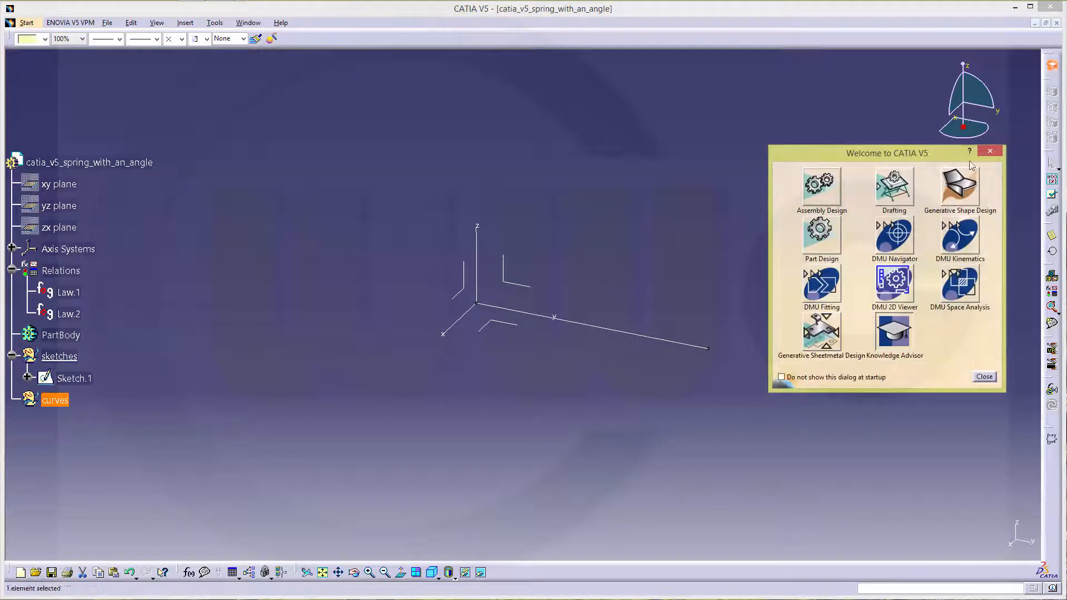
{"action": "left_click", "coordinate": [982, 376]}
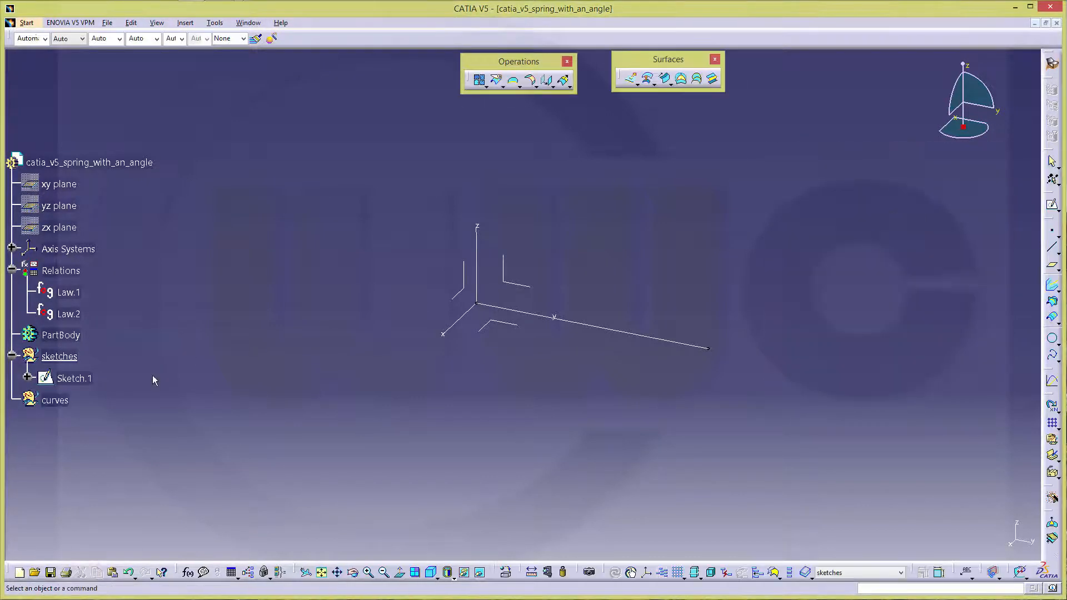
{"action": "right_click", "coordinate": [54, 400]}
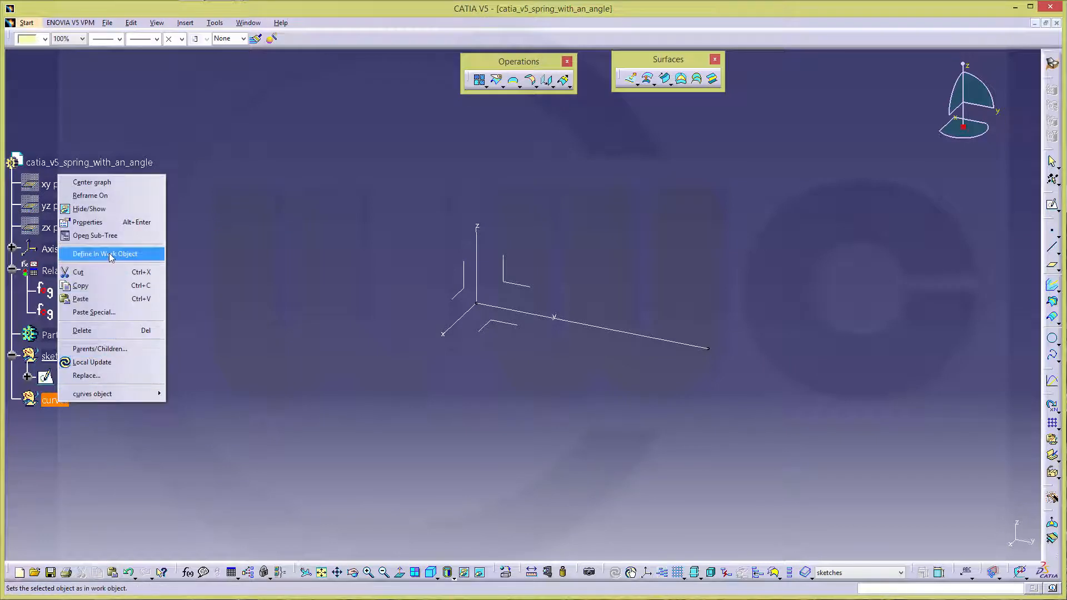
{"action": "left_click", "coordinate": [106, 254]}
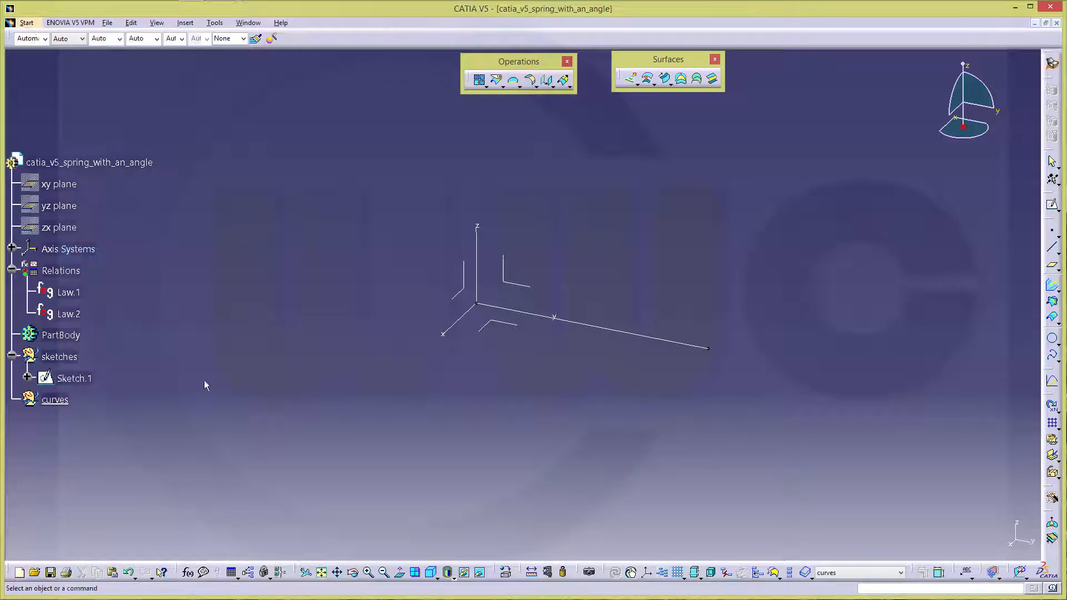
{"action": "mouse_move", "coordinate": [780, 302]}
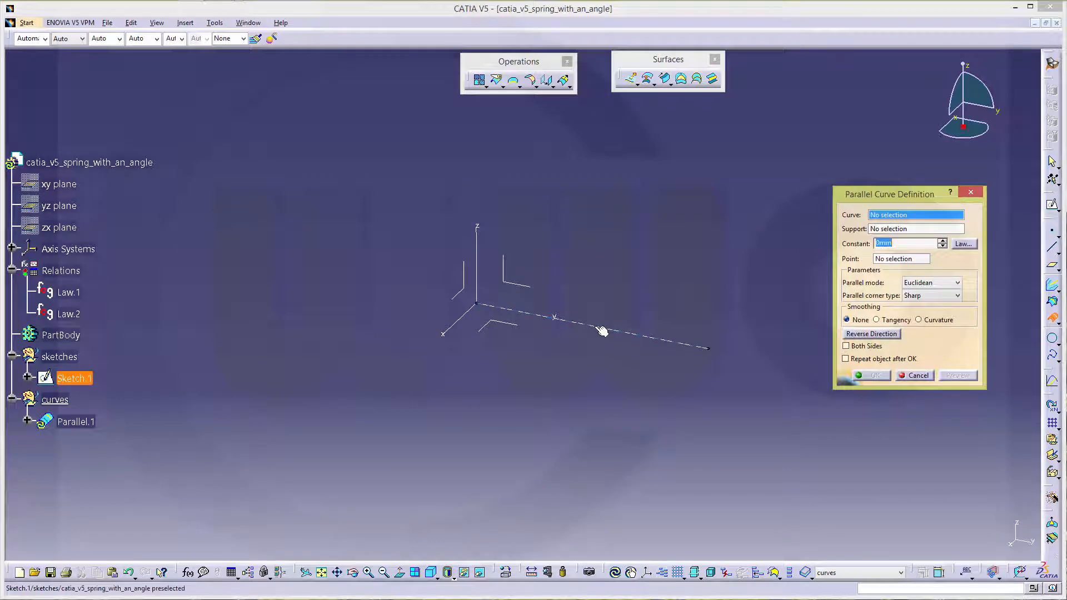
- Offset Sketch.1 on the yz plane with Law.2 to make the wavy curve Parallel.1
{"action": "left_click", "coordinate": [602, 330]}
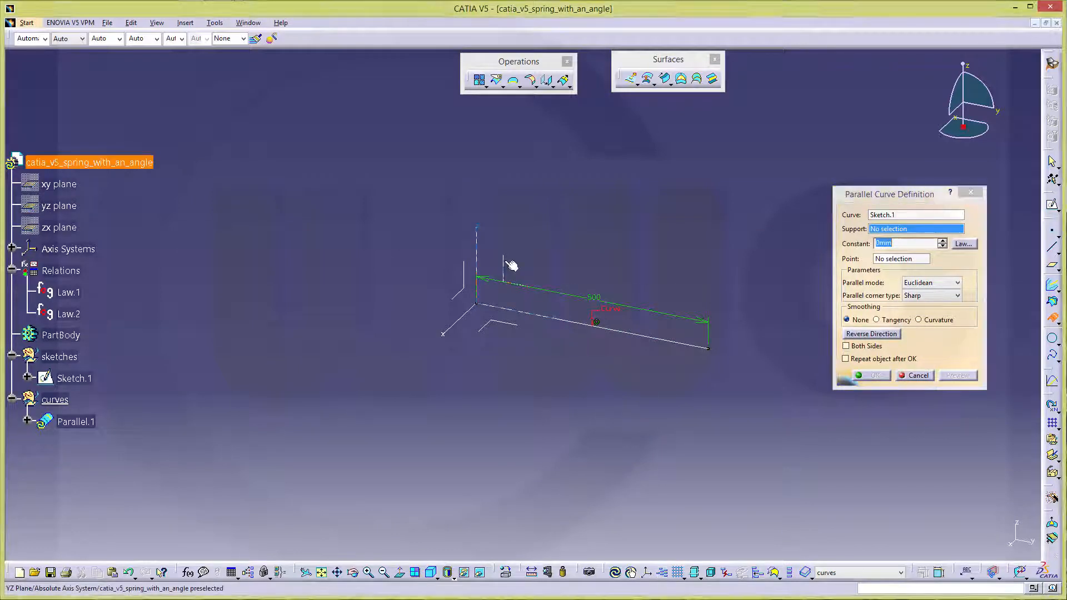
{"action": "left_click", "coordinate": [962, 243]}
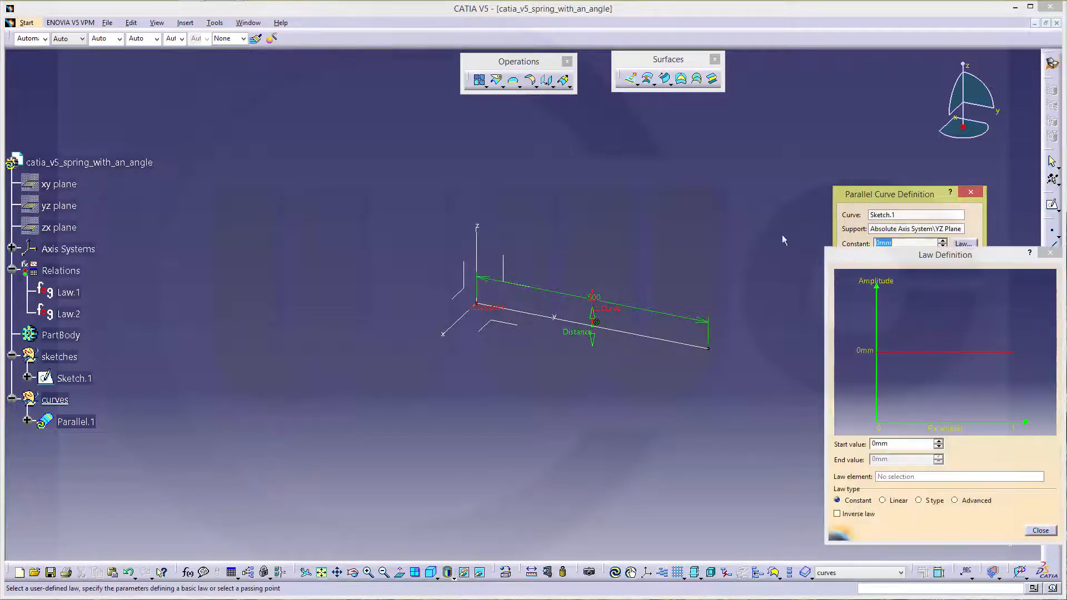
{"action": "left_click", "coordinate": [68, 292]}
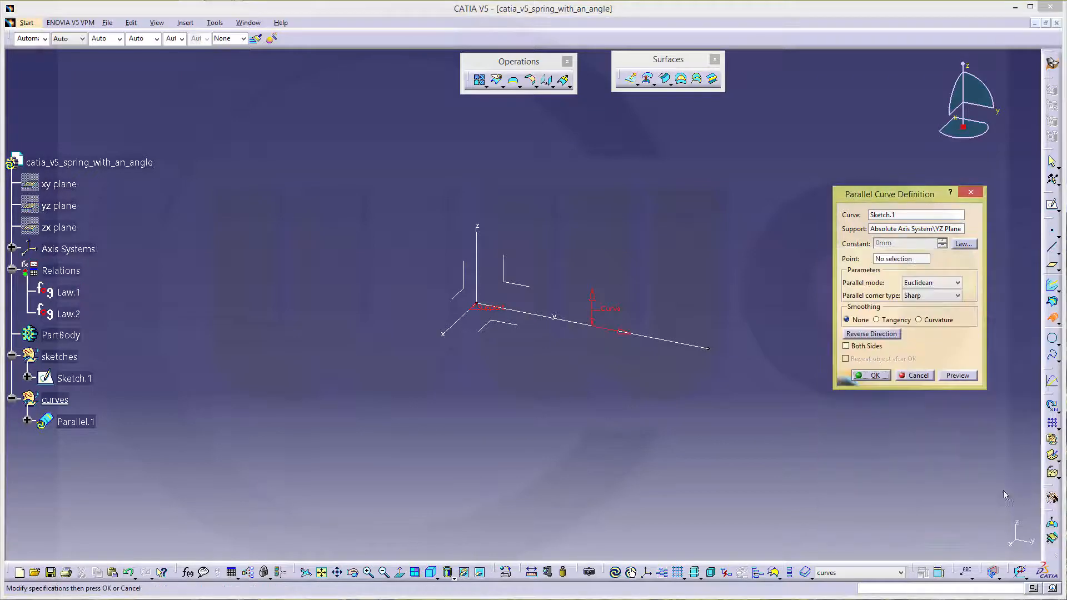
{"action": "left_click", "coordinate": [875, 374]}
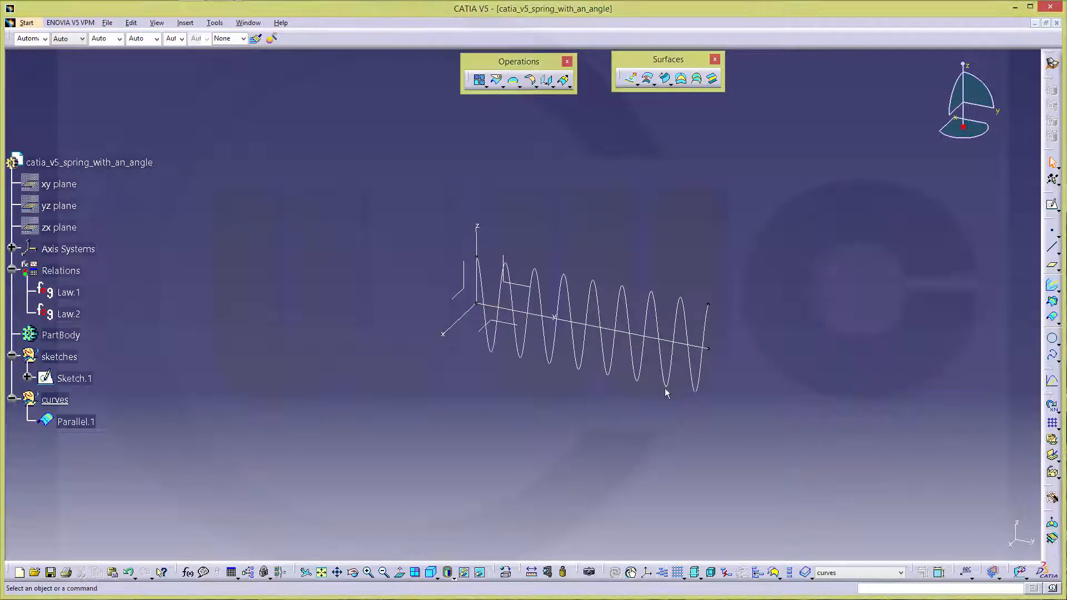
{"action": "left_click_drag", "start_coordinate": [667, 393], "coordinate": [490, 252]}
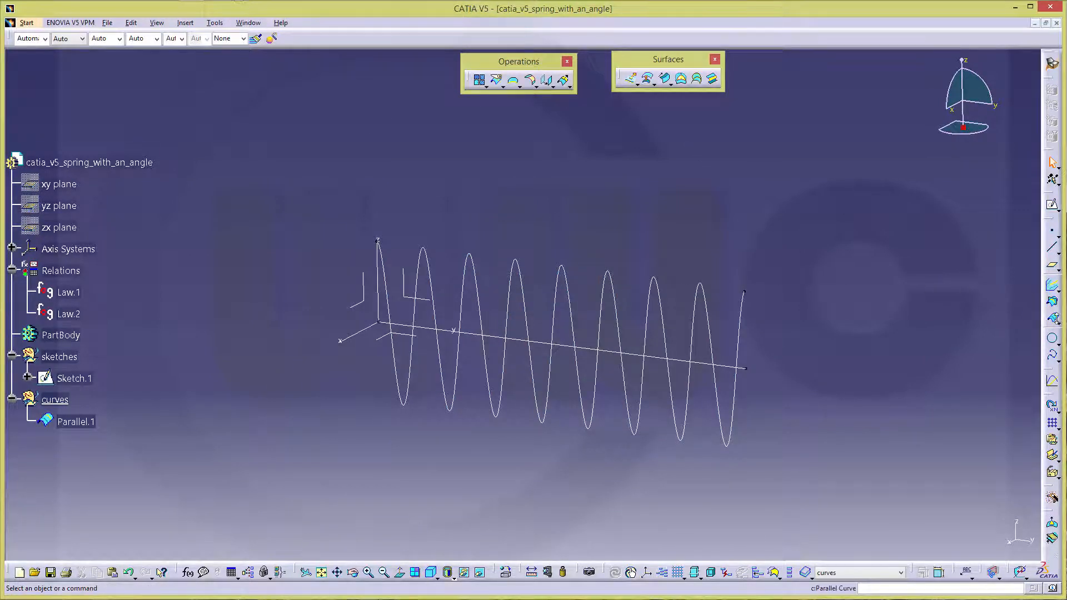
- Offset Sketch.1 on the XY plane with Law.2 to make a second wavy curve Parallel.2
{"action": "left_click", "coordinate": [469, 80]}
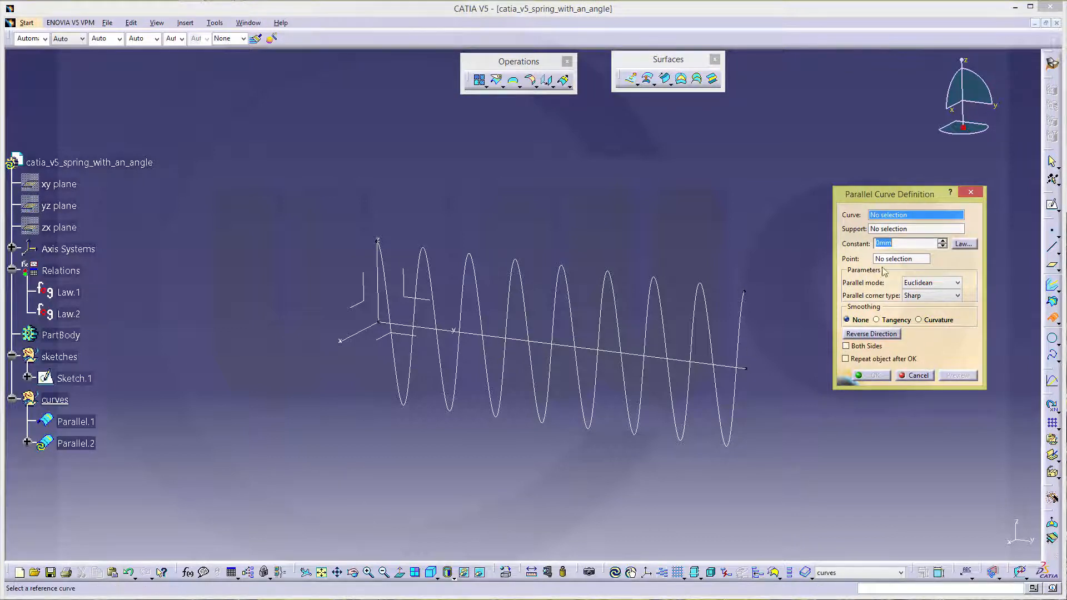
{"action": "left_click", "coordinate": [558, 279]}
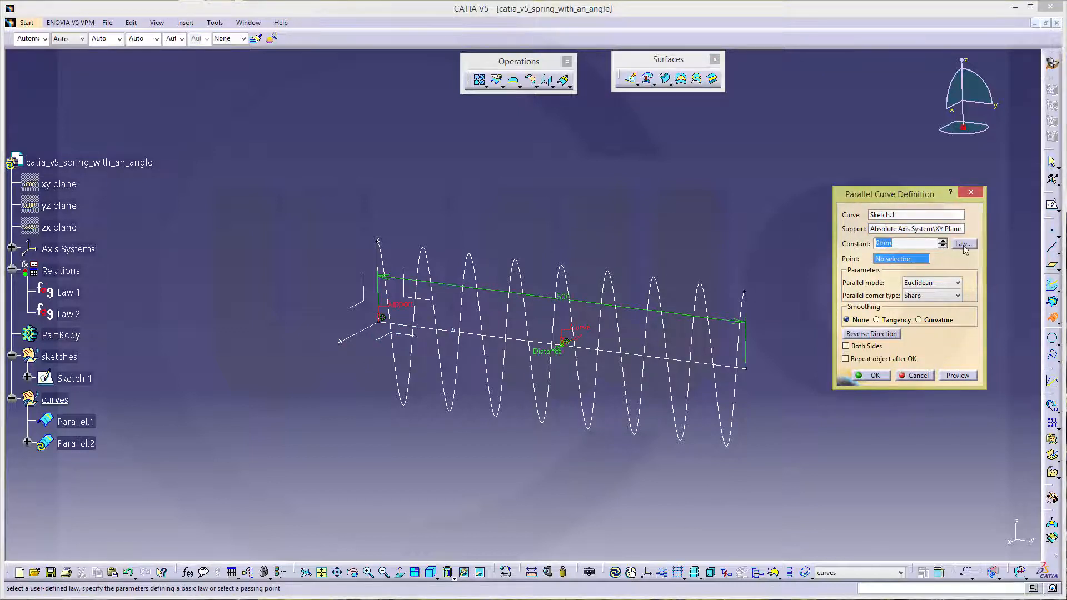
{"action": "left_click", "coordinate": [962, 244]}
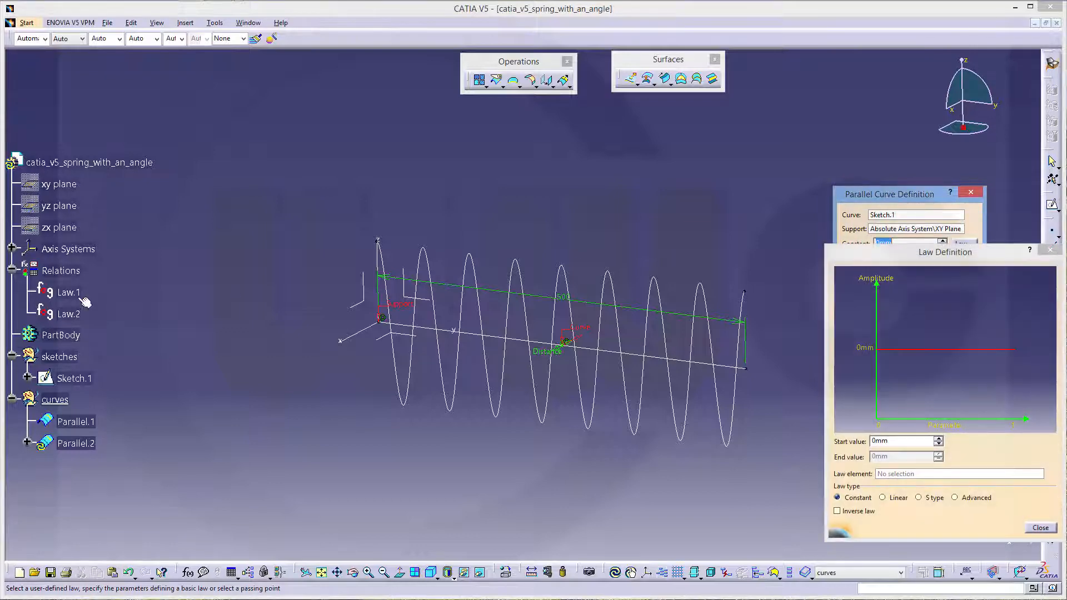
{"action": "left_click", "coordinate": [68, 314]}
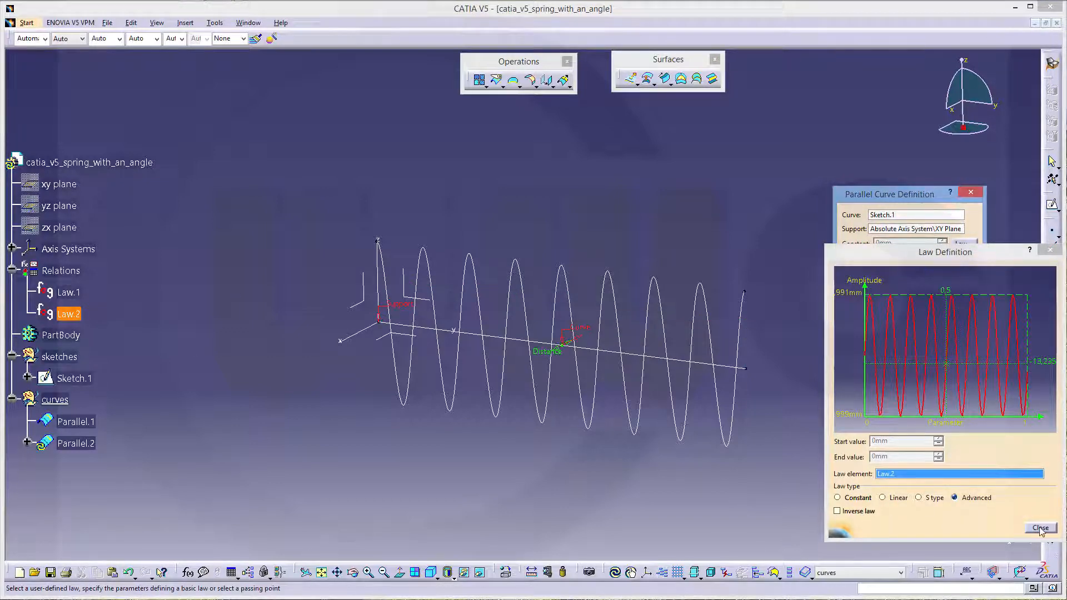
{"action": "left_click", "coordinate": [1038, 528]}
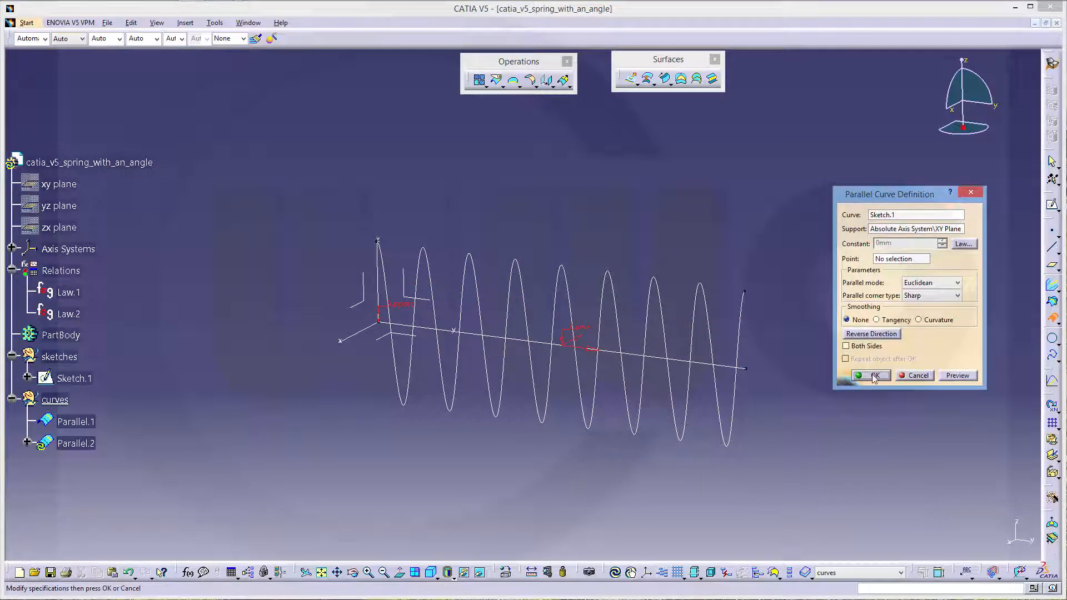
{"action": "left_click", "coordinate": [871, 374]}
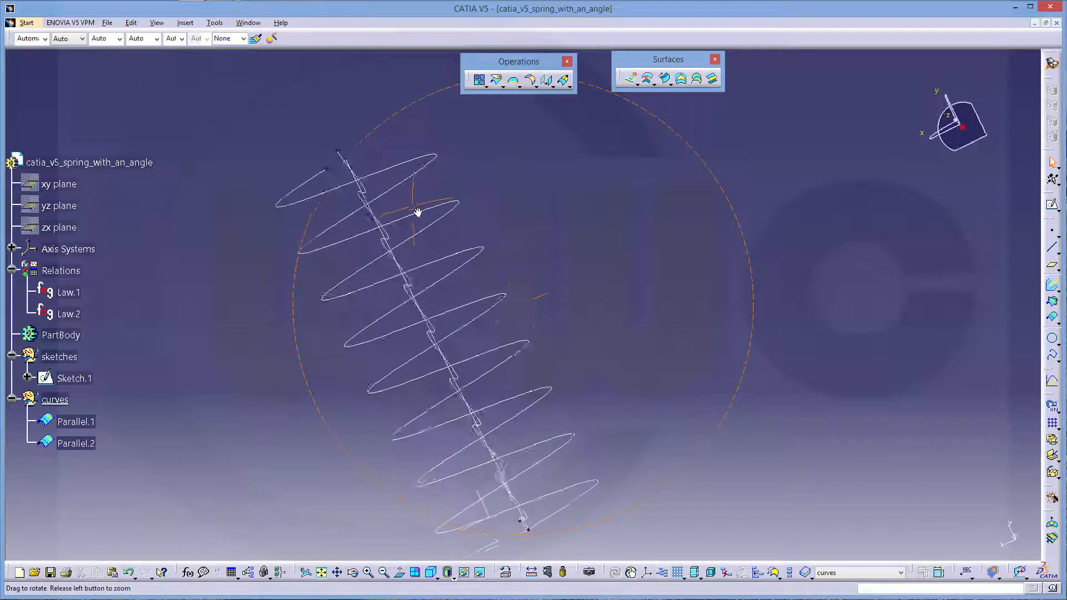
- Combine Parallel.1 and Parallel.2 into the single helix curve Combine.1
{"action": "left_click_drag", "start_coordinate": [419, 211], "coordinate": [664, 330]}
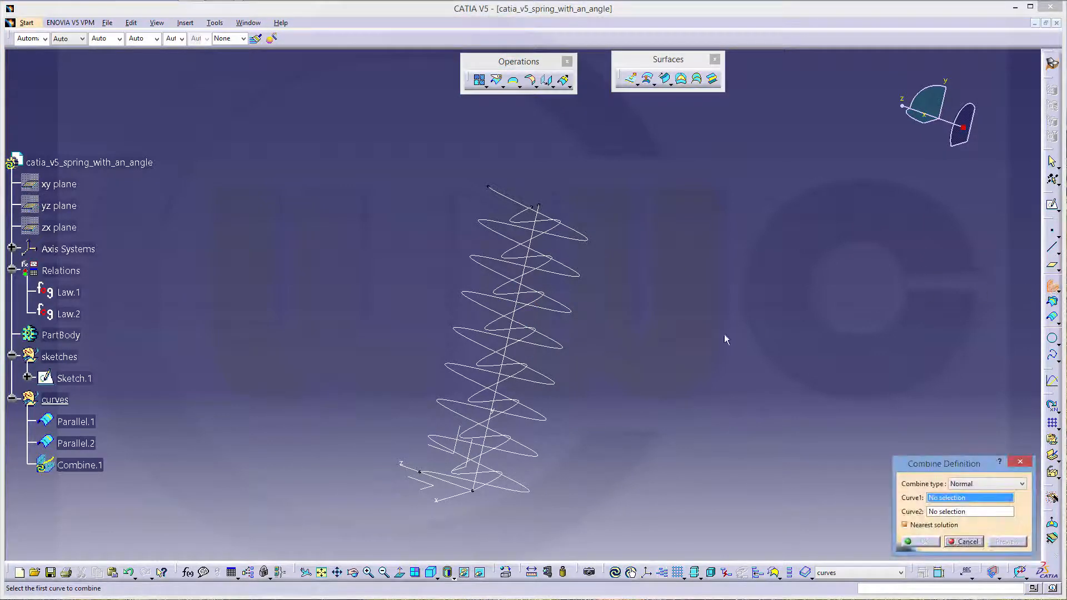
{"action": "left_click", "coordinate": [76, 421]}
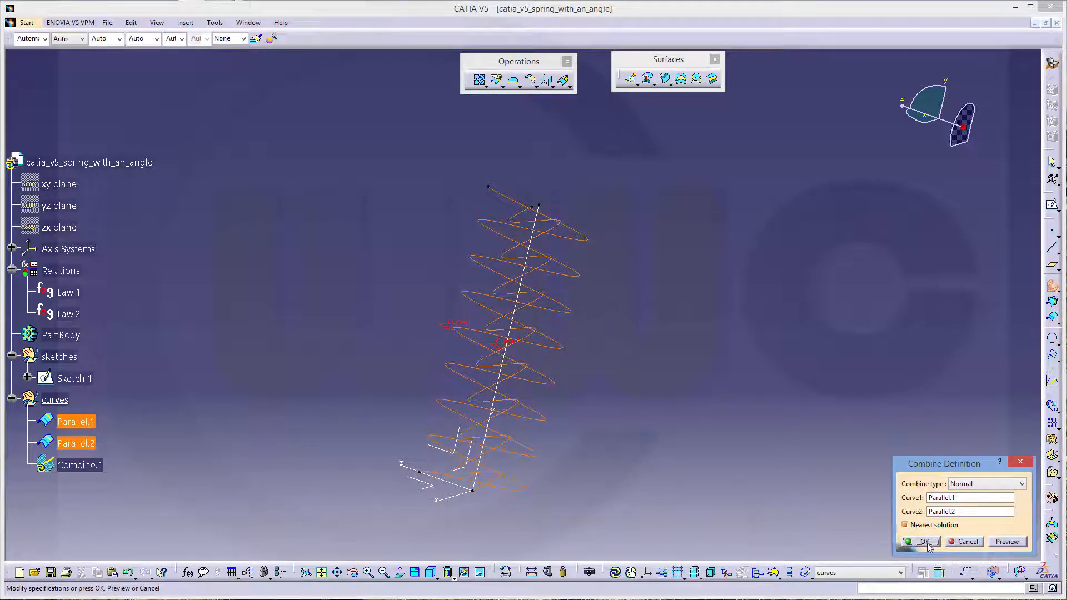
{"action": "left_click", "coordinate": [919, 541]}
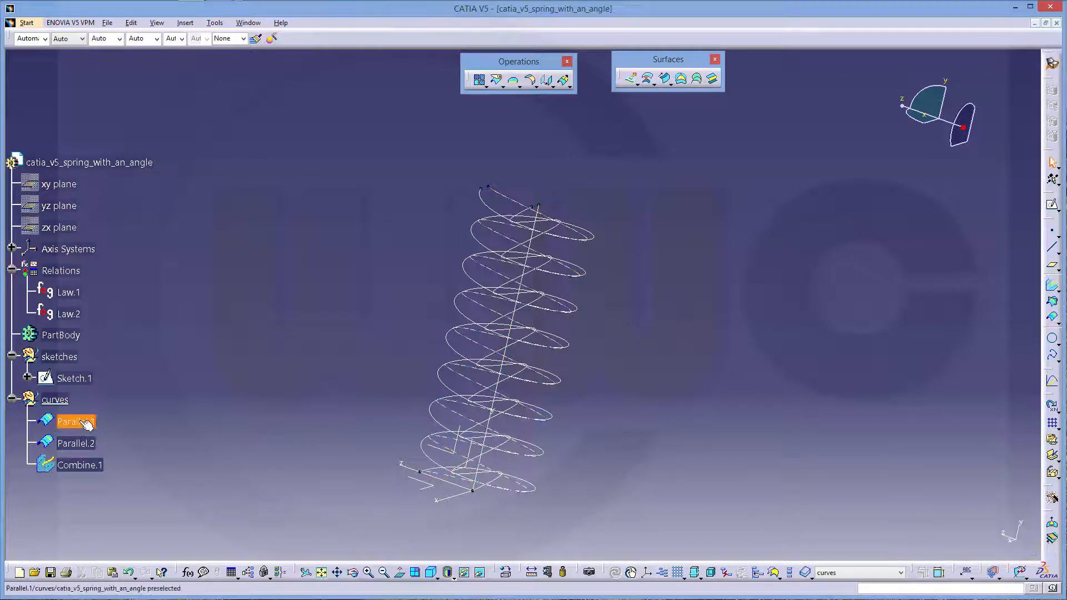
- Hide Parallel.1 and Parallel.2 and inspect the combined helix
{"action": "right_click", "coordinate": [77, 420]}
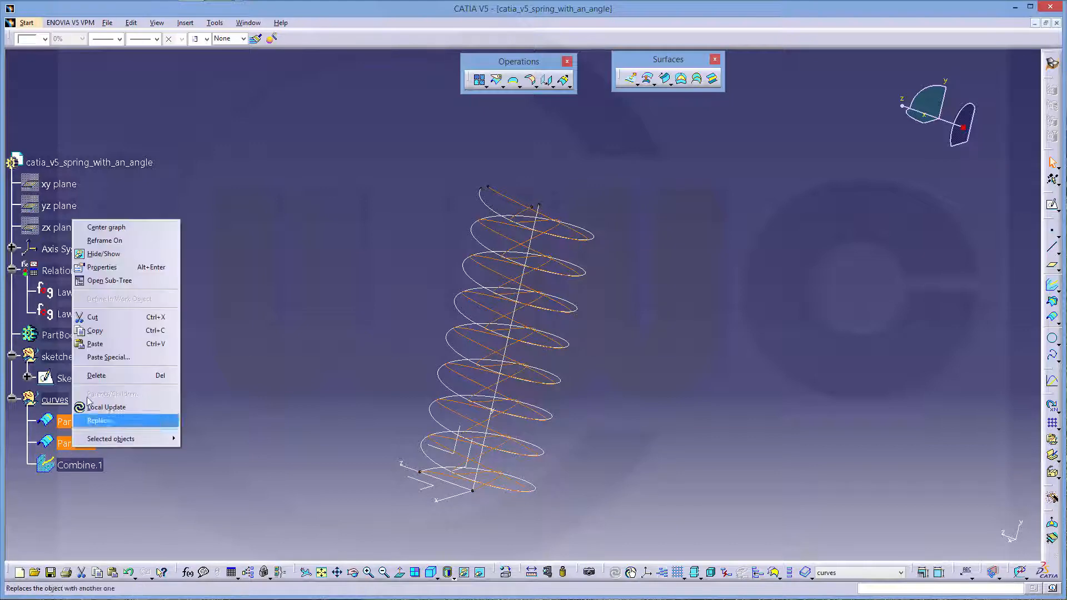
{"action": "mouse_move", "coordinate": [116, 254]}
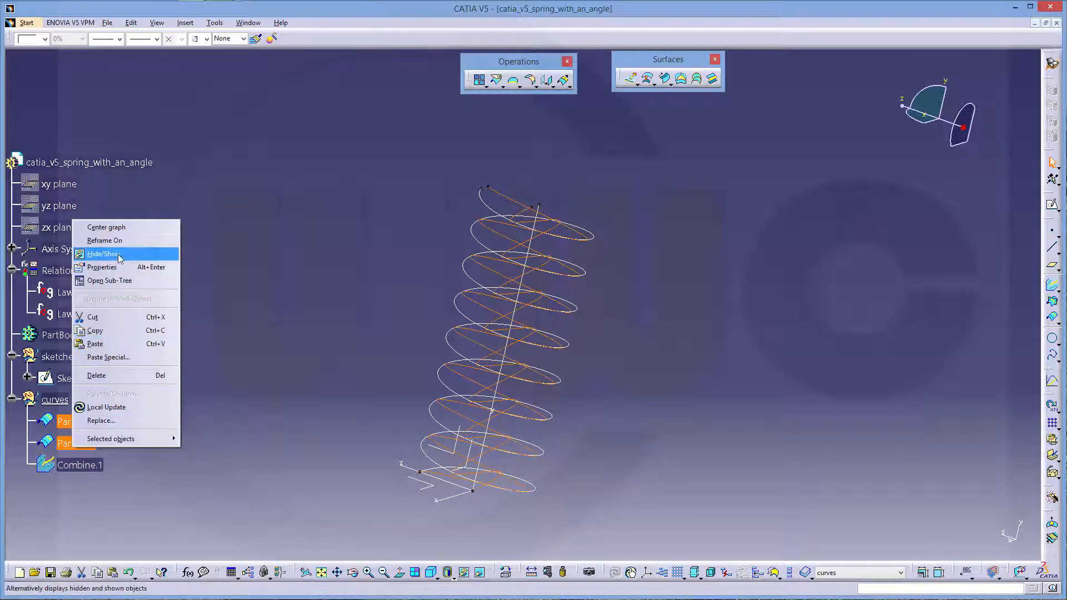
{"action": "left_click", "coordinate": [103, 253]}
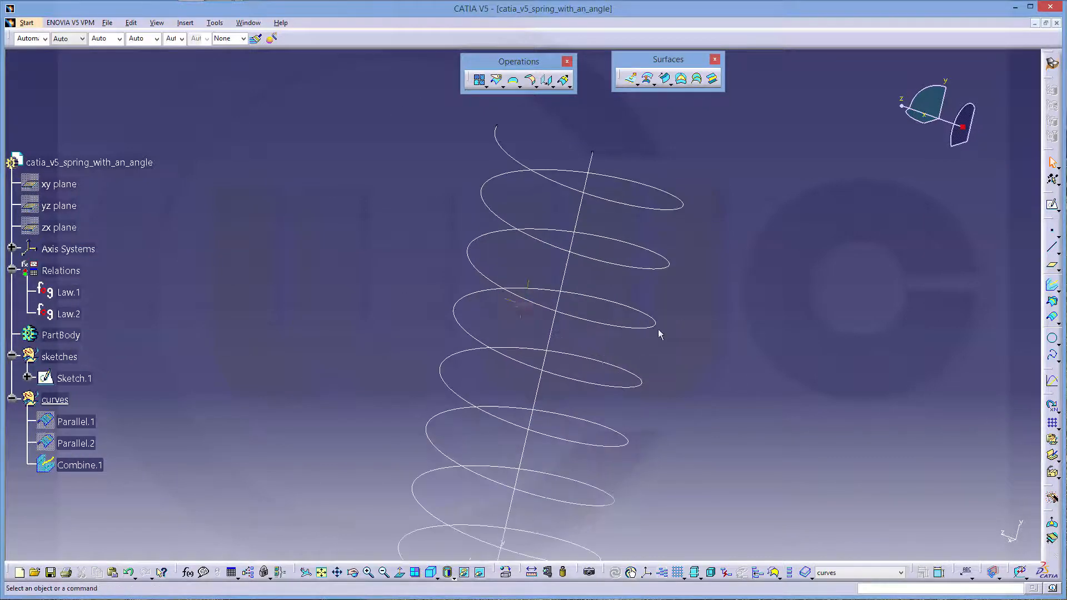
{"action": "left_click_drag", "start_coordinate": [659, 334], "coordinate": [496, 352]}
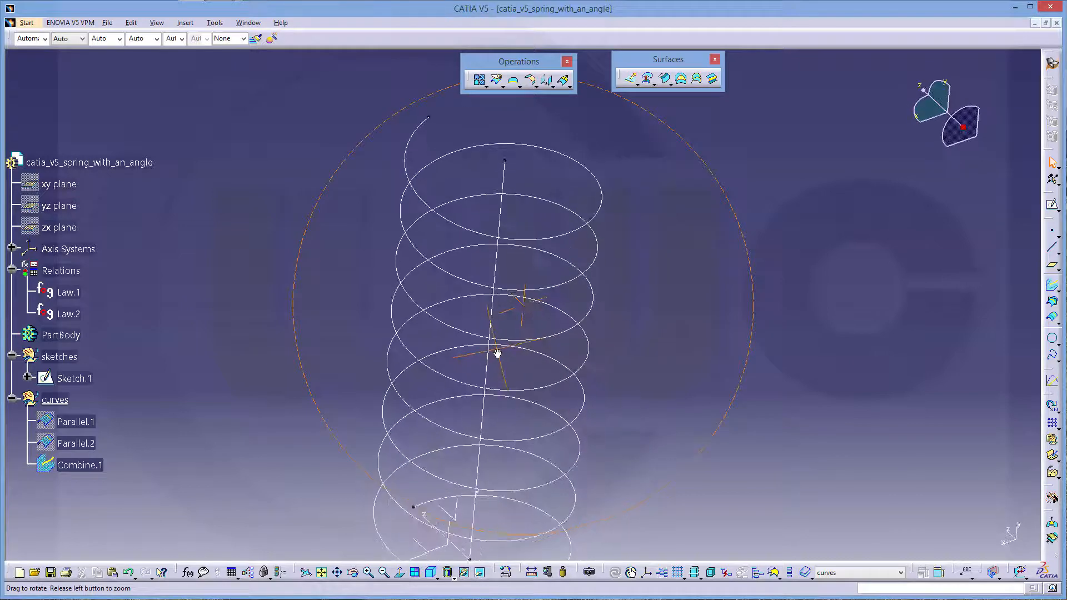
{"action": "left_click_drag", "start_coordinate": [496, 354], "coordinate": [621, 356]}
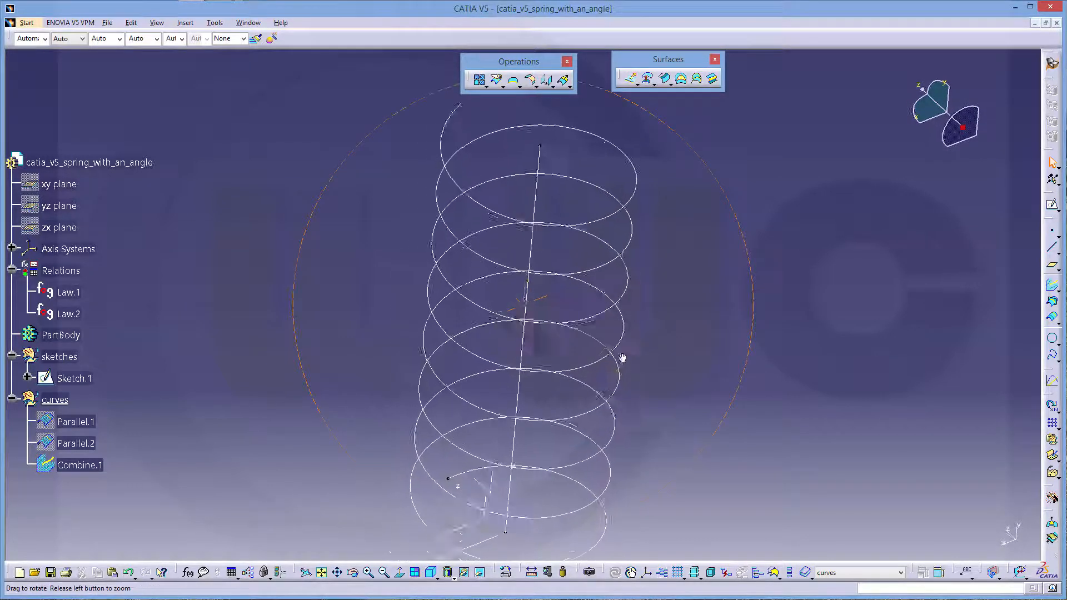
{"action": "left_click_drag", "start_coordinate": [622, 357], "coordinate": [650, 372]}
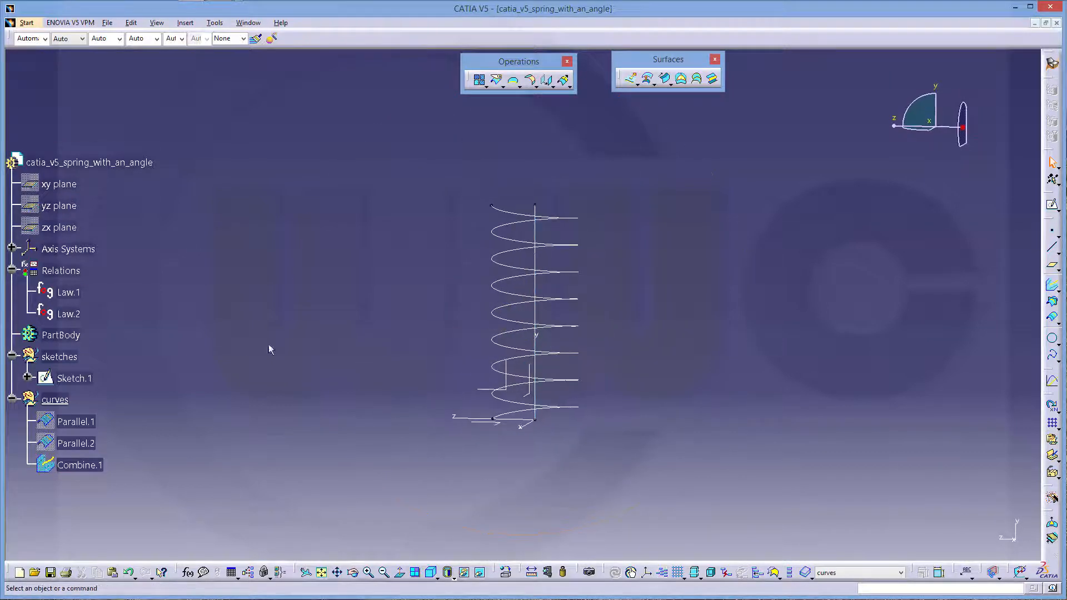
- Edit Law.1 to x=cos(alpha*50)*100mm+alpha*500mm/1rad so the helix leans
{"action": "left_click", "coordinate": [68, 292]}
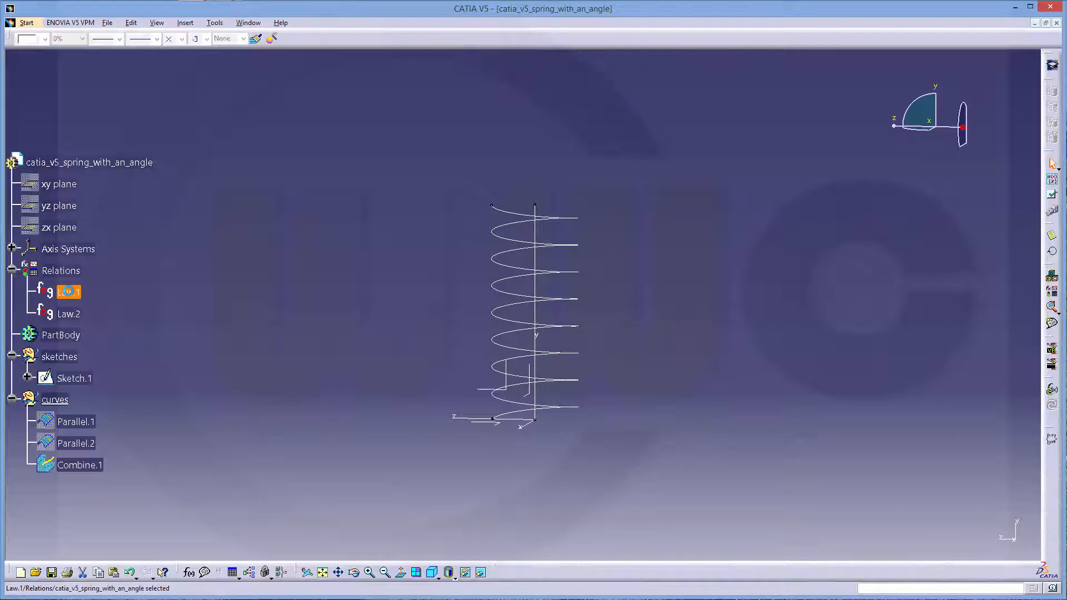
{"action": "double_click", "coordinate": [69, 291]}
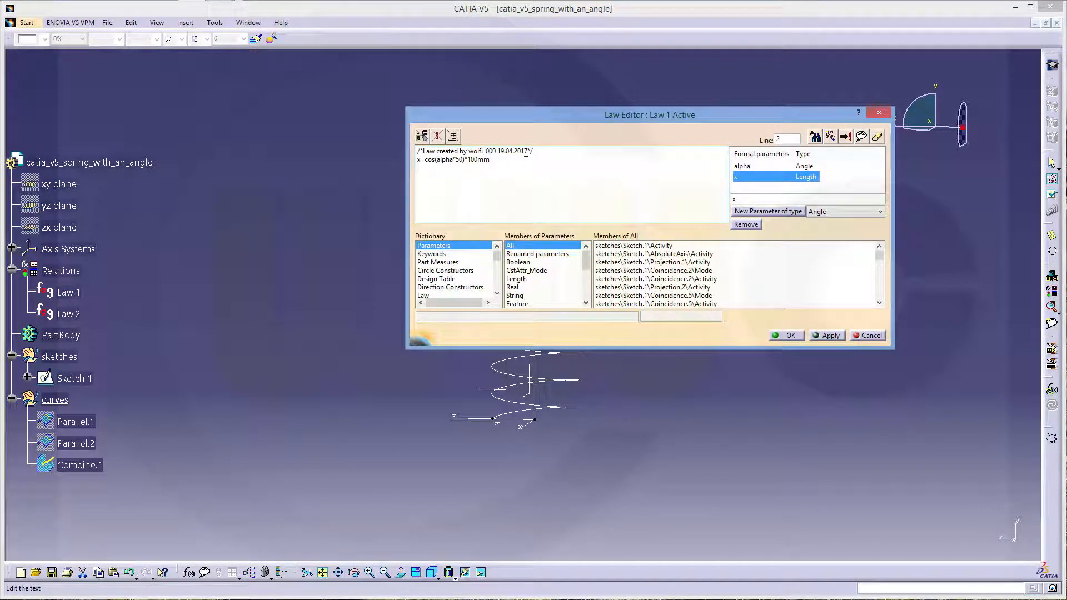
{"action": "type", "text": "+"}
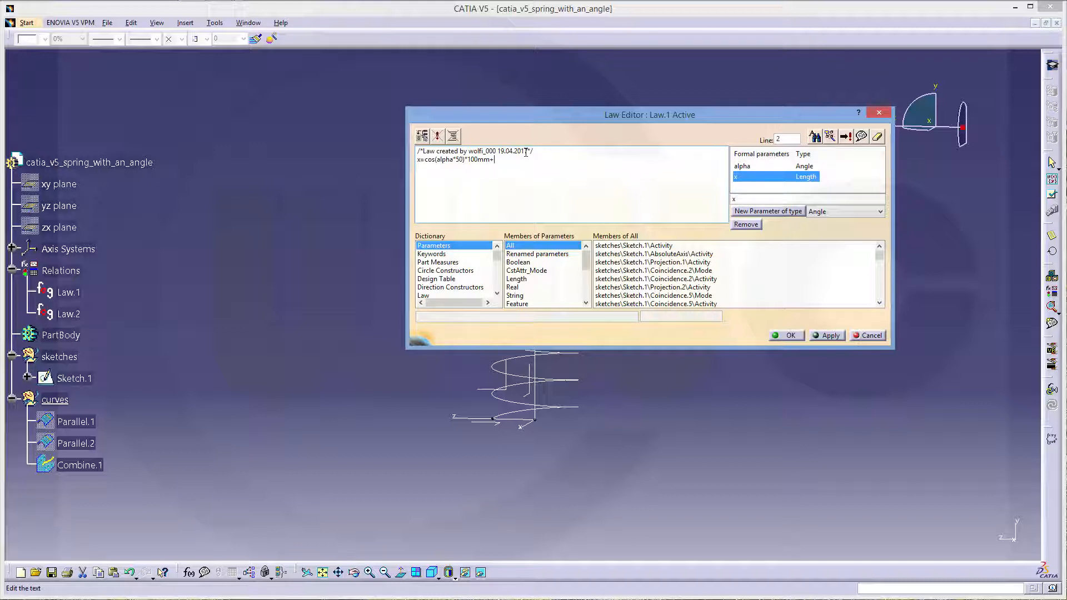
{"action": "type", "text": "ap"}
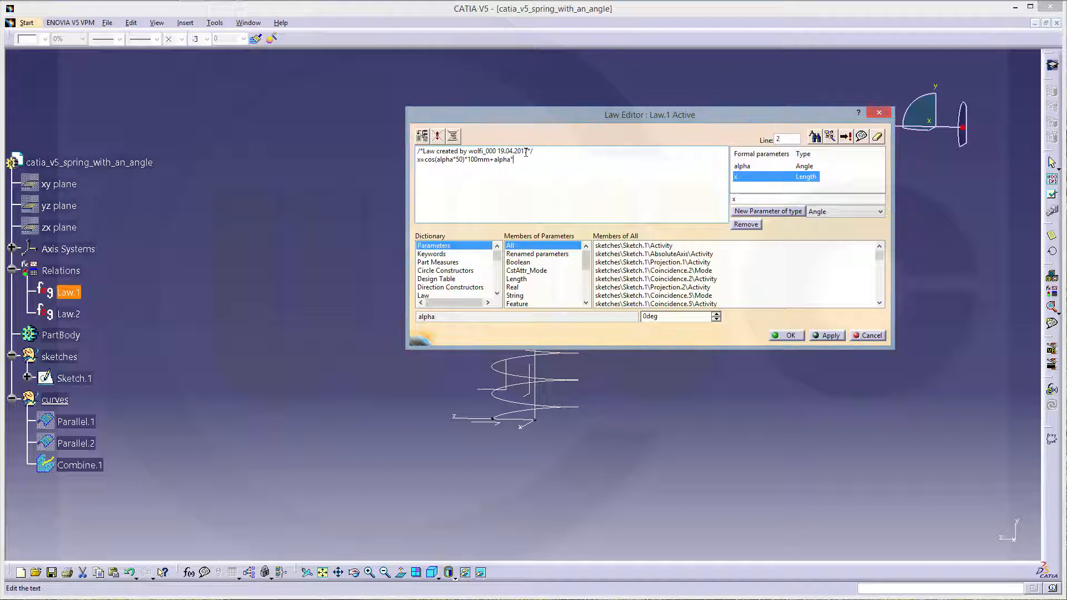
{"action": "type", "text": "500"}
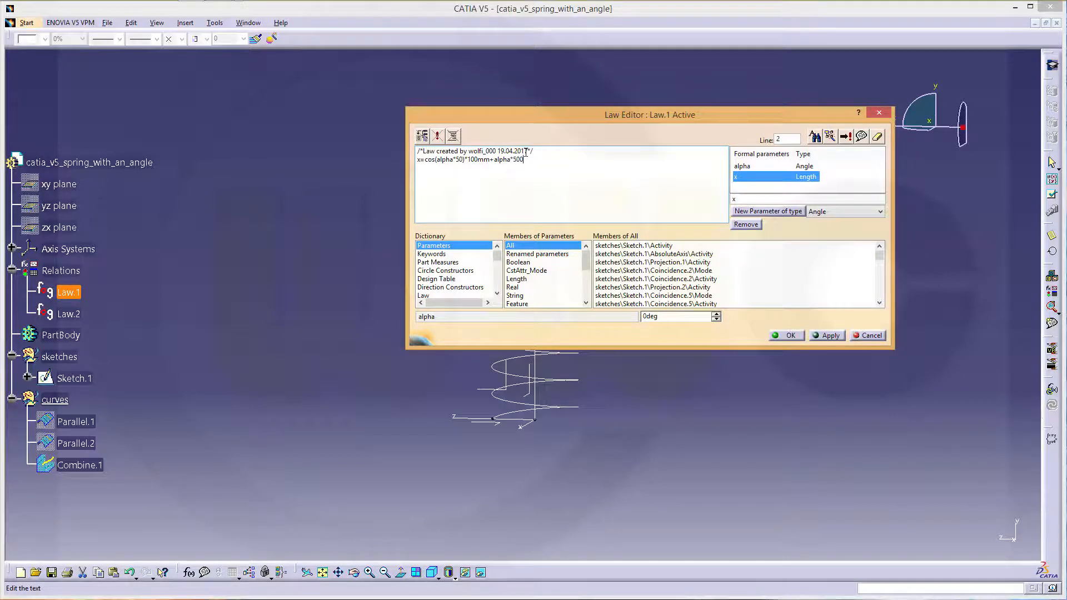
{"action": "type", "text": "mm"}
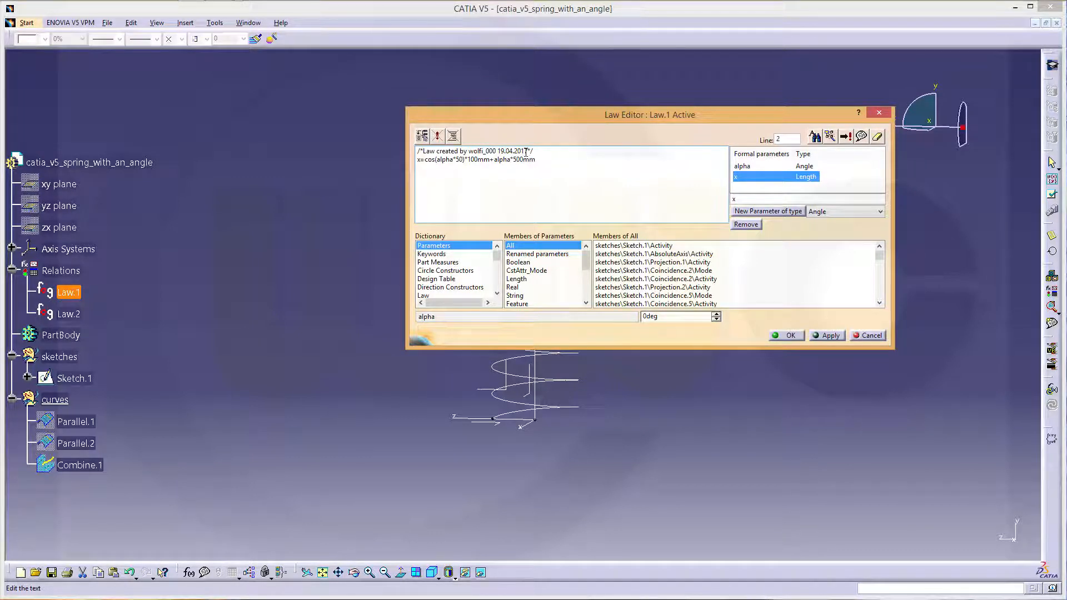
{"action": "type", "text": "/"}
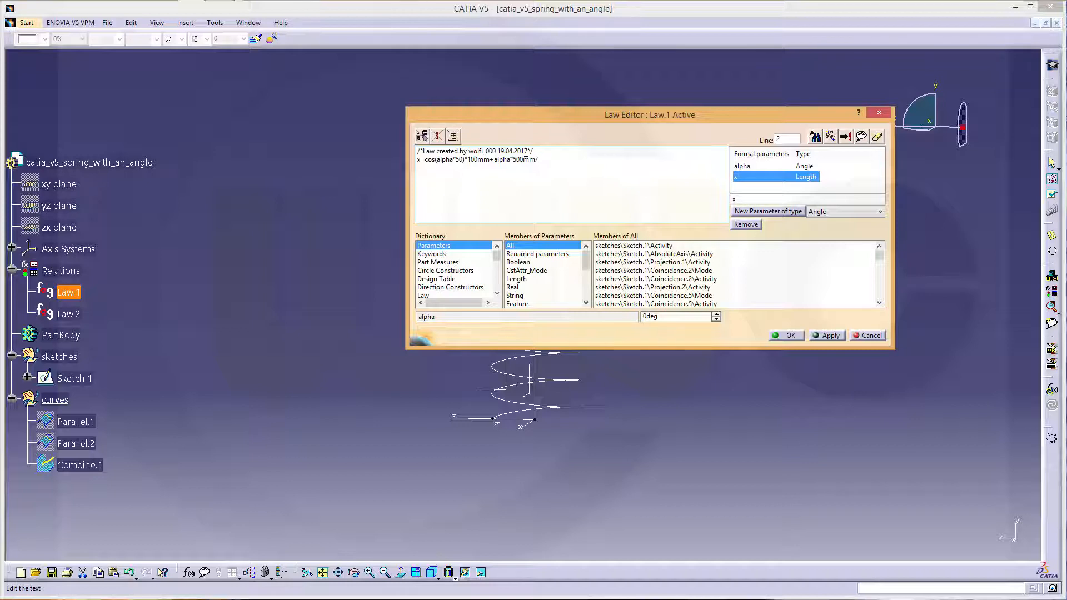
{"action": "type", "text": "1"}
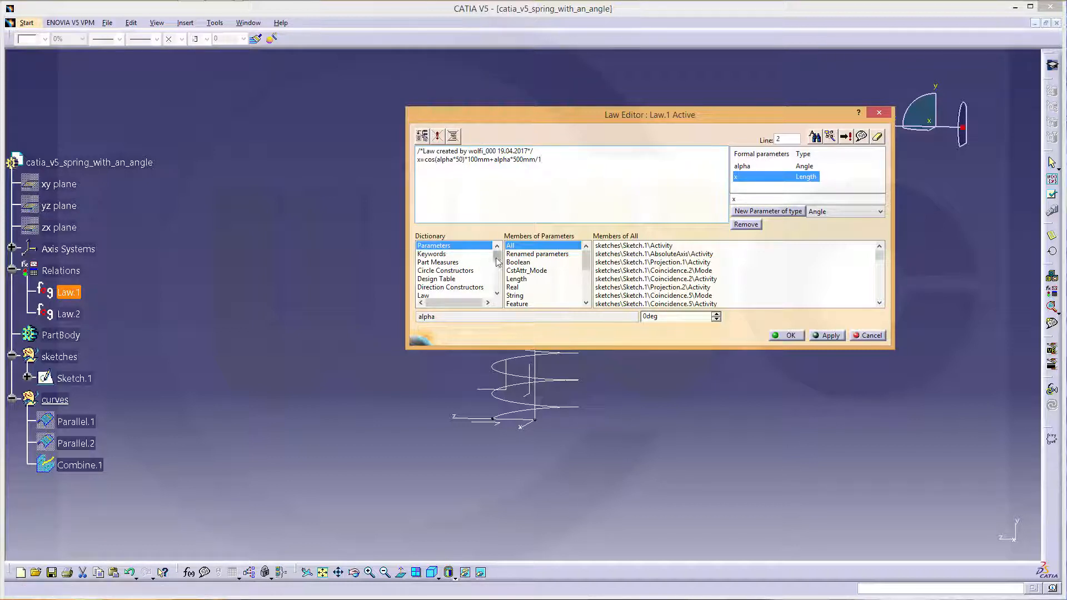
{"action": "left_click", "coordinate": [426, 278]}
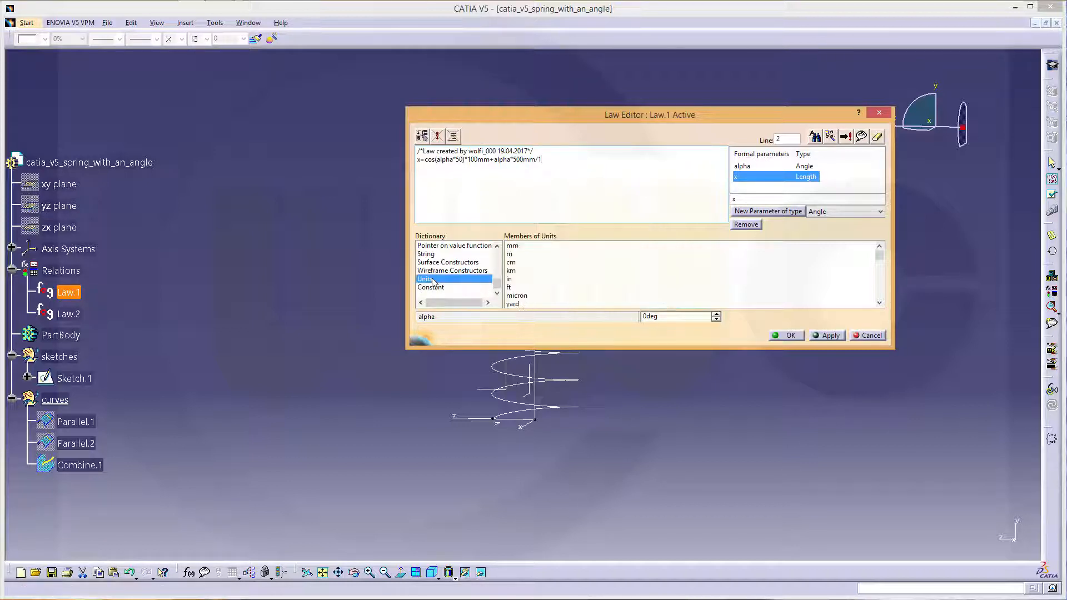
{"action": "scroll", "scroll_direction": "down", "scroll_amount": 3}
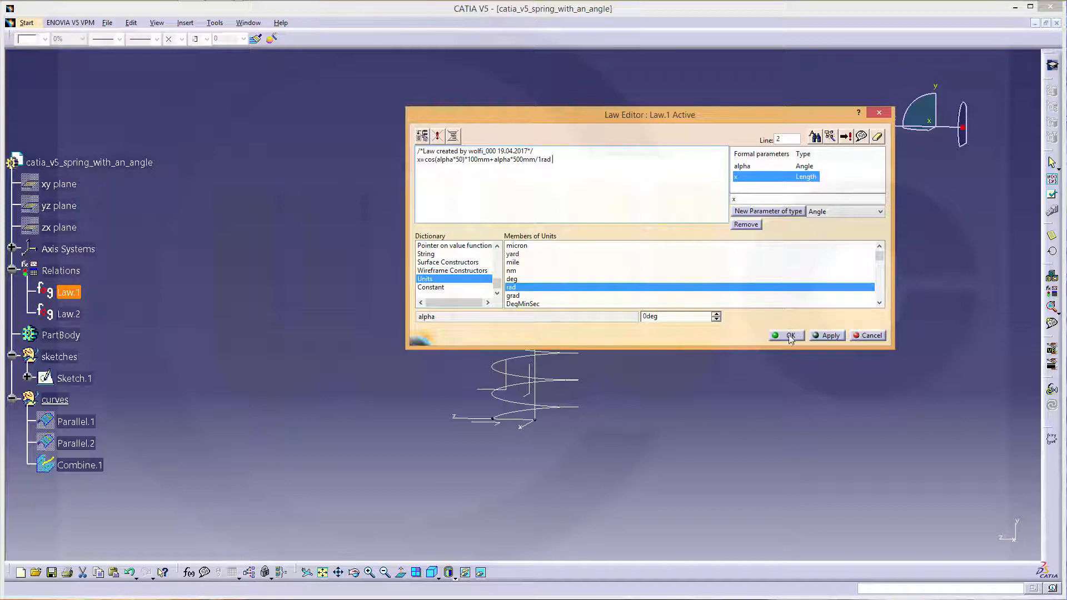
{"action": "left_click", "coordinate": [787, 335]}
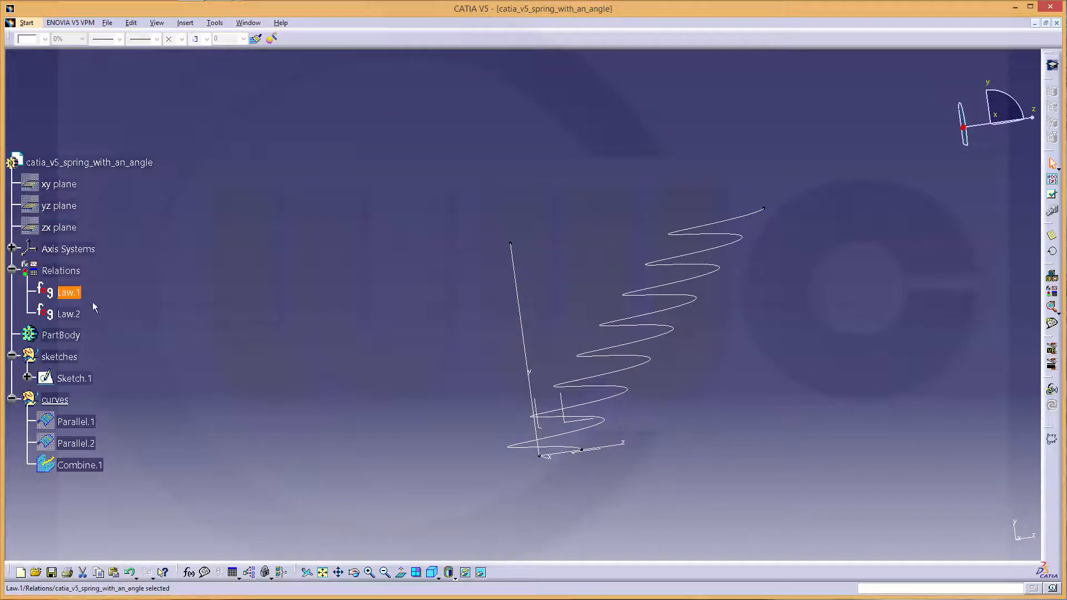
{"action": "double_click", "coordinate": [69, 292]}
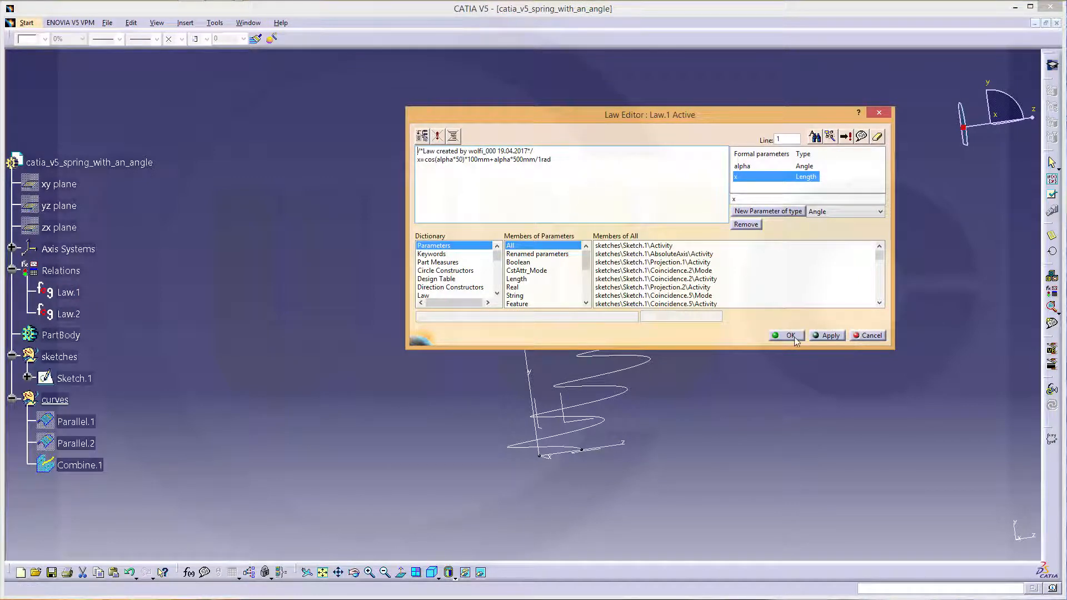
{"action": "left_click", "coordinate": [789, 335]}
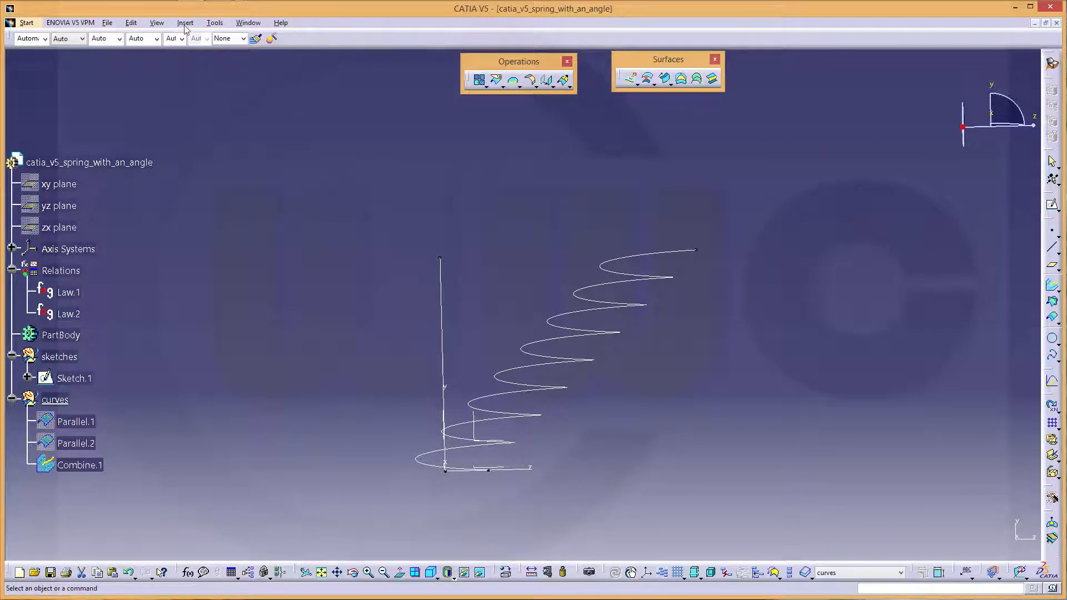
- Insert an ordered geometrical set named surfaces (created by mistake)
{"action": "left_click", "coordinate": [186, 23]}
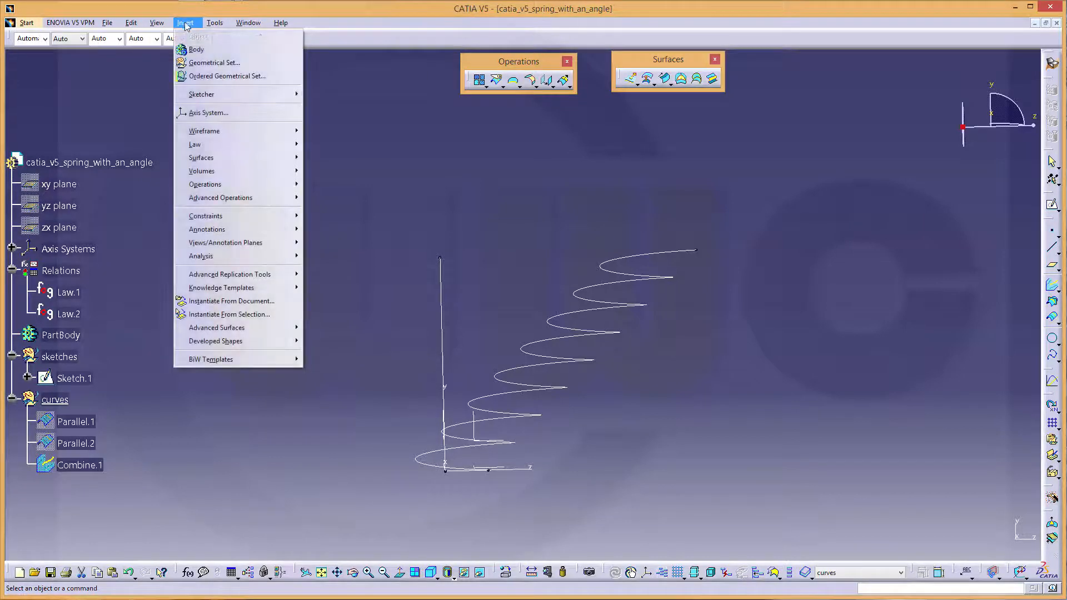
{"action": "left_click", "coordinate": [226, 75]}
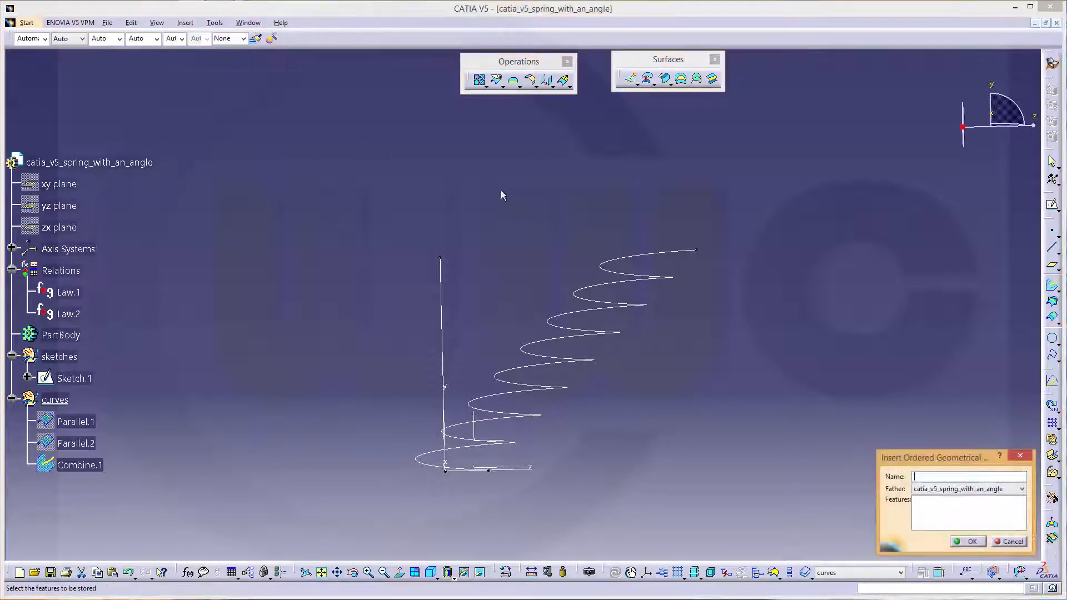
{"action": "type", "text": "surface"}
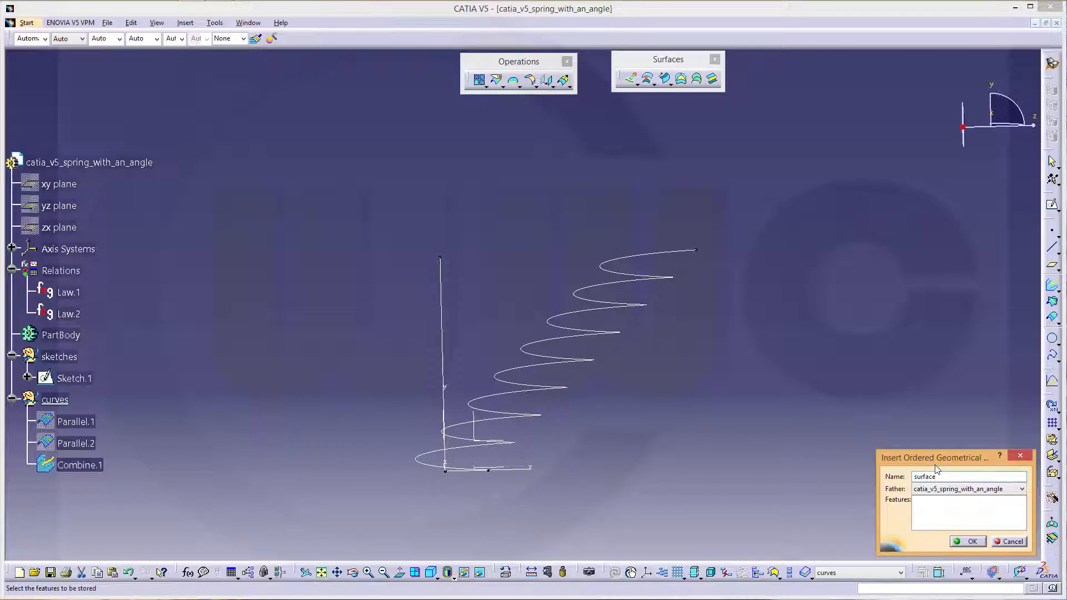
{"action": "left_click", "coordinate": [967, 541]}
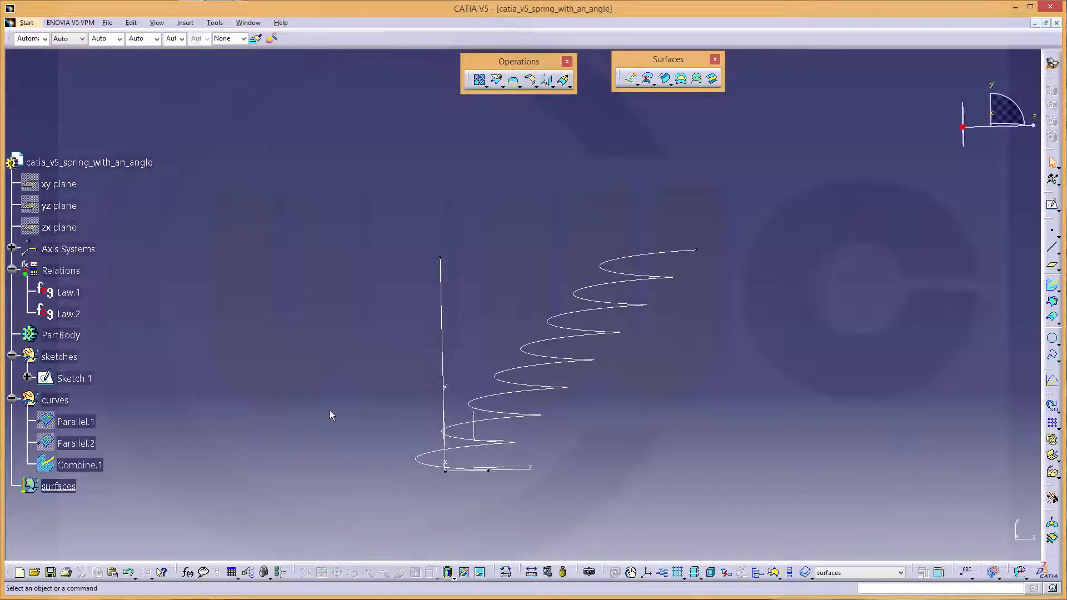
- Delete the ordered set and add a plain geometrical set named surfaces
{"action": "right_click", "coordinate": [58, 485]}
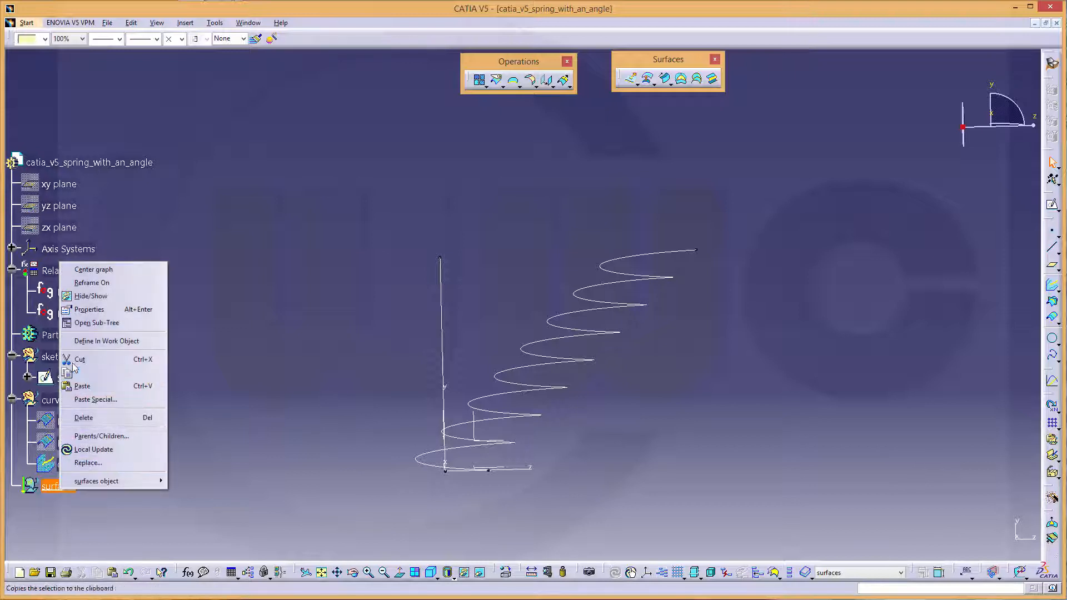
{"action": "mouse_move", "coordinate": [83, 416]}
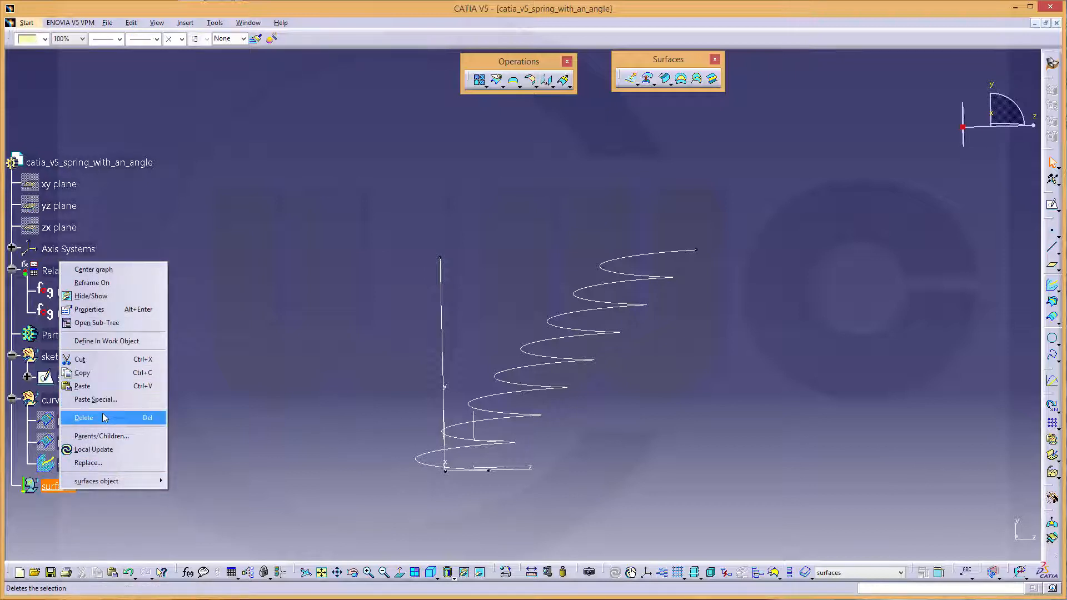
{"action": "left_click", "coordinate": [185, 23]}
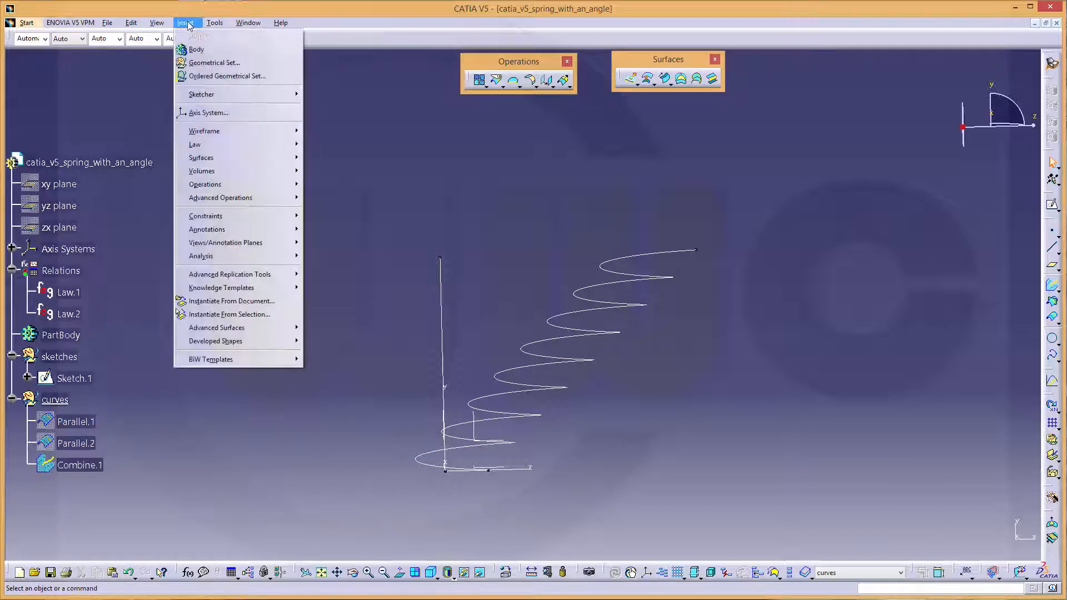
{"action": "left_click", "coordinate": [214, 62]}
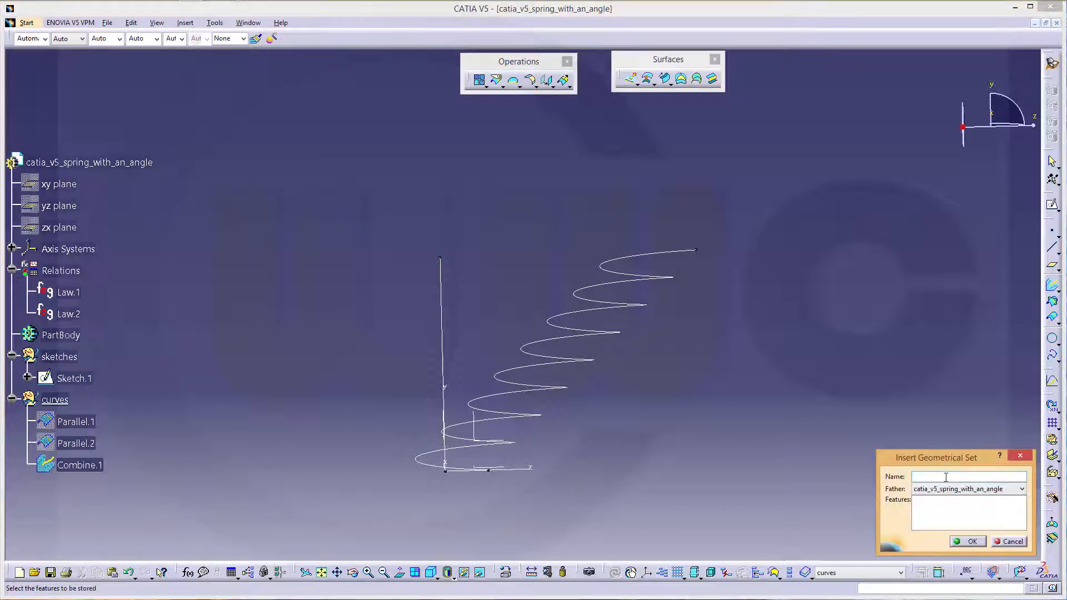
{"action": "type", "text": "surfac"}
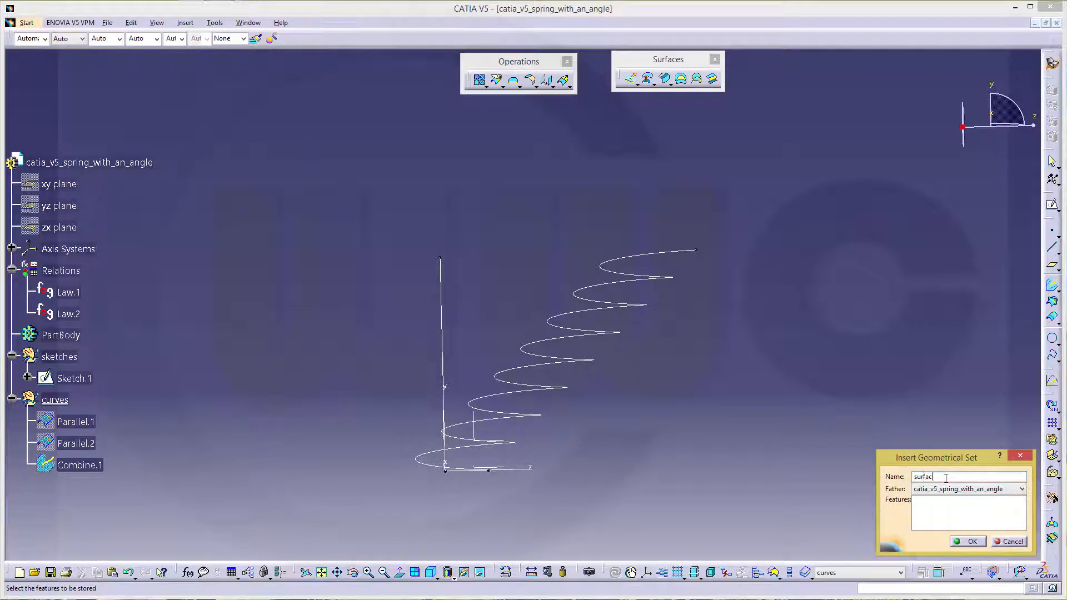
{"action": "left_click", "coordinate": [967, 541]}
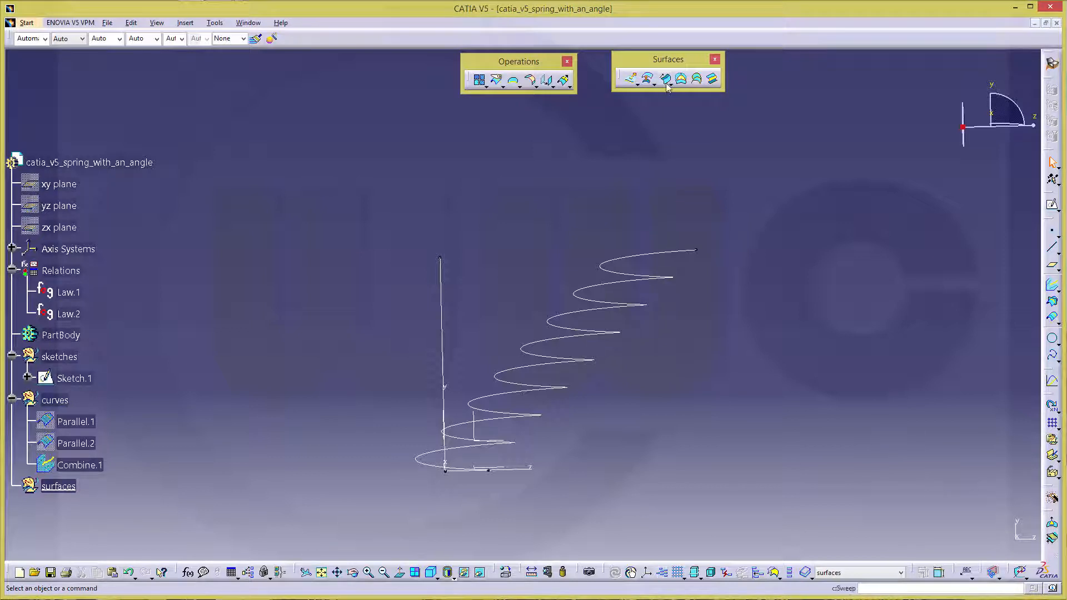
- Sweep a circular tube along Combine.1 and reduce its radius to 10mm
{"action": "left_click", "coordinate": [665, 78]}
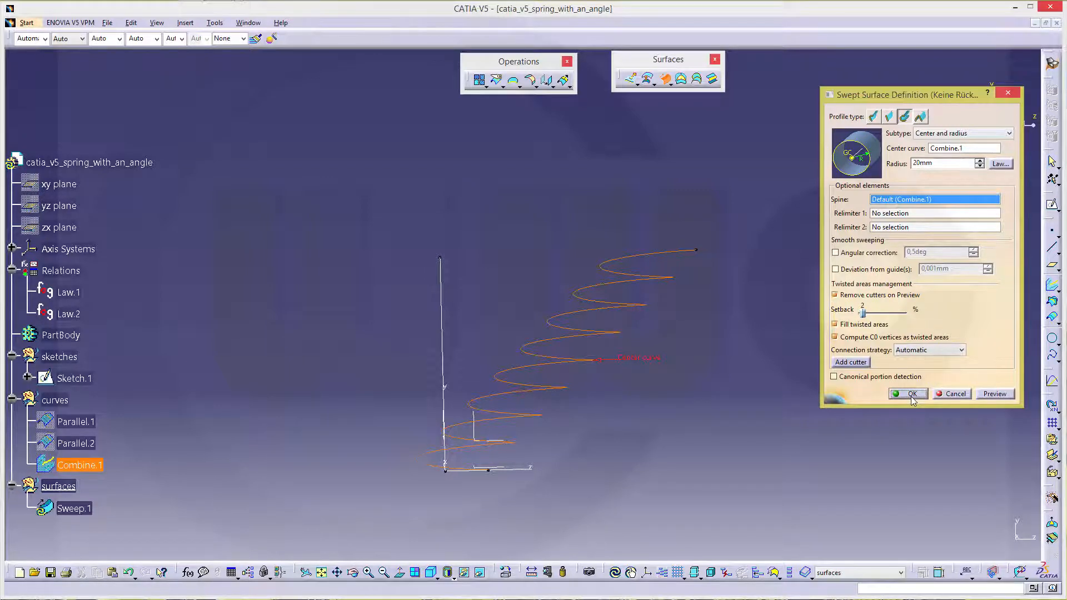
{"action": "left_click", "coordinate": [908, 394]}
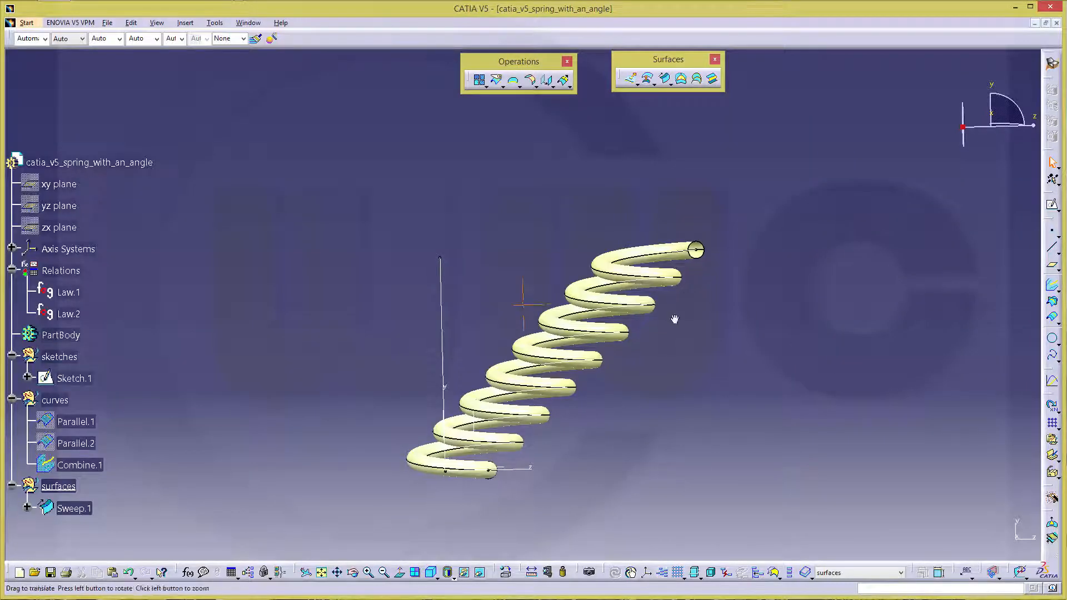
{"action": "left_click_drag", "start_coordinate": [674, 318], "coordinate": [690, 327]}
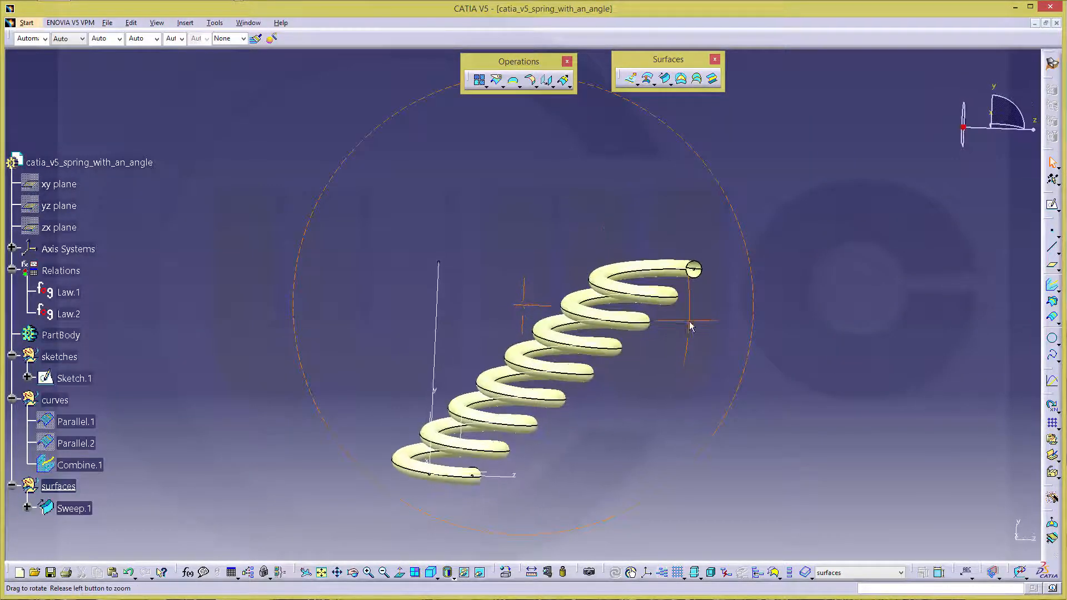
{"action": "left_click", "coordinate": [74, 507]}
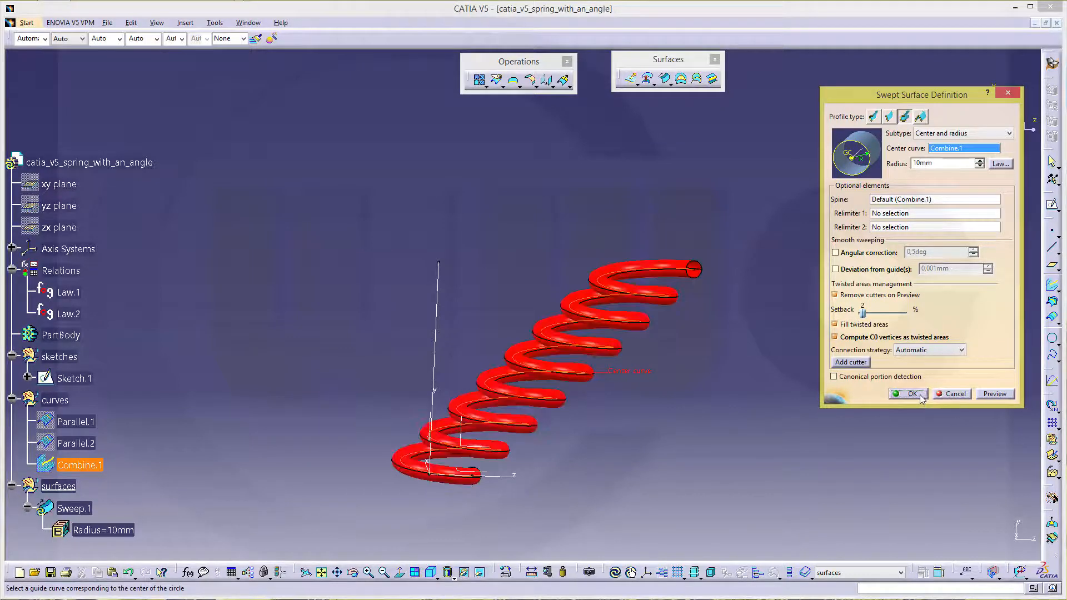
{"action": "left_click", "coordinate": [906, 393]}
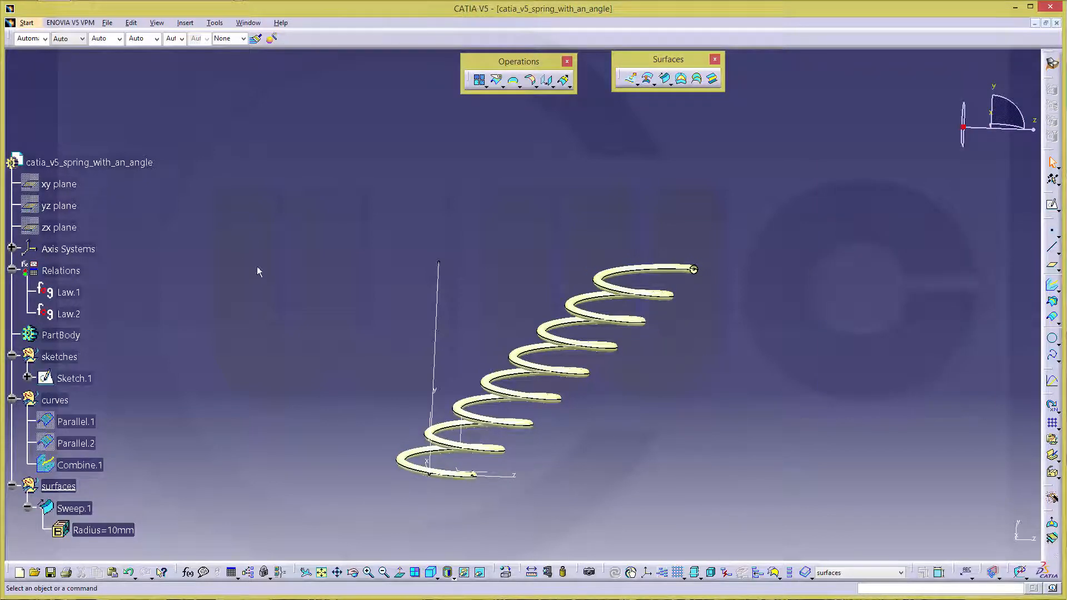
- Make PartBody the work object and close Sweep.1 into a solid CloseSurface.1
{"action": "right_click", "coordinate": [60, 334]}
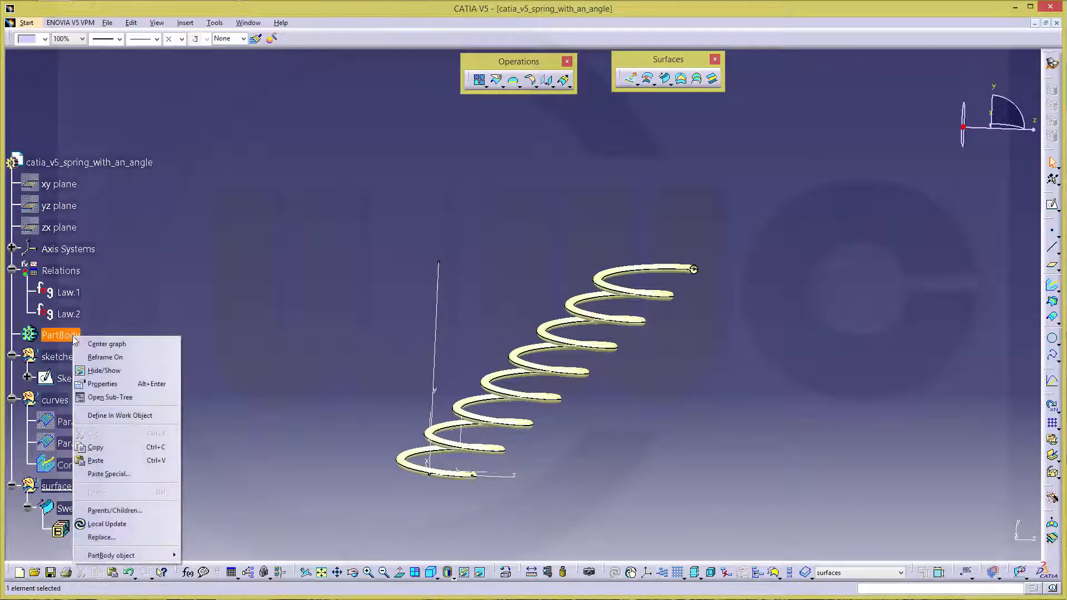
{"action": "mouse_move", "coordinate": [121, 415]}
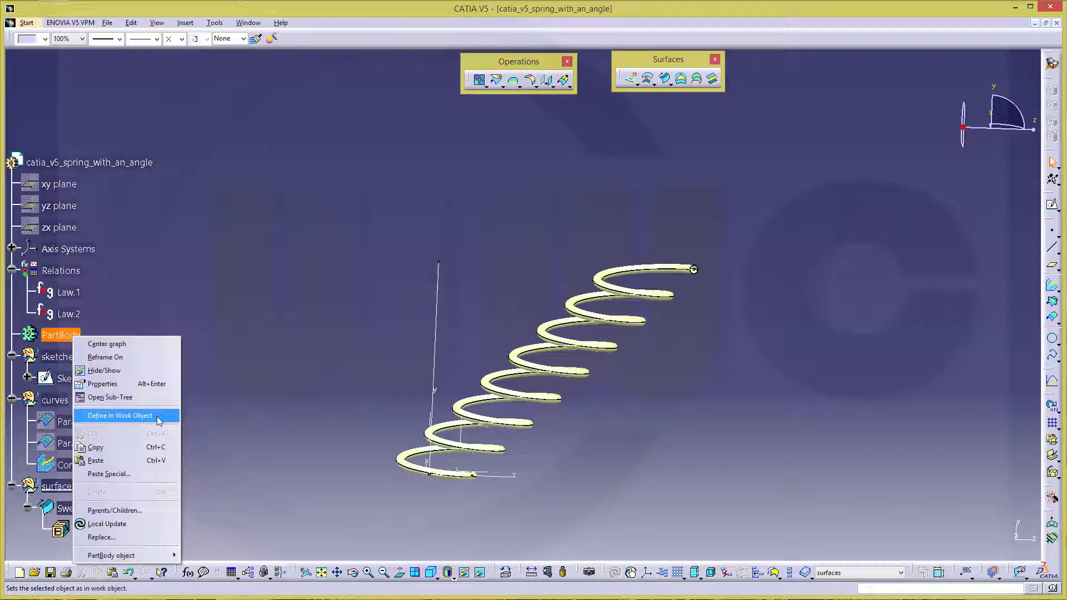
{"action": "left_click", "coordinate": [120, 416]}
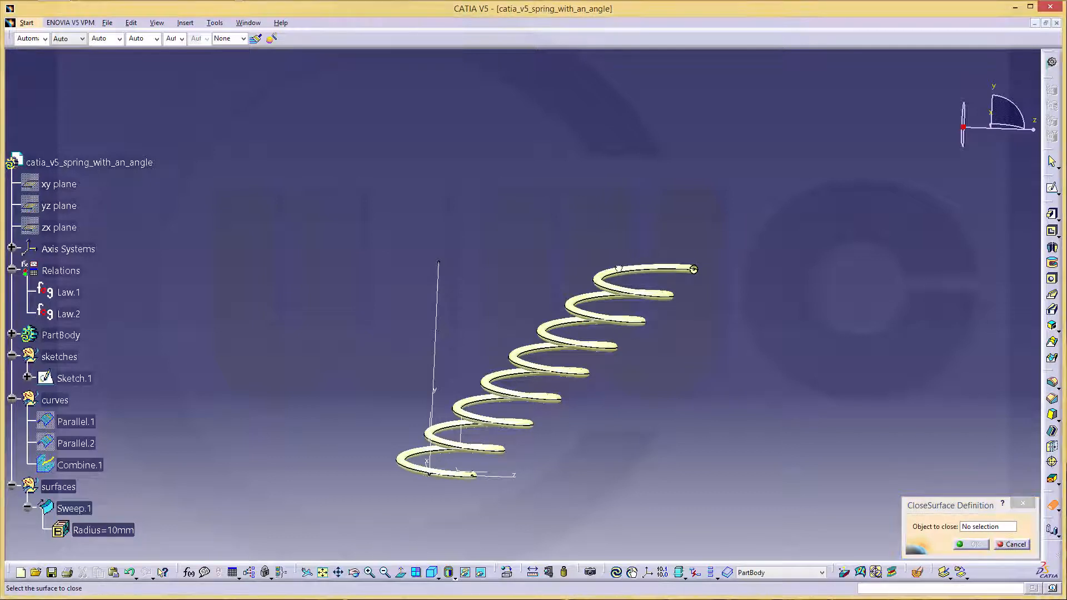
{"action": "left_click", "coordinate": [73, 508]}
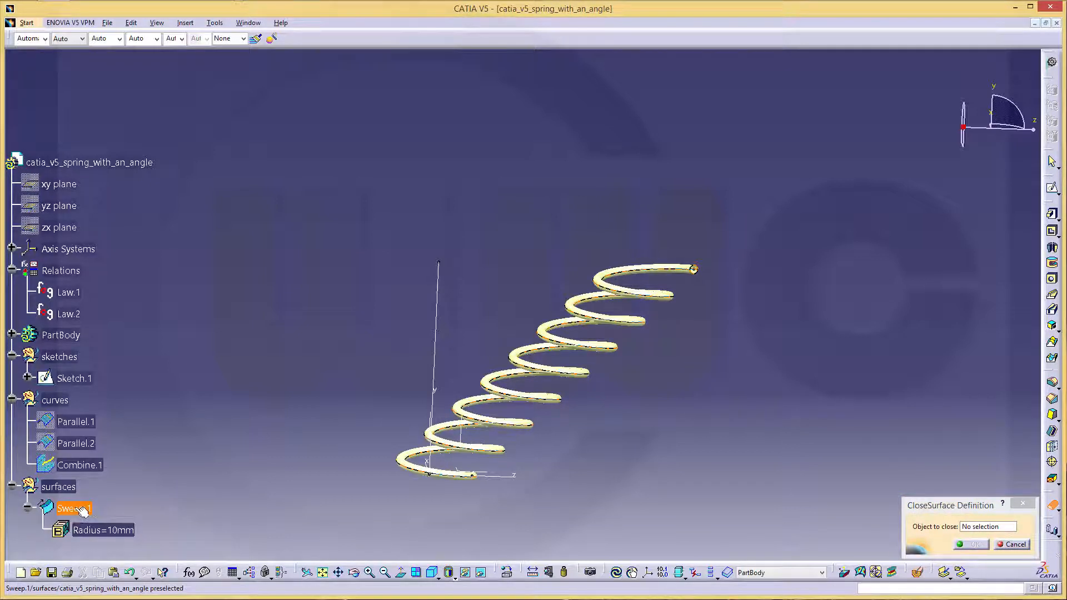
{"action": "left_click", "coordinate": [73, 508]}
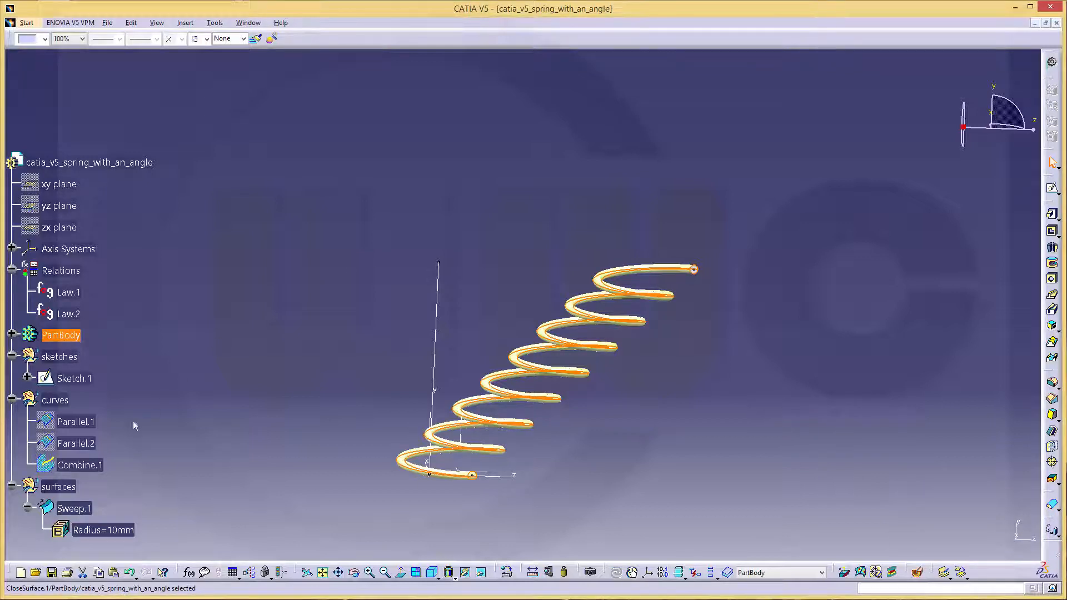
- Hide the sketches set so only the solid spring shows, then select PartBody for material
{"action": "right_click", "coordinate": [59, 486]}
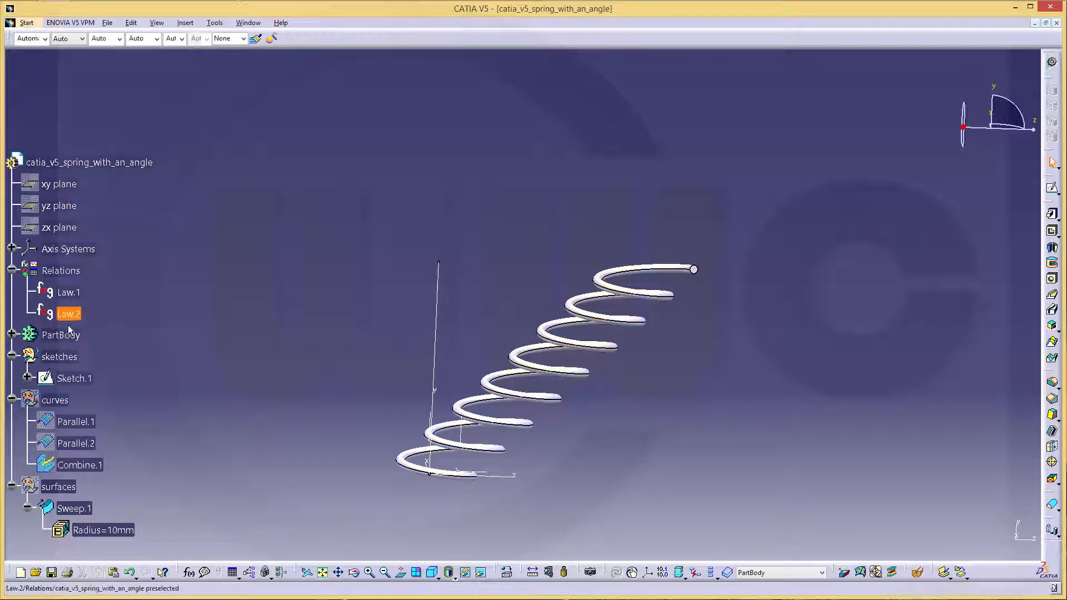
{"action": "right_click", "coordinate": [58, 355]}
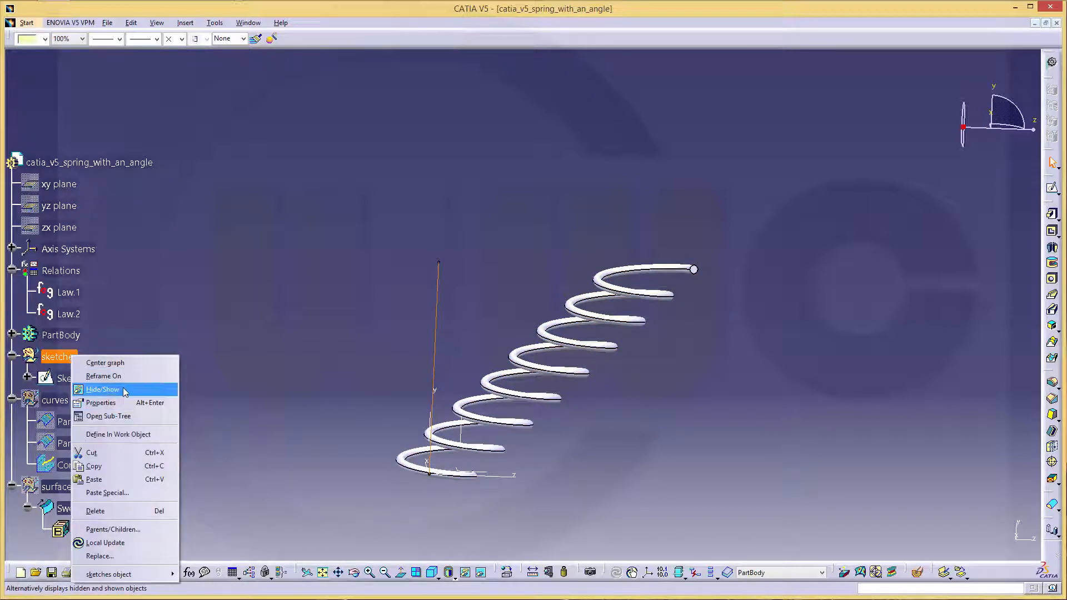
{"action": "left_click", "coordinate": [102, 389]}
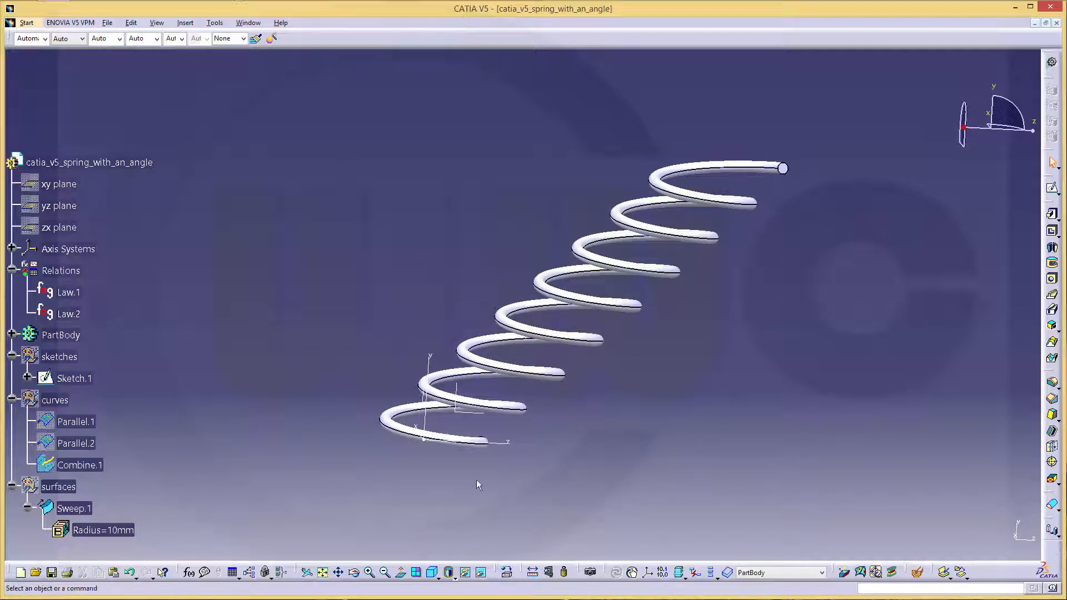
{"action": "left_click", "coordinate": [60, 334]}
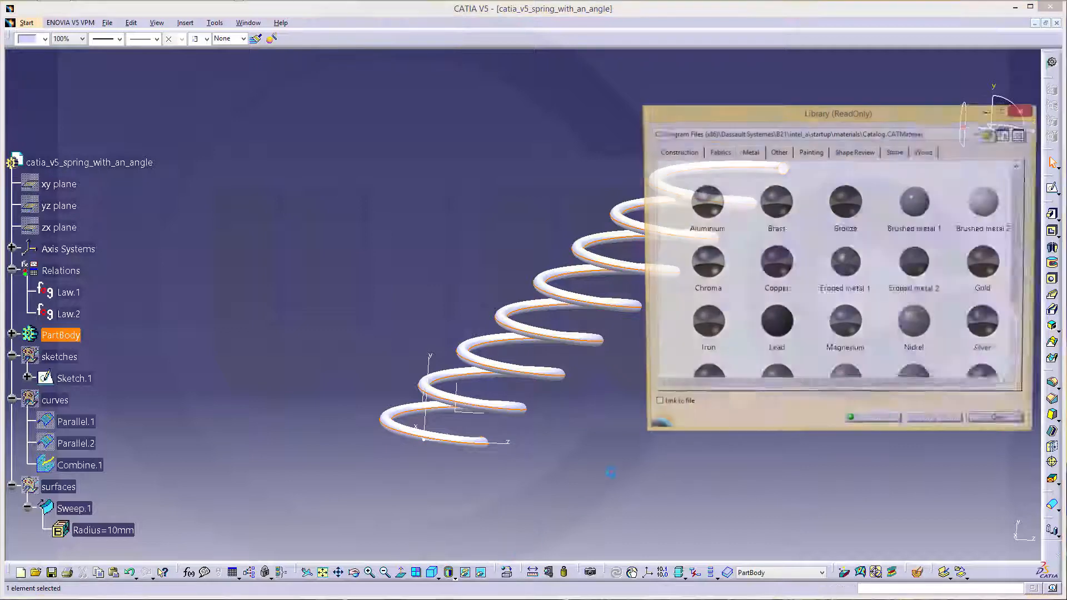
- Apply Chrome from the Metal library to PartBody and show Shading with Material
{"action": "left_click", "coordinate": [705, 264]}
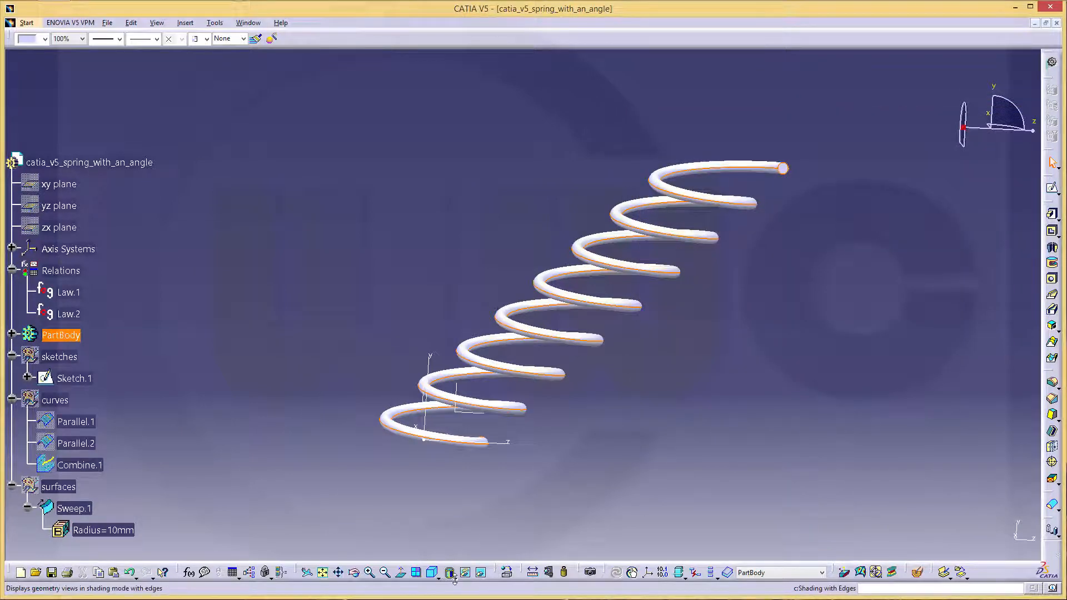
{"action": "left_click", "coordinate": [450, 571]}
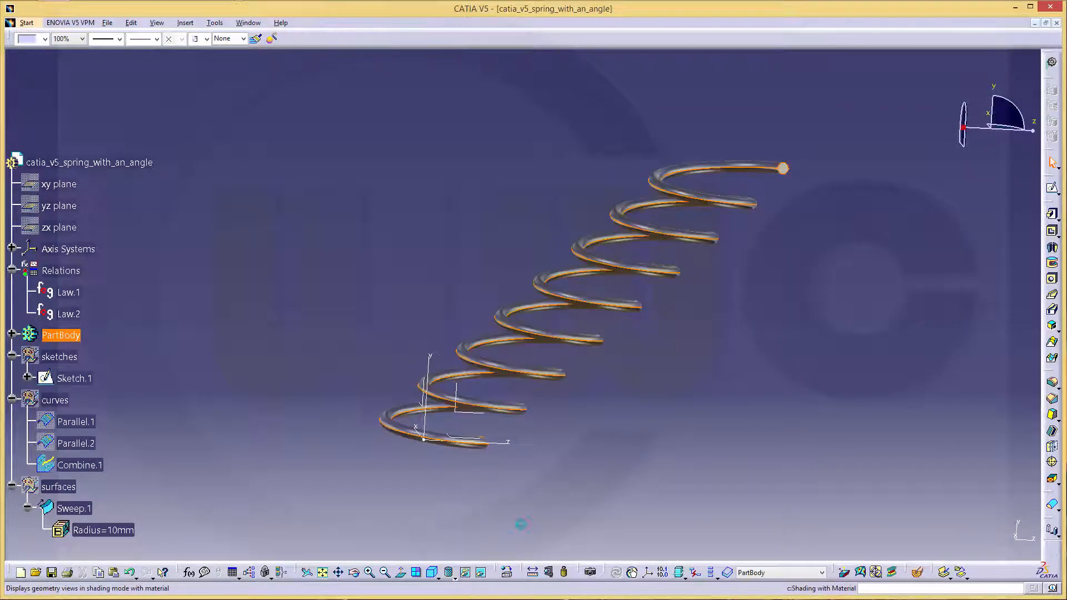